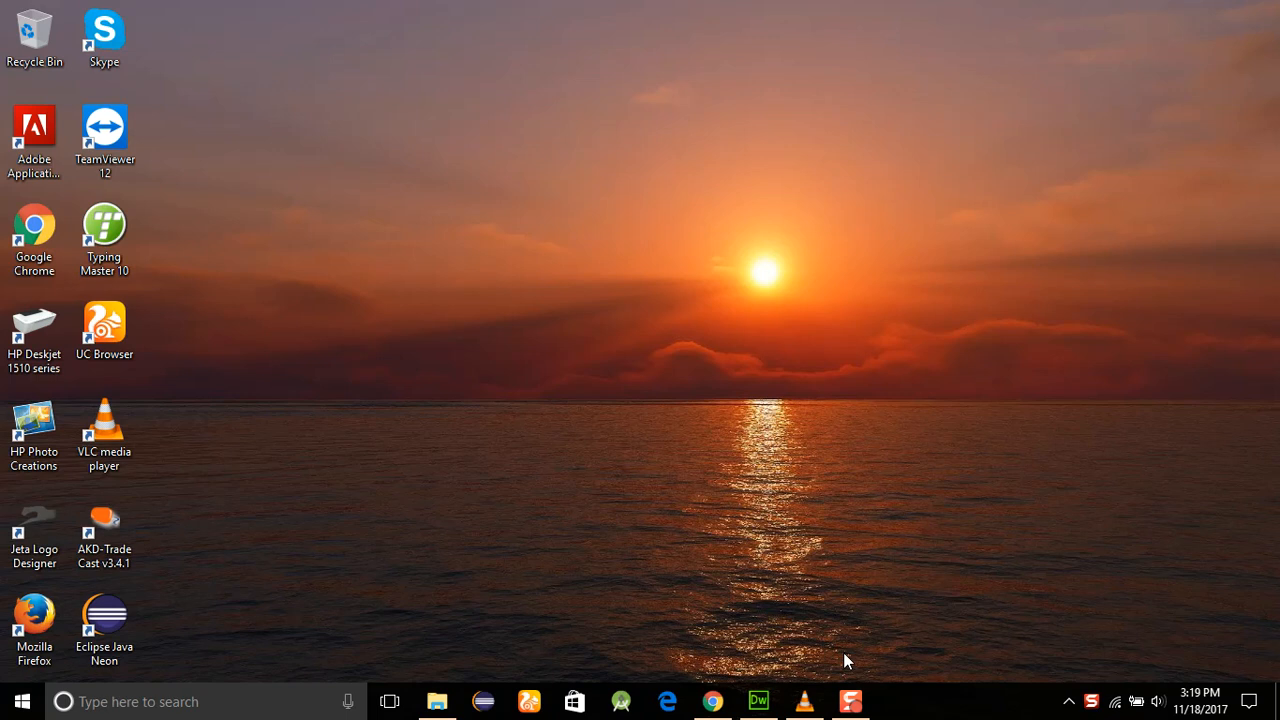
{"action": "mouse_move", "coordinate": [865, 659]}
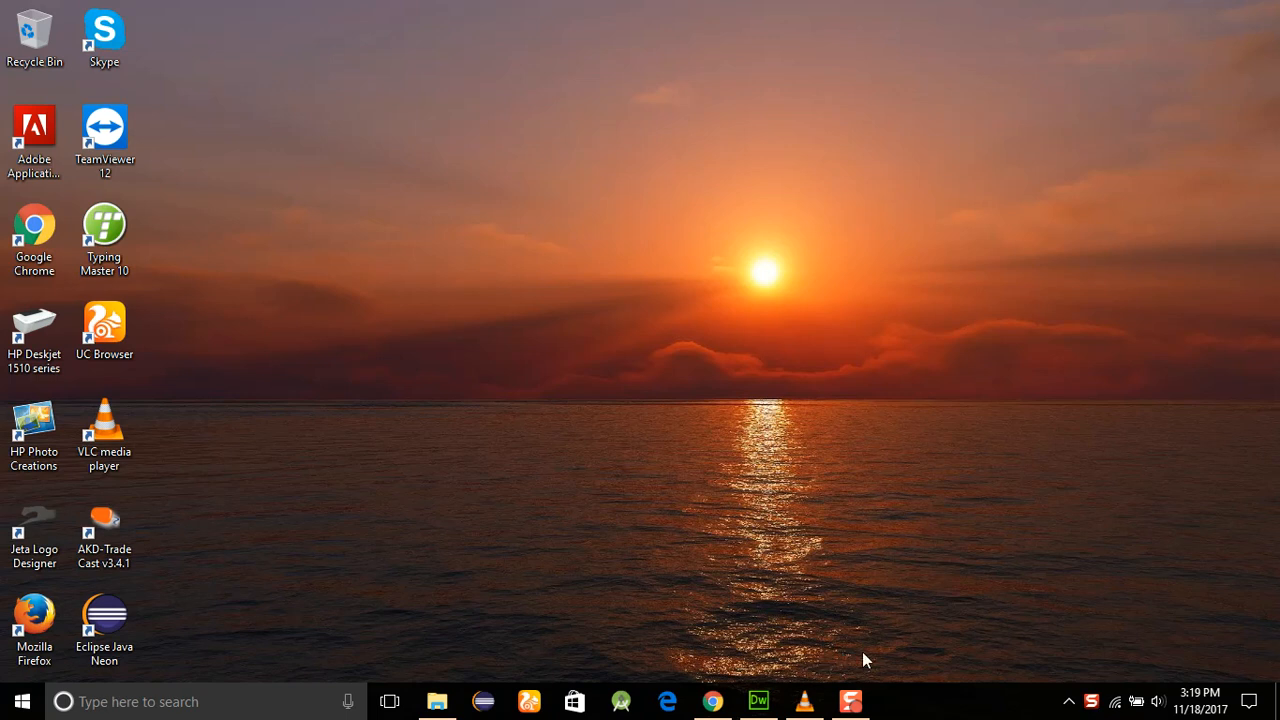
- Save the new untitled page as ELEMENT_SELECTOR.php in wamp/www/JQueryExample
{"action": "left_click", "coordinate": [850, 701]}
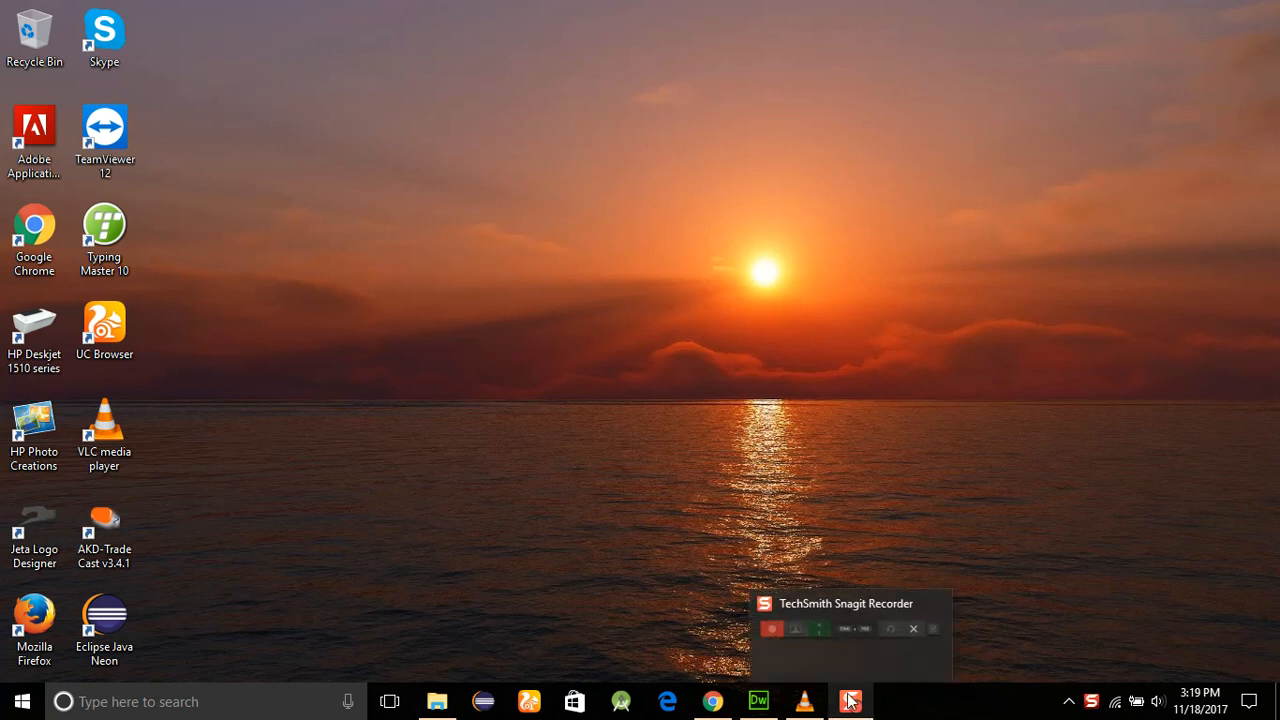
{"action": "left_click", "coordinate": [849, 700]}
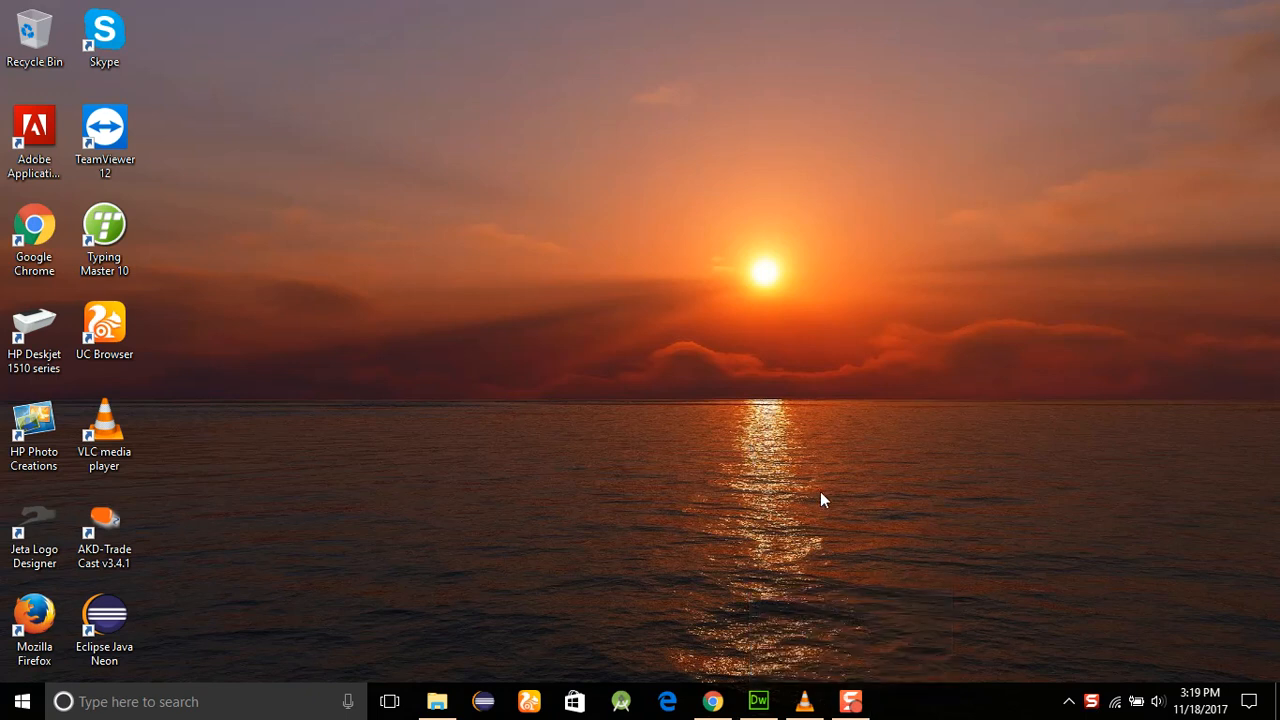
{"action": "mouse_move", "coordinate": [798, 532]}
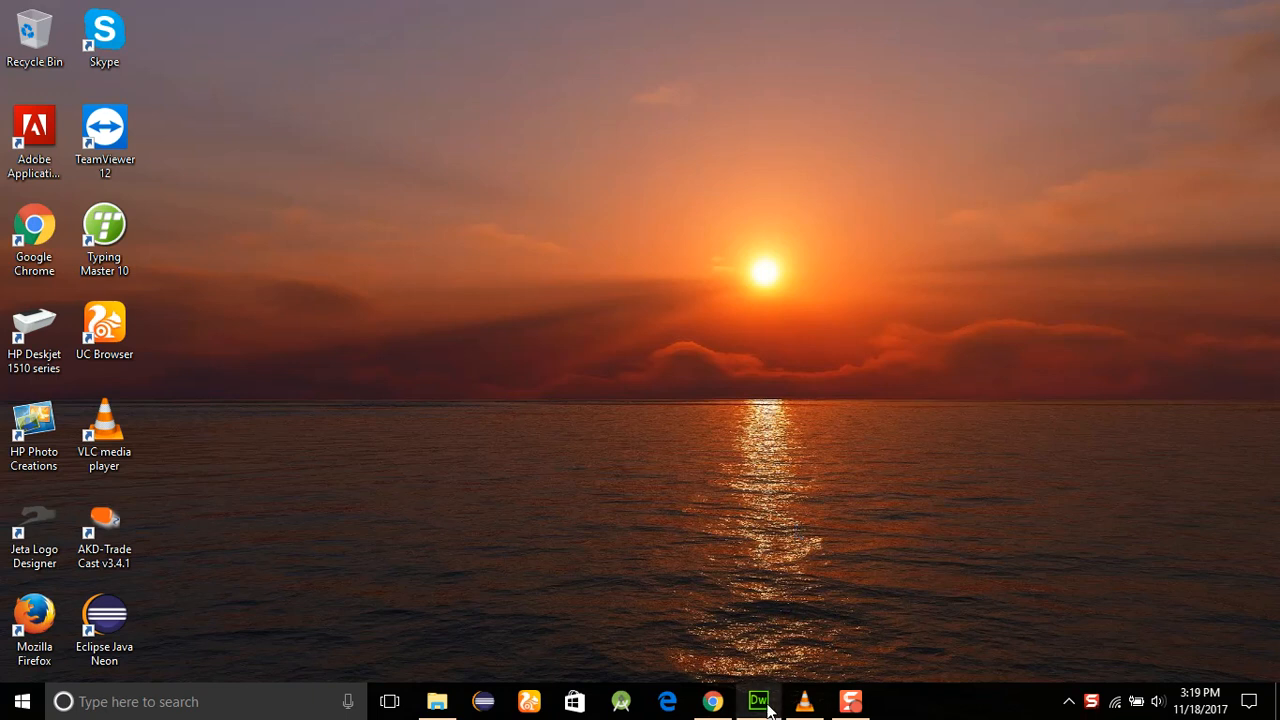
{"action": "left_click", "coordinate": [757, 701]}
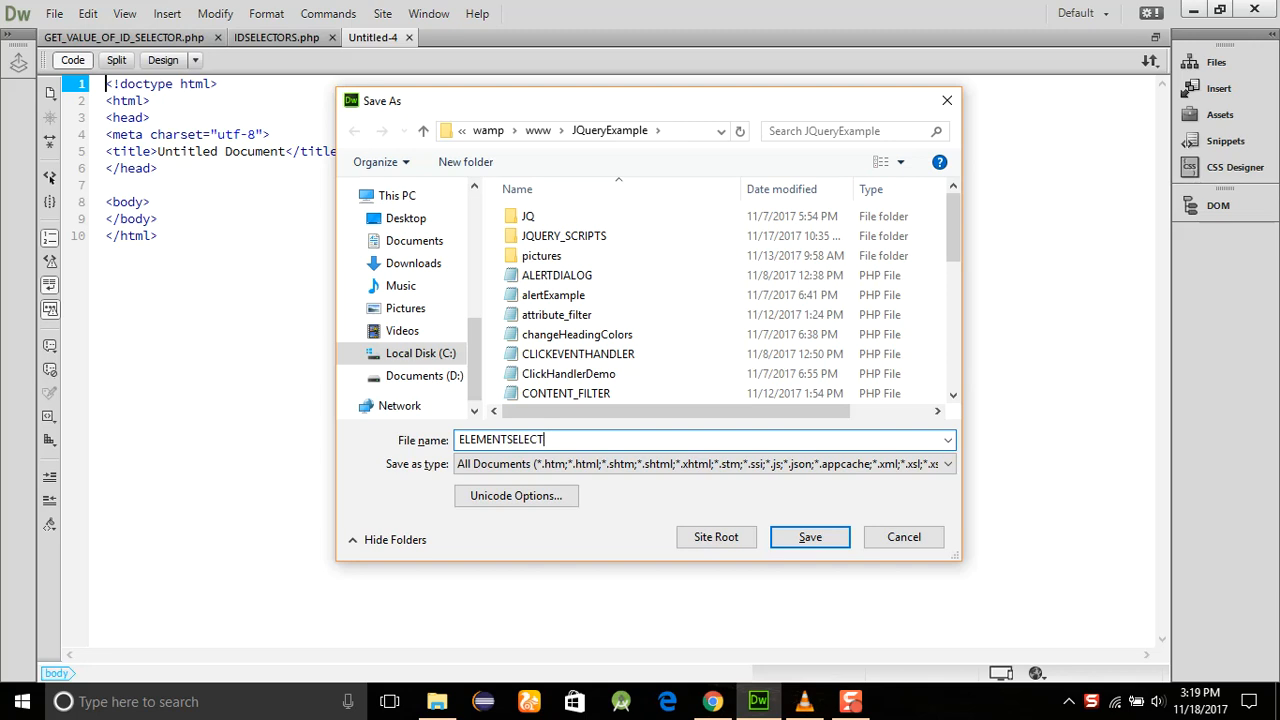
{"action": "type", "text": "ELEMENT_S"}
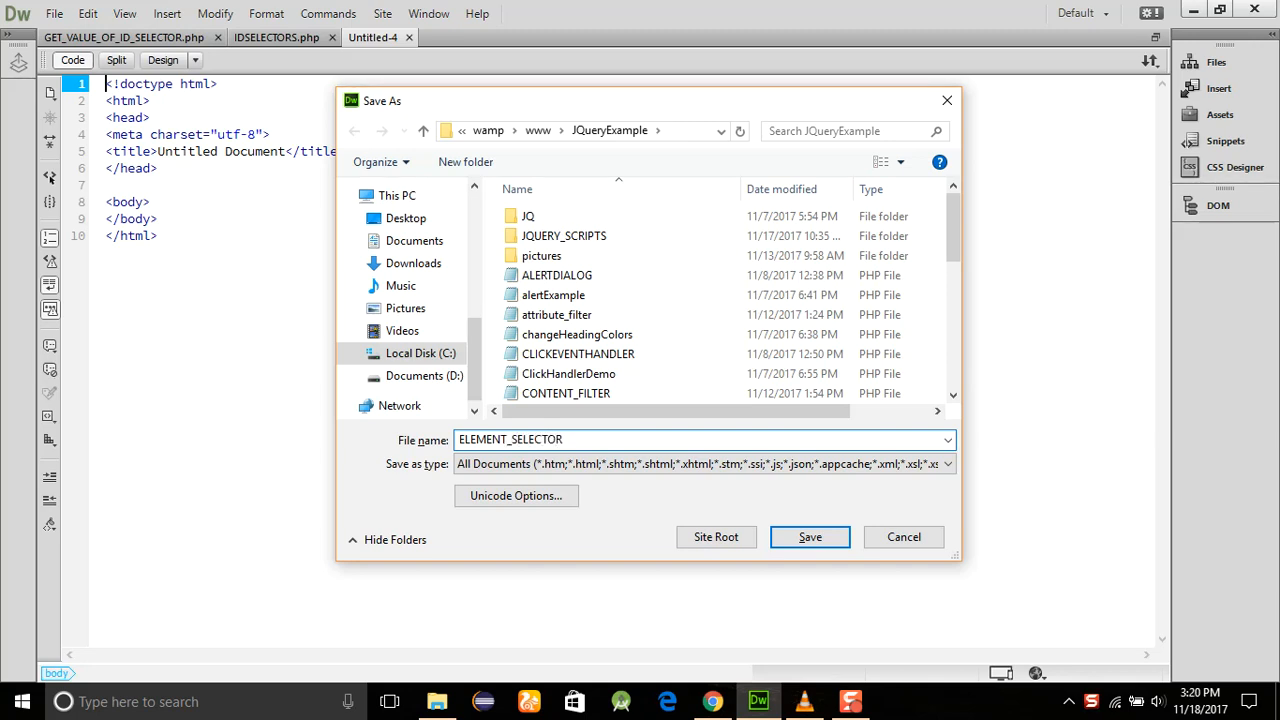
{"action": "left_click", "coordinate": [810, 537]}
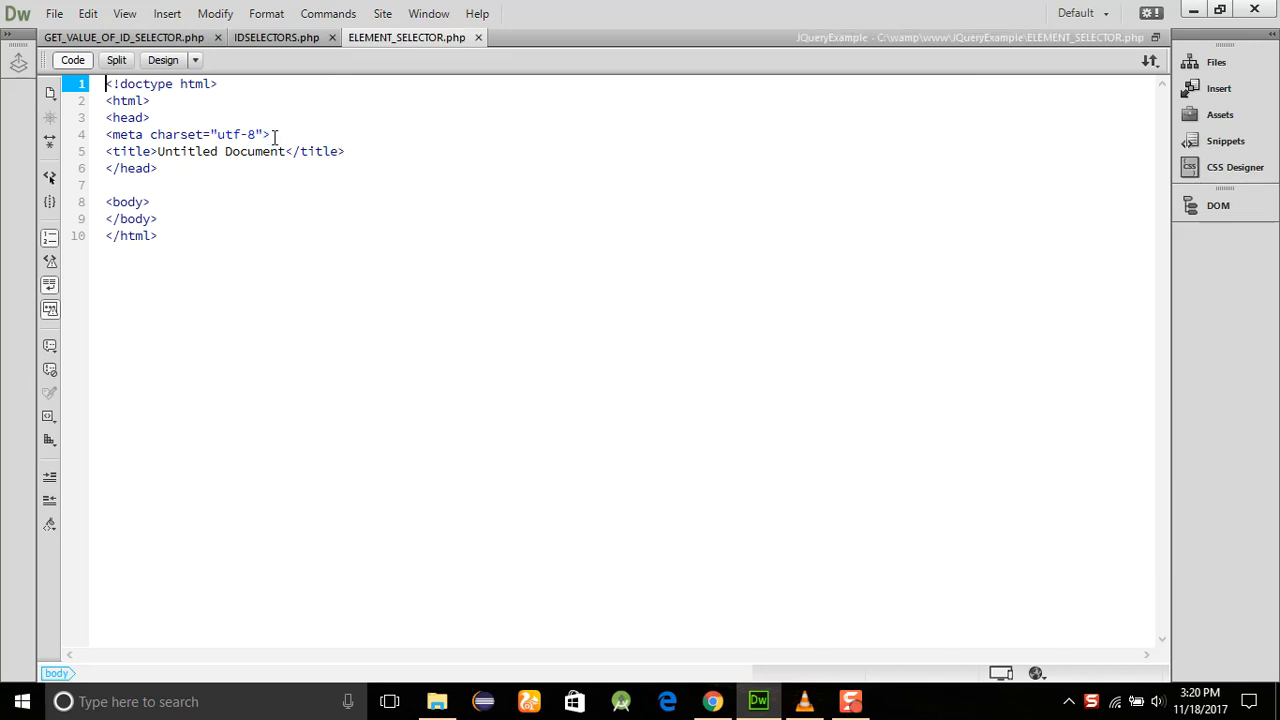
- Change the page title to ELEMENT SELECTOR
{"action": "left_click", "coordinate": [283, 151]}
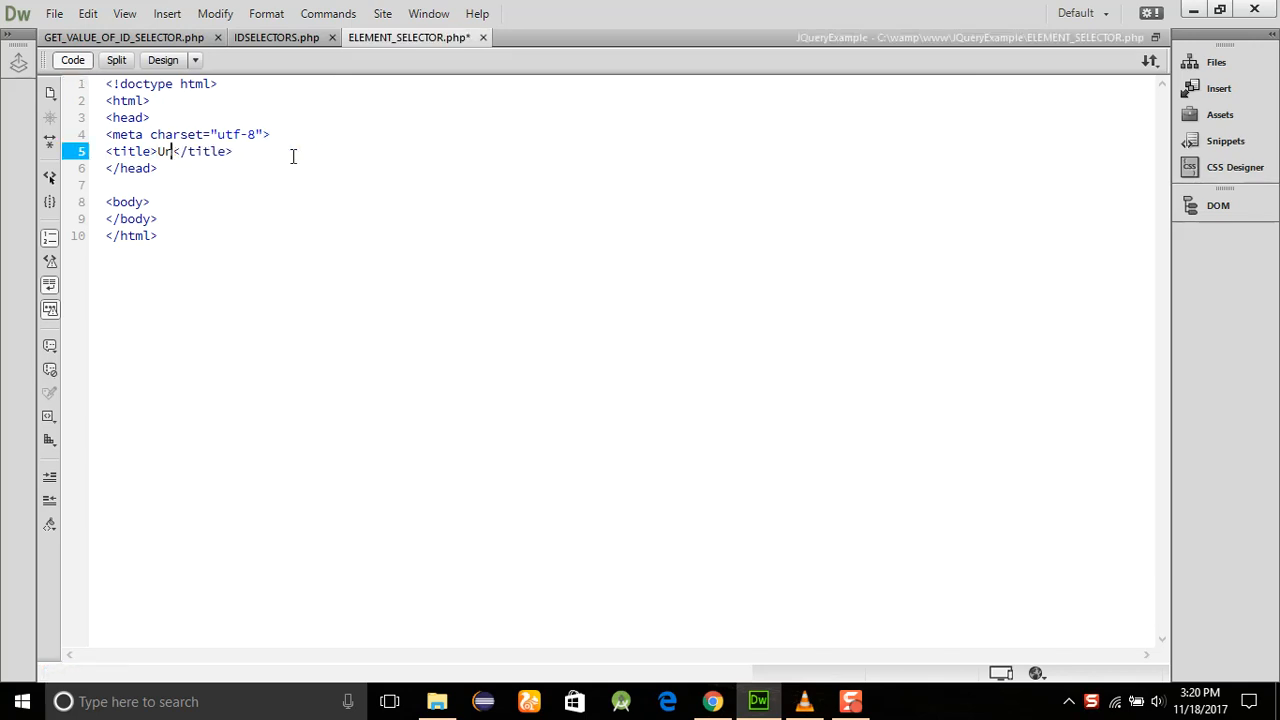
{"action": "type", "text": "ELEMENT SELE"}
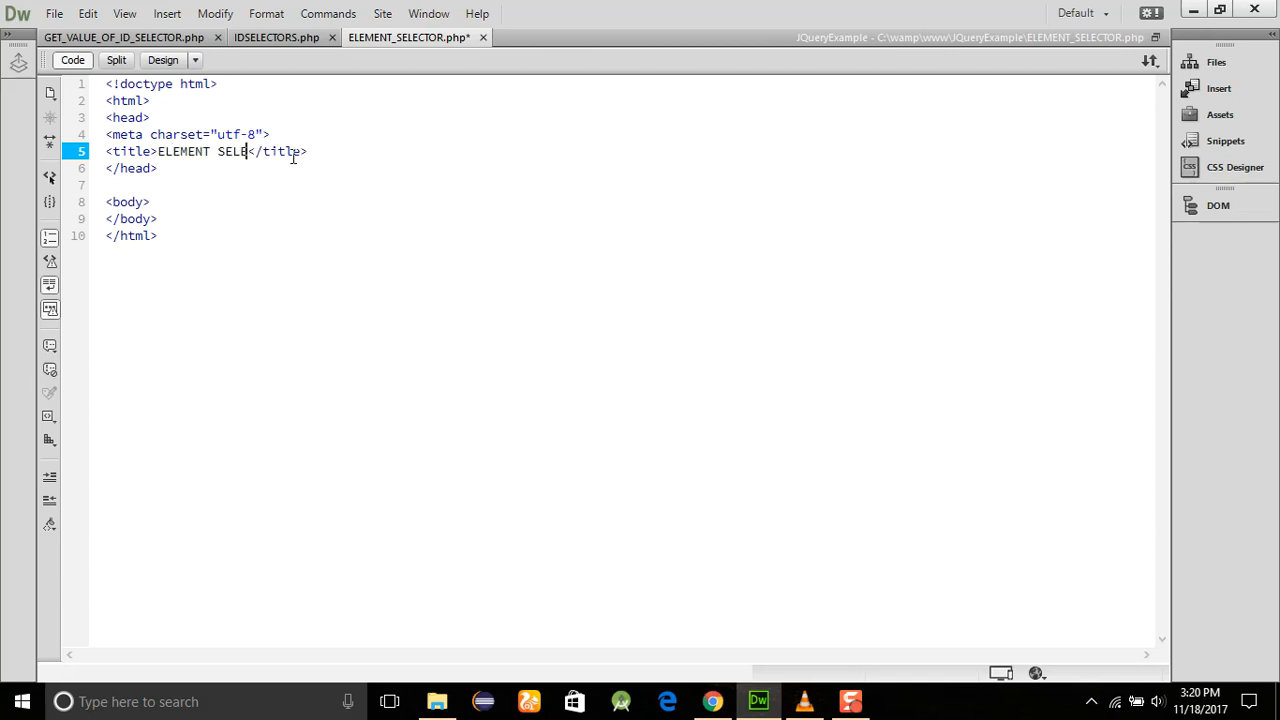
{"action": "type", "text": "TOR"}
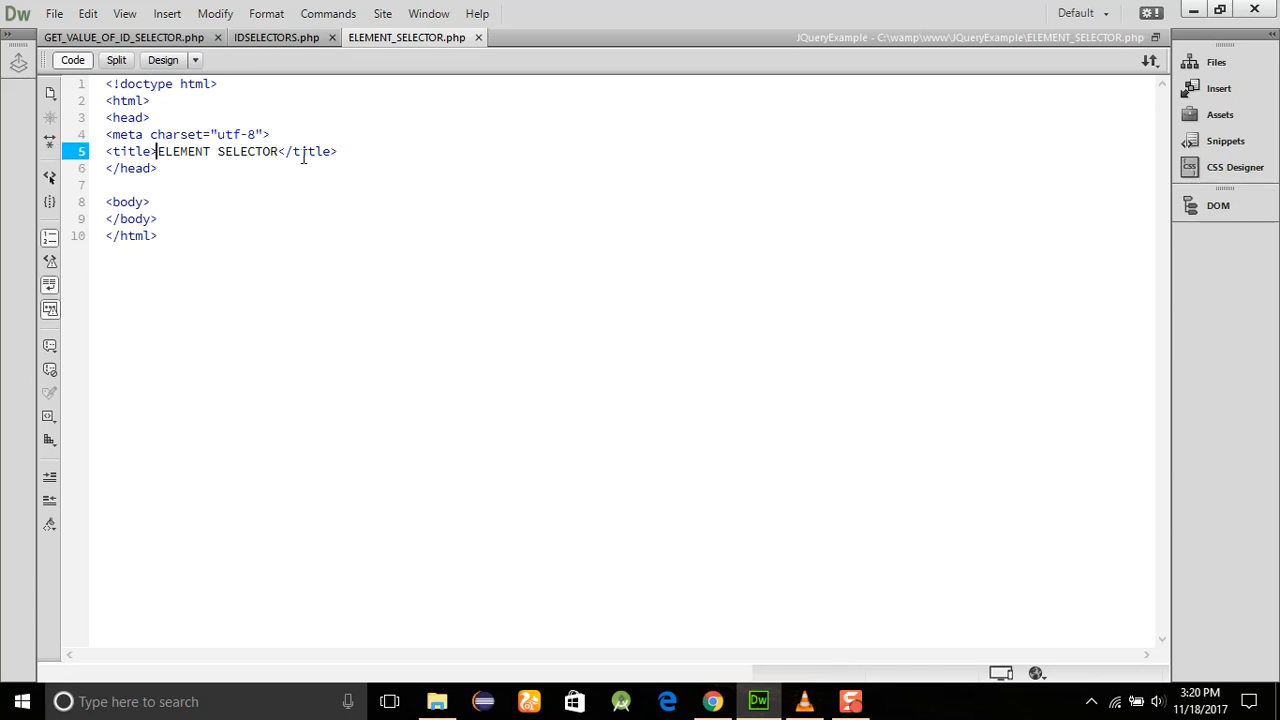
- Add a script tag linking JQ/jquery-1.11.3.min.js below the title
{"action": "left_click", "coordinate": [338, 151]}
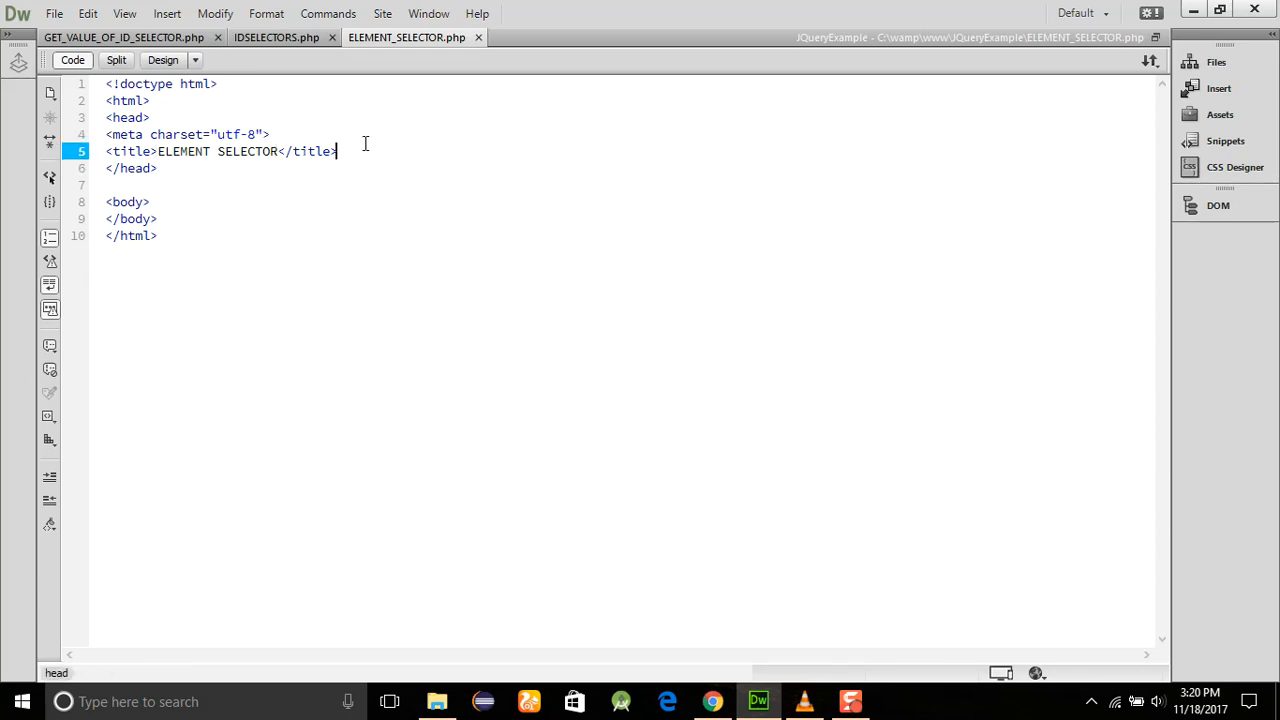
{"action": "type", "text": "<"}
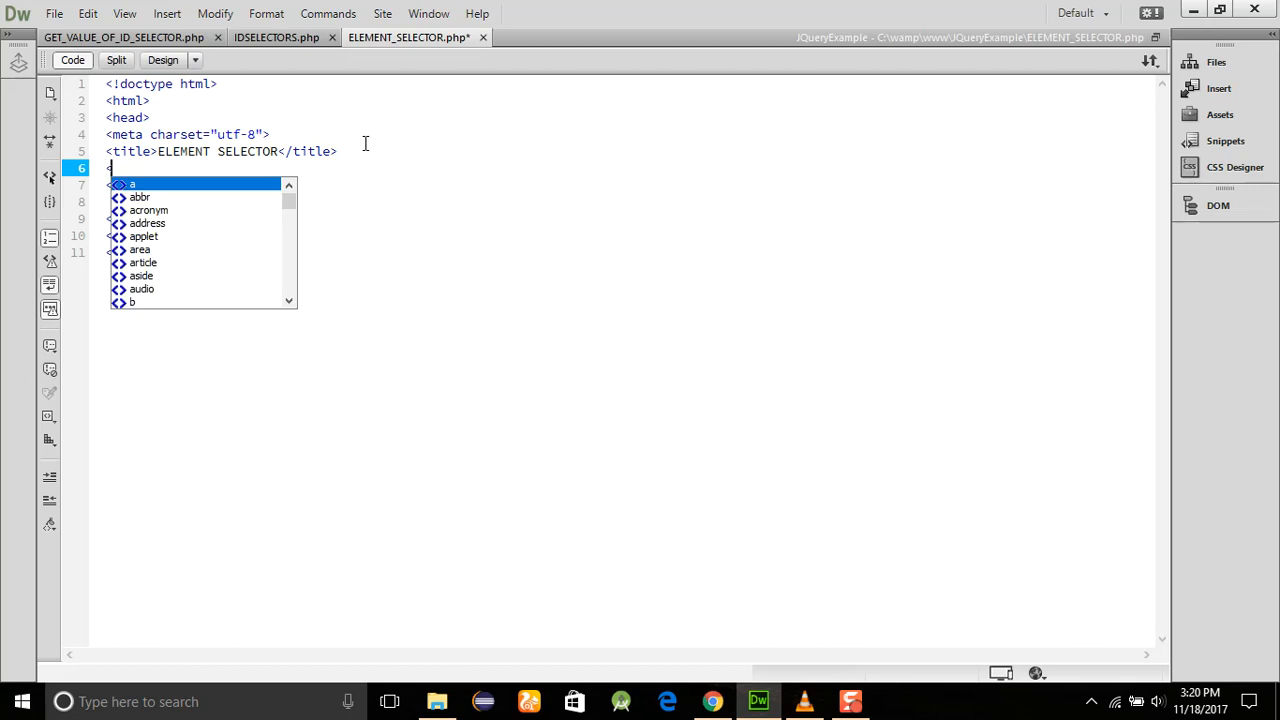
{"action": "type", "text": "script type=\"text/javascript"}
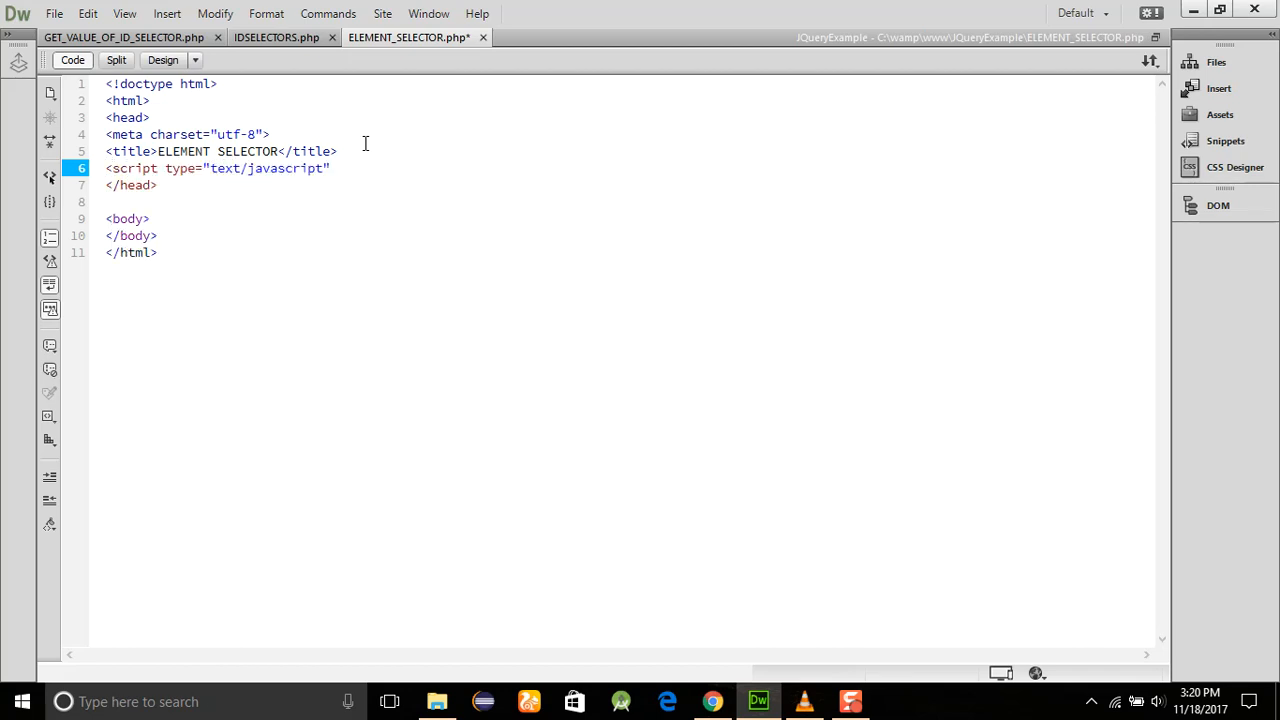
{"action": "type", "text": "src=\"\""}
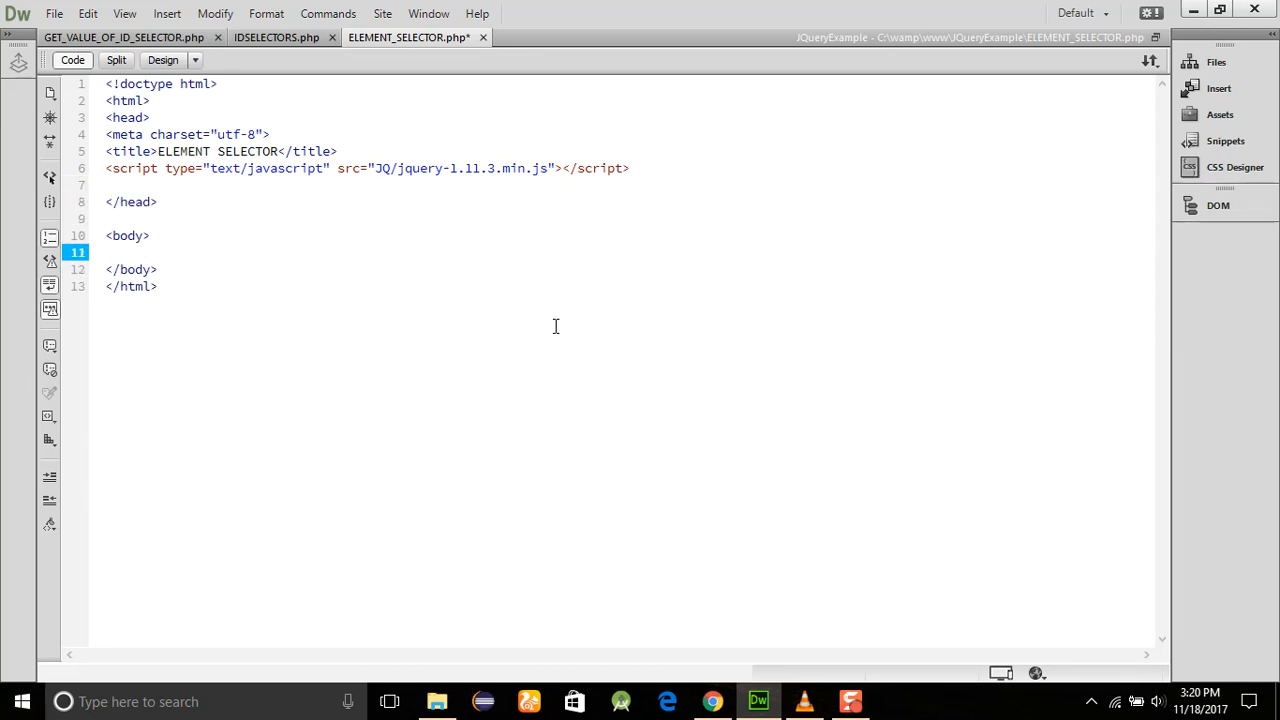
- Add a div with class main holding the heading USE OF THE ELEMENT SELECTOR
{"action": "type", "text": "<div"}
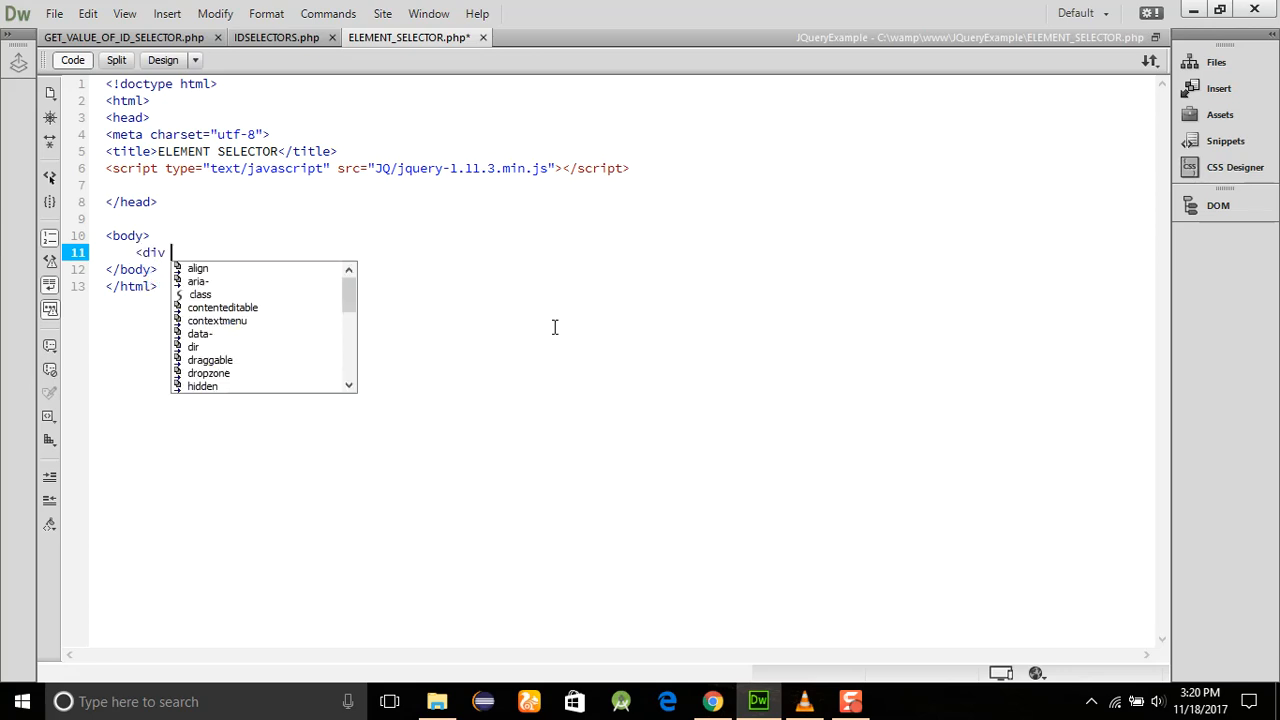
{"action": "type", "text": "class"}
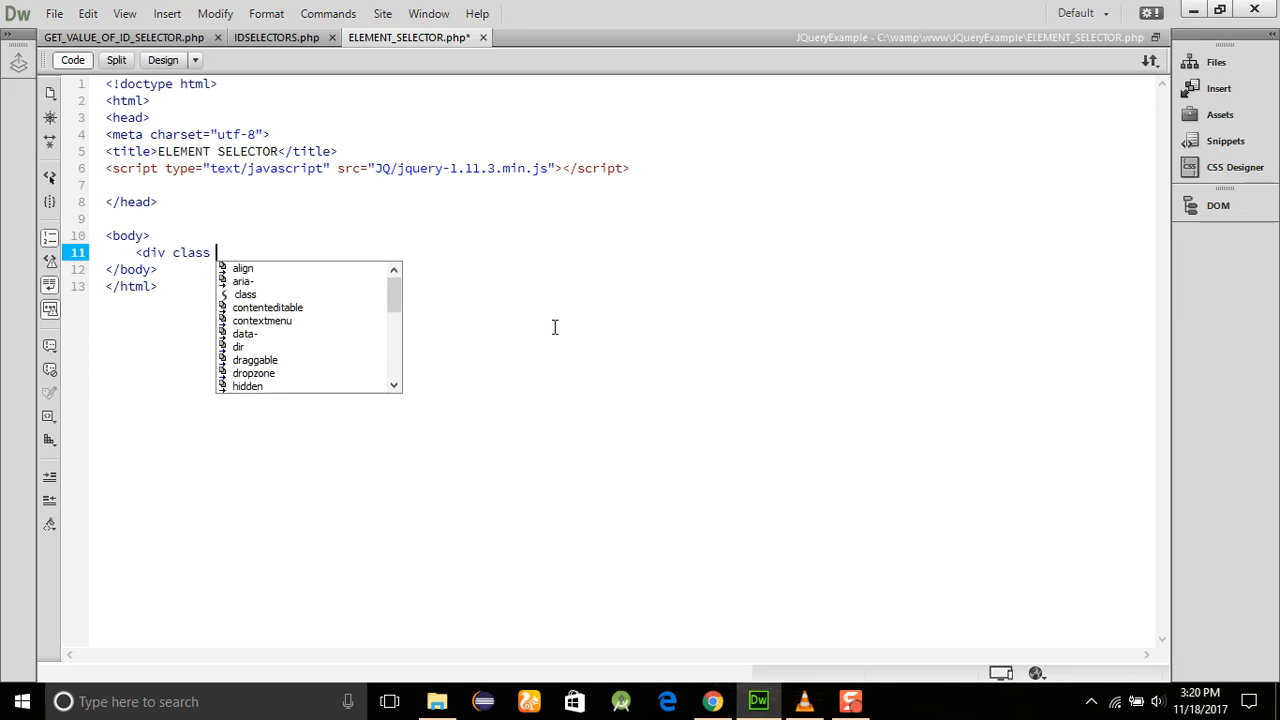
{"action": "type", "text": "=\"main\">"}
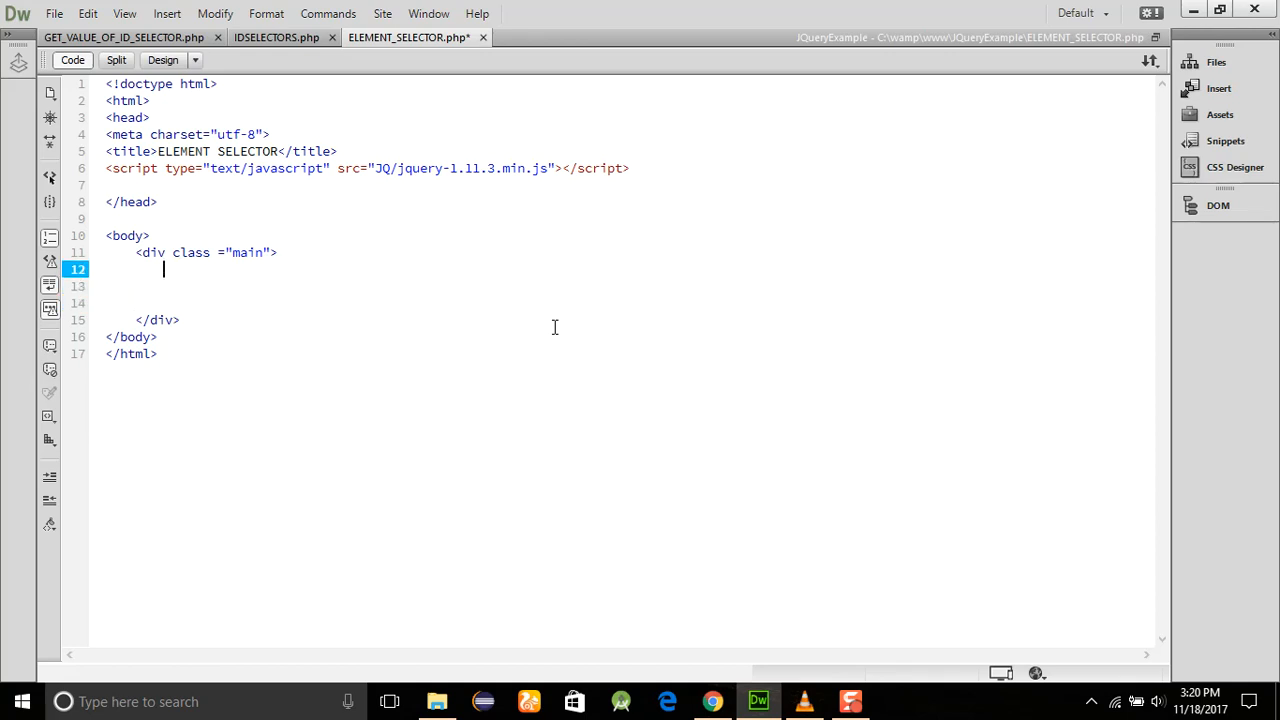
{"action": "type", "text": "<di"}
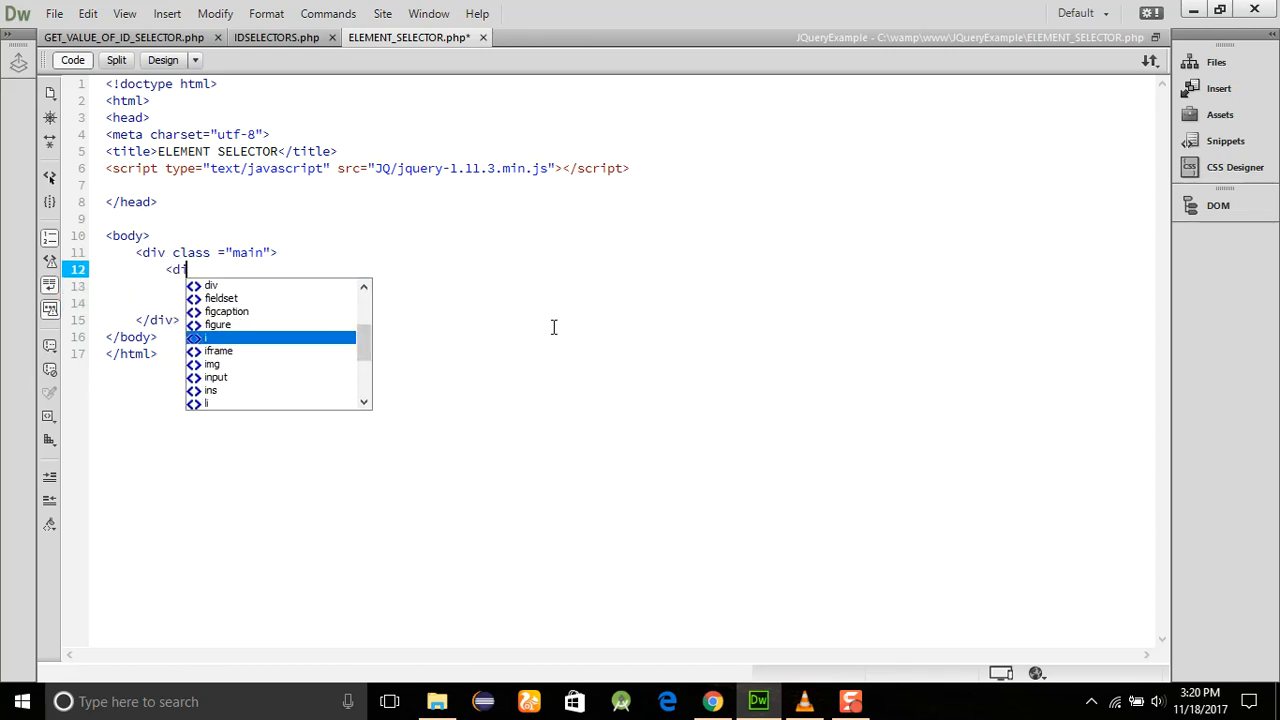
{"action": "type", "text": "p>"}
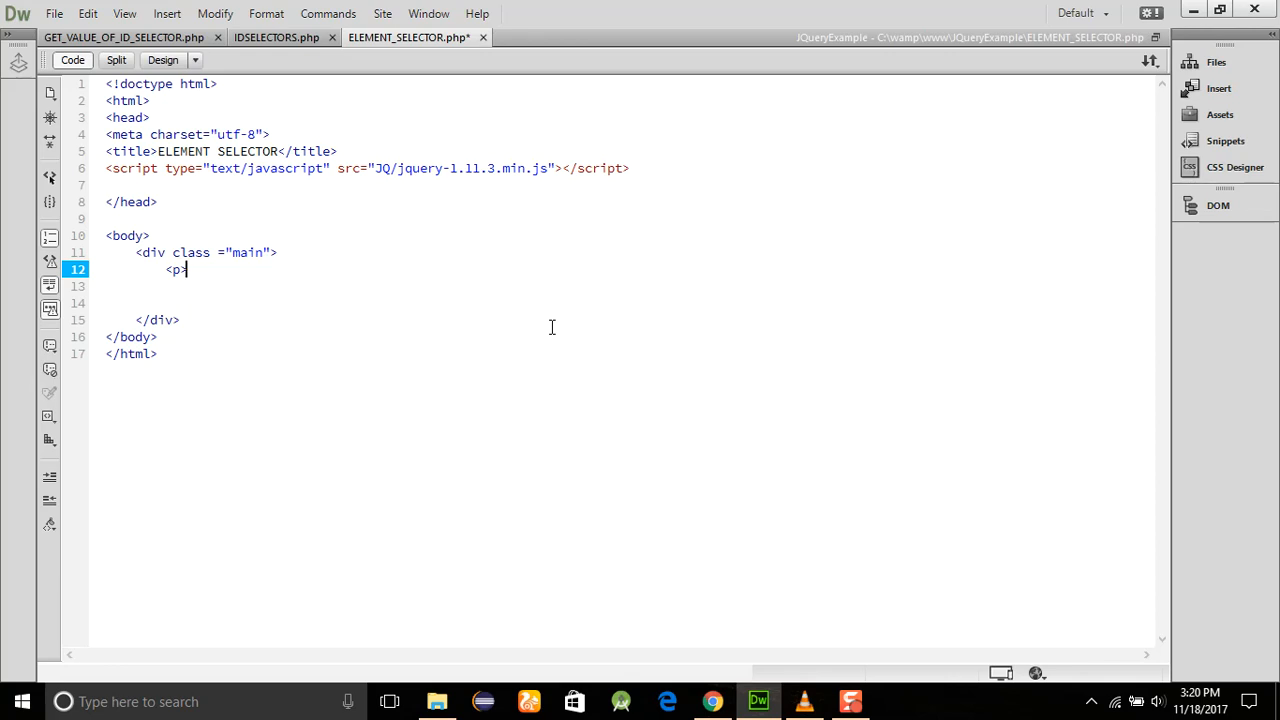
{"action": "key", "text": "Backspace"}
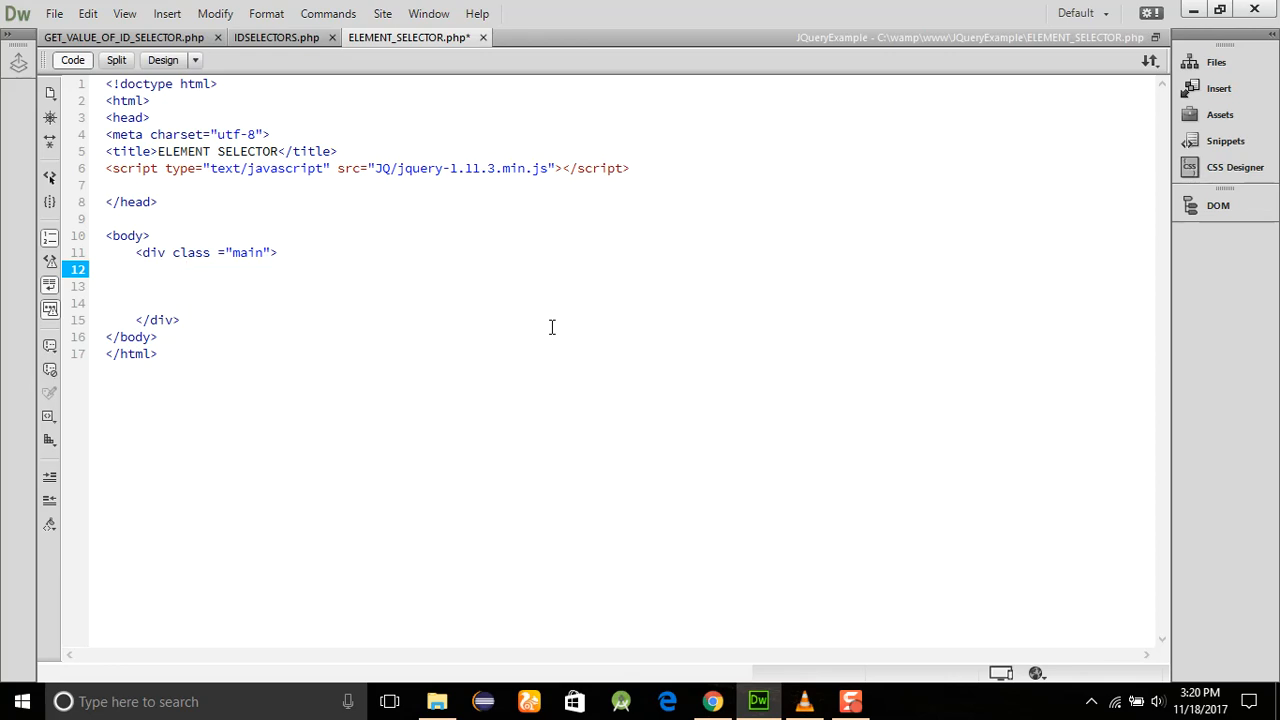
{"action": "type", "text": "<h1>"}
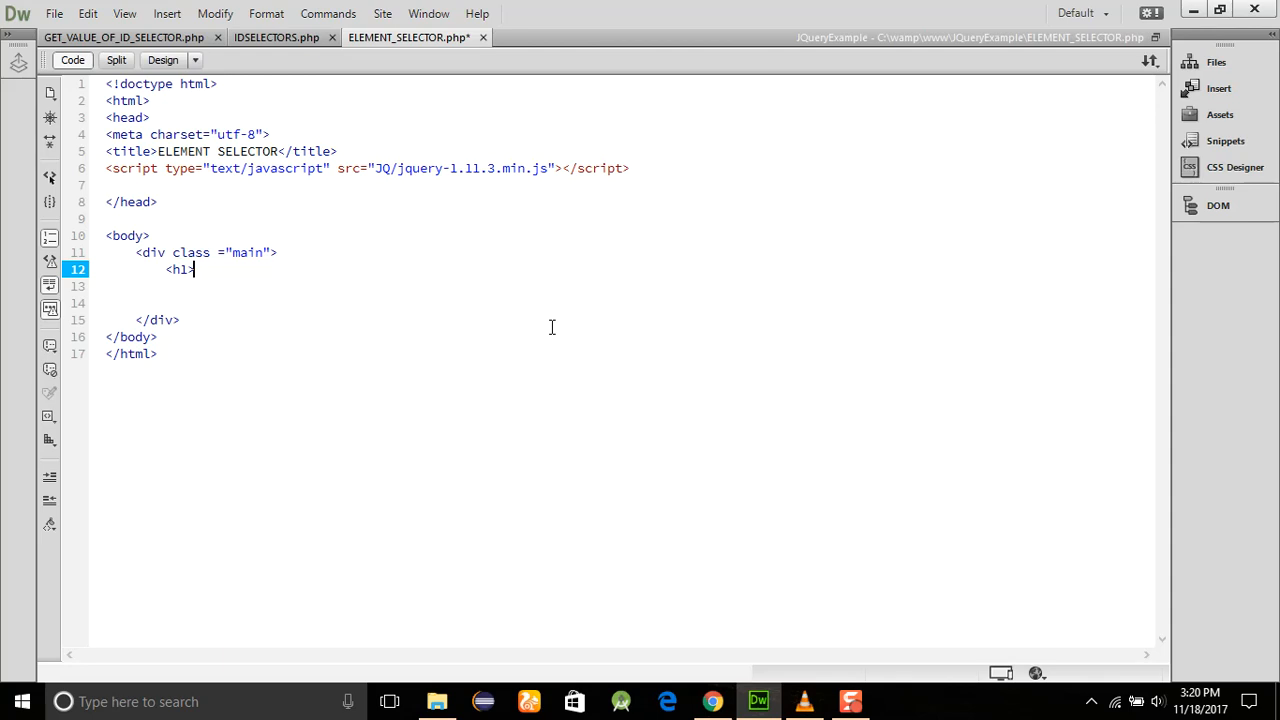
{"action": "type", "text": "u"}
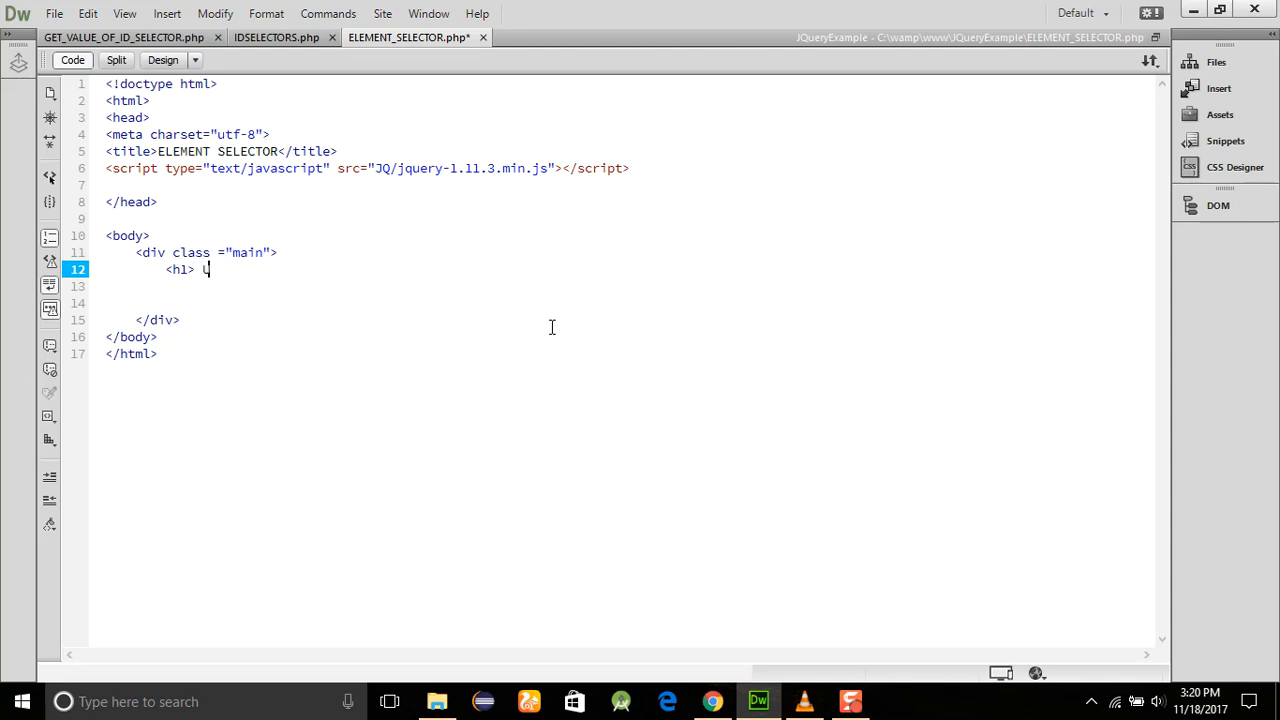
{"action": "type", "text": "USE FO"}
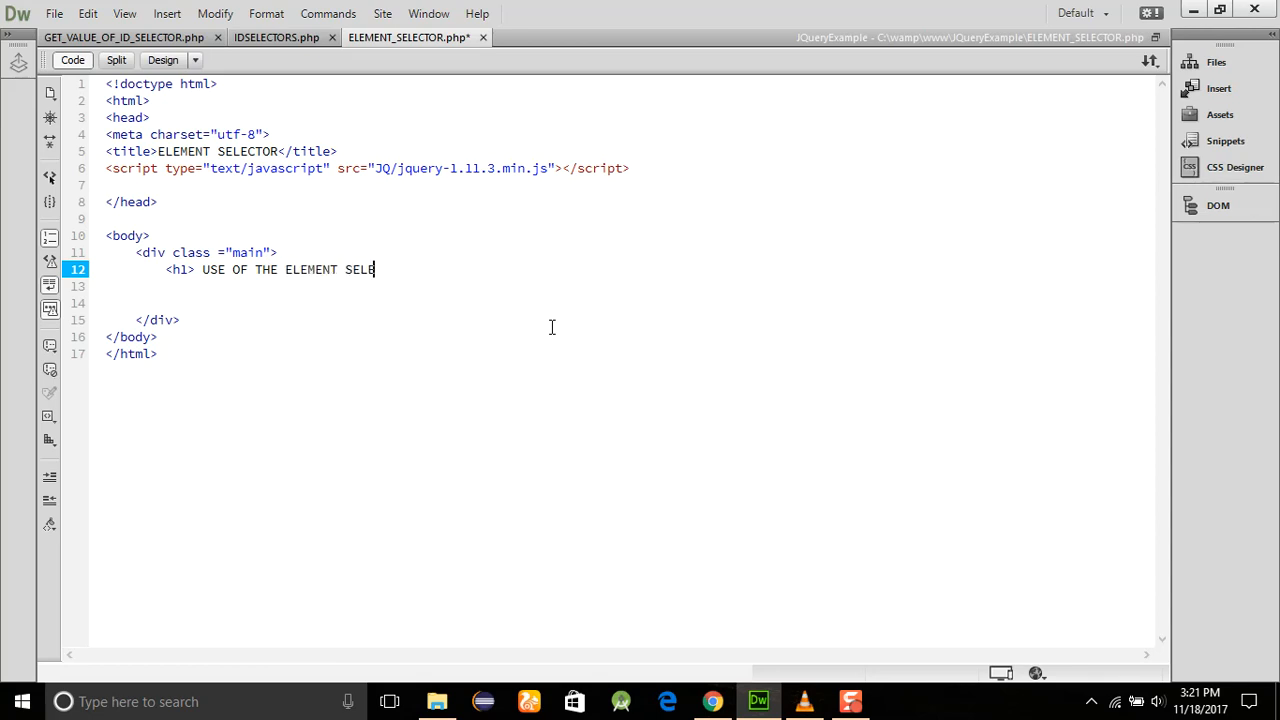
{"action": "type", "text": "CTOR </h1>"}
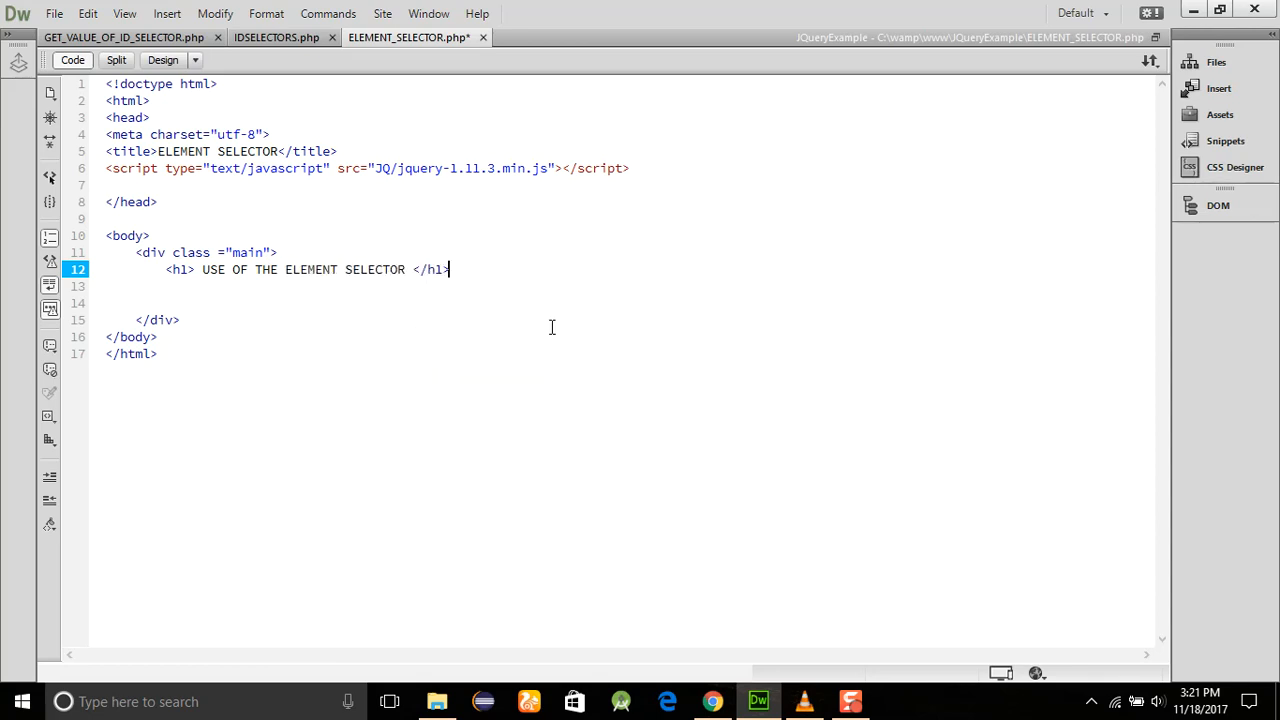
- Add three empty <p></p> paragraphs under the heading and save
{"action": "type", "text": ",P"}
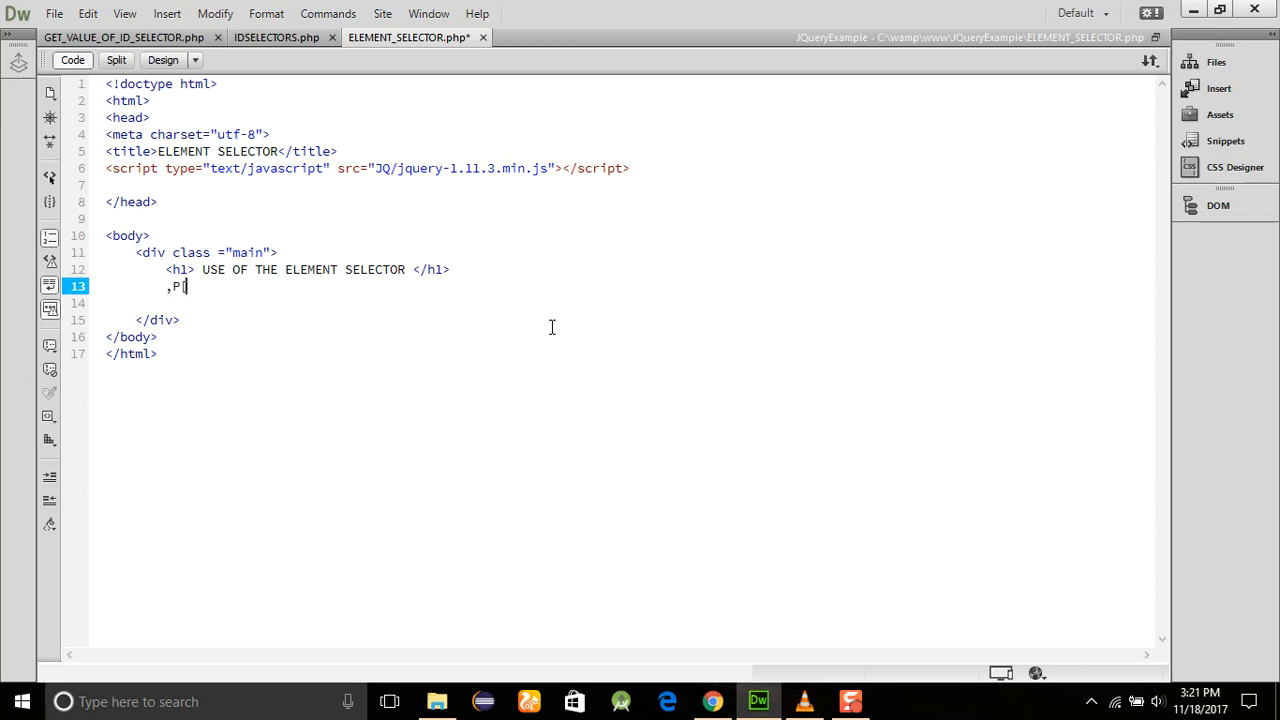
{"action": "key", "text": "Backspace"}
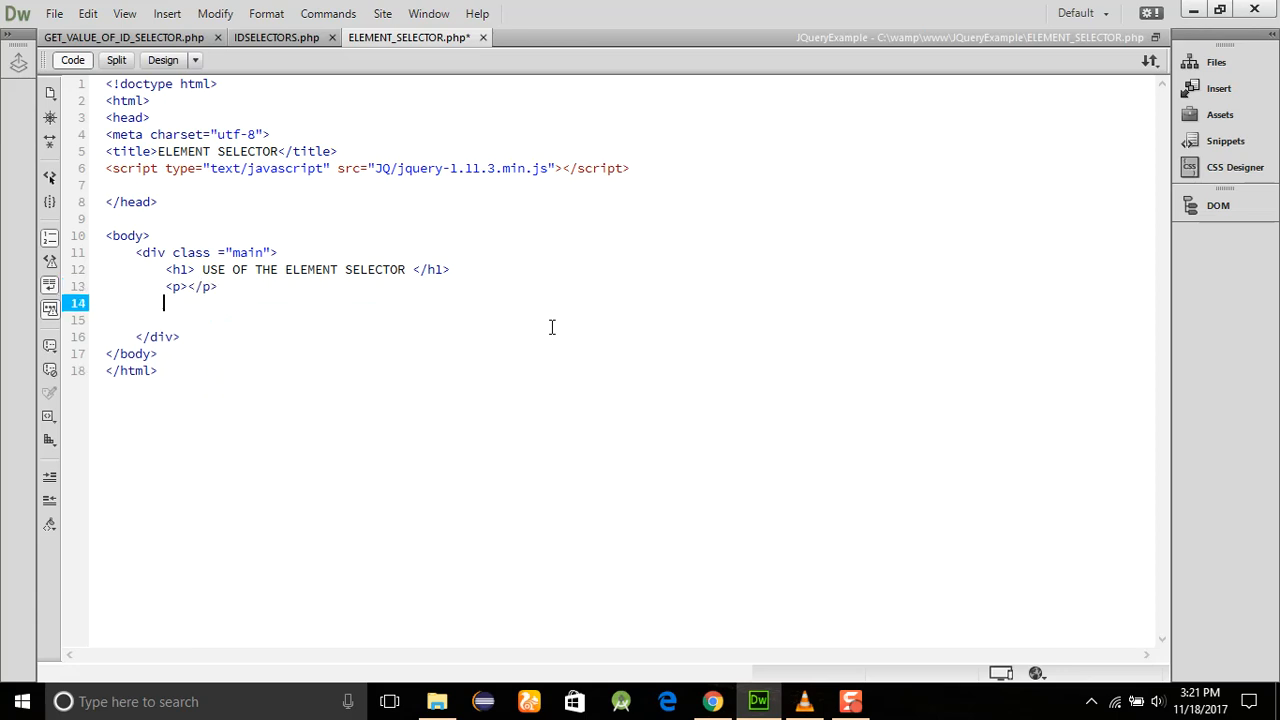
{"action": "type", "text": "<p></p>"}
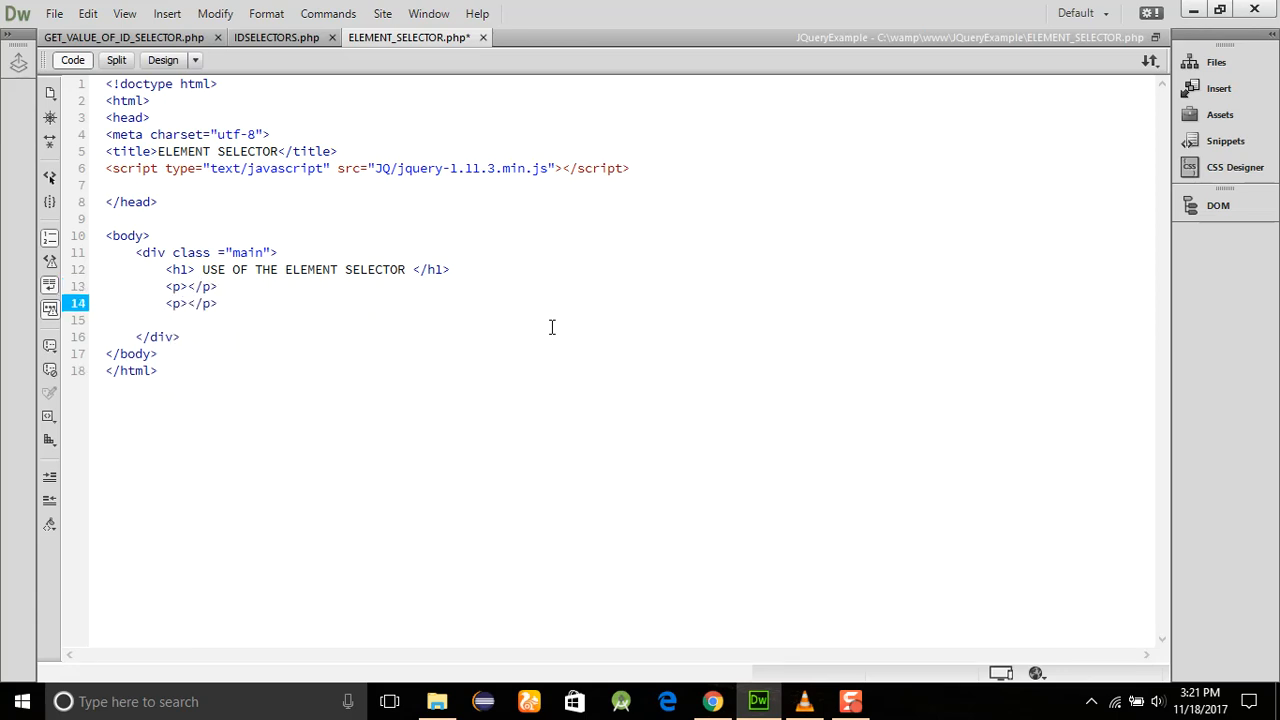
{"action": "type", "text": "<p></p>"}
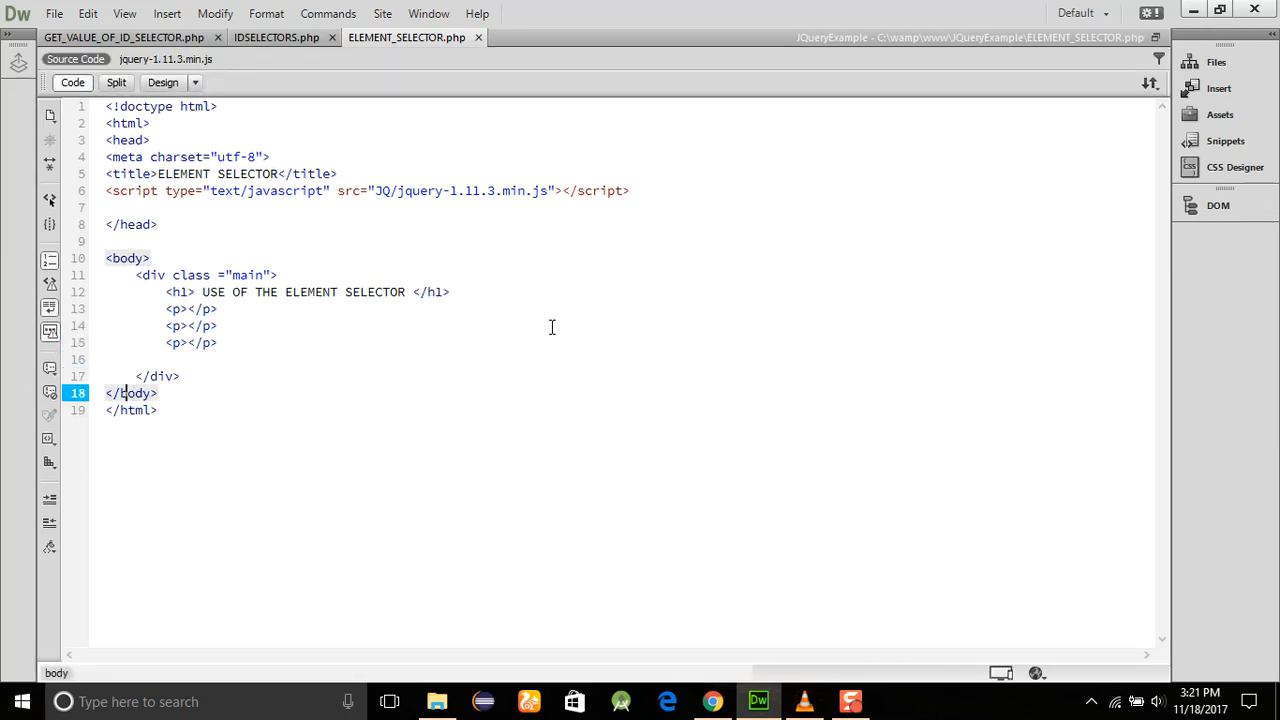
- After the main div, insert an empty text/javascript script block with a blank line
{"action": "type", "text": "<"}
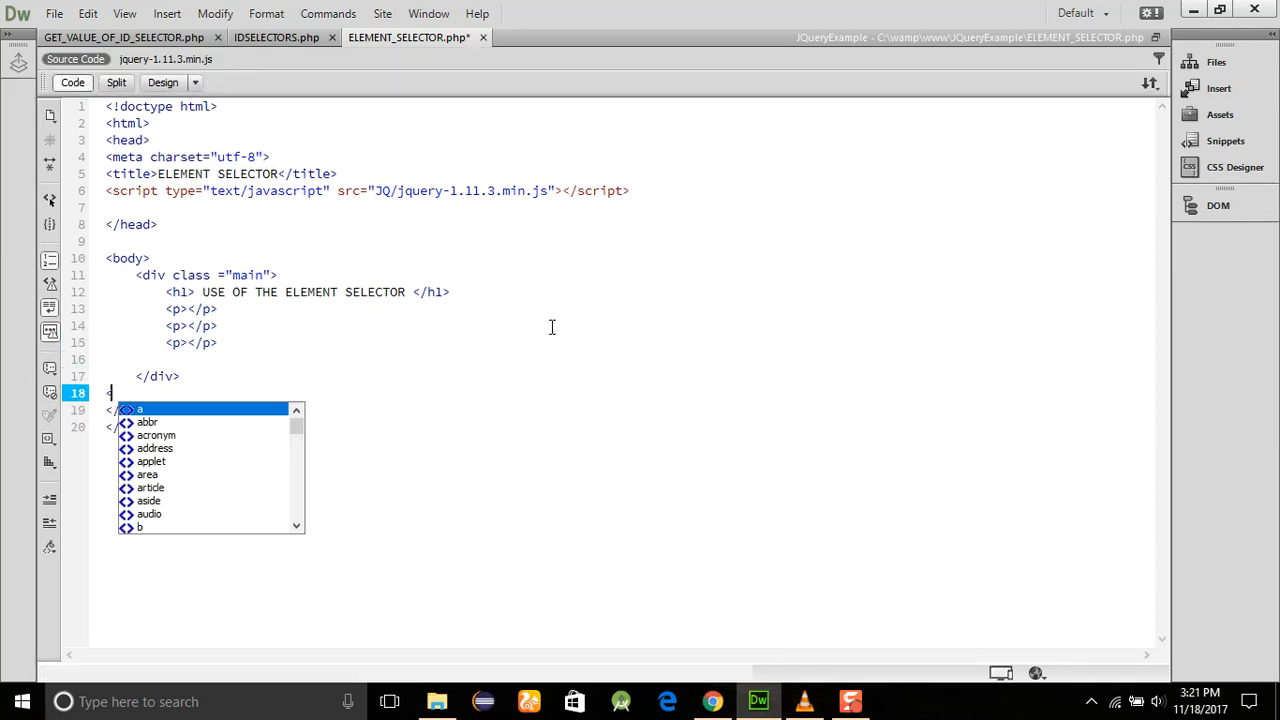
{"action": "type", "text": "script type=\""}
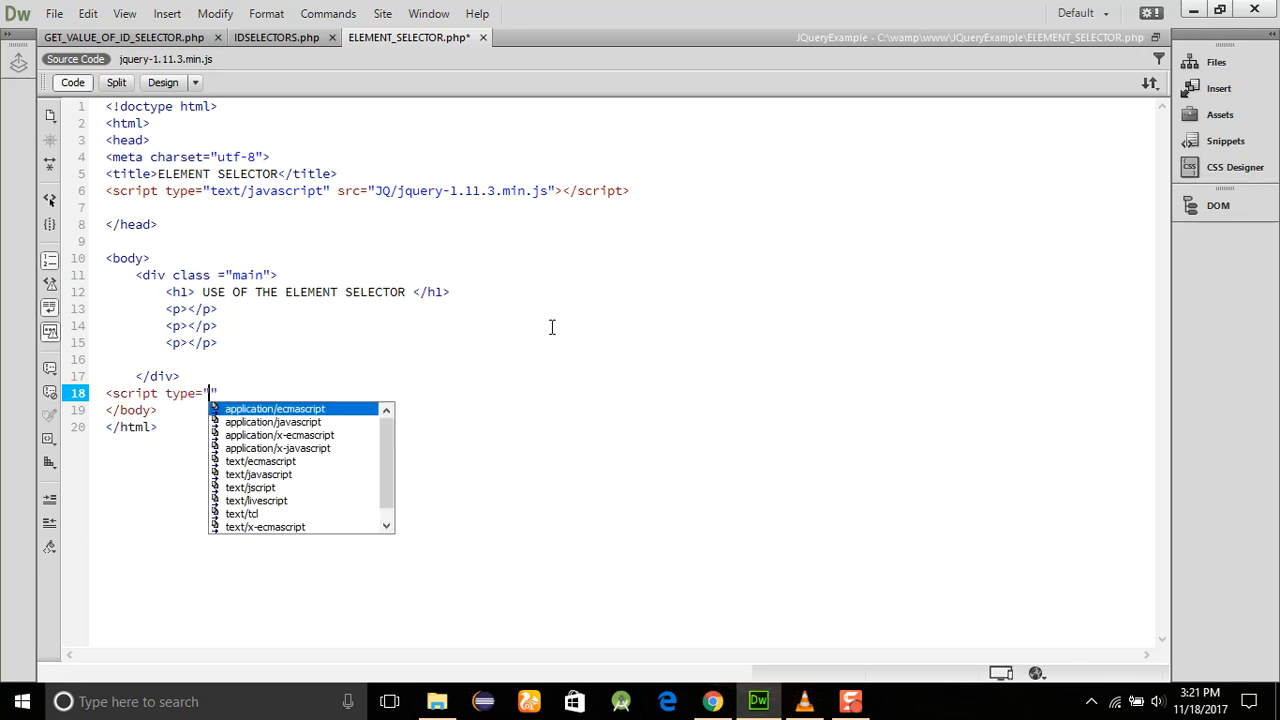
{"action": "double_click", "coordinate": [258, 474]}
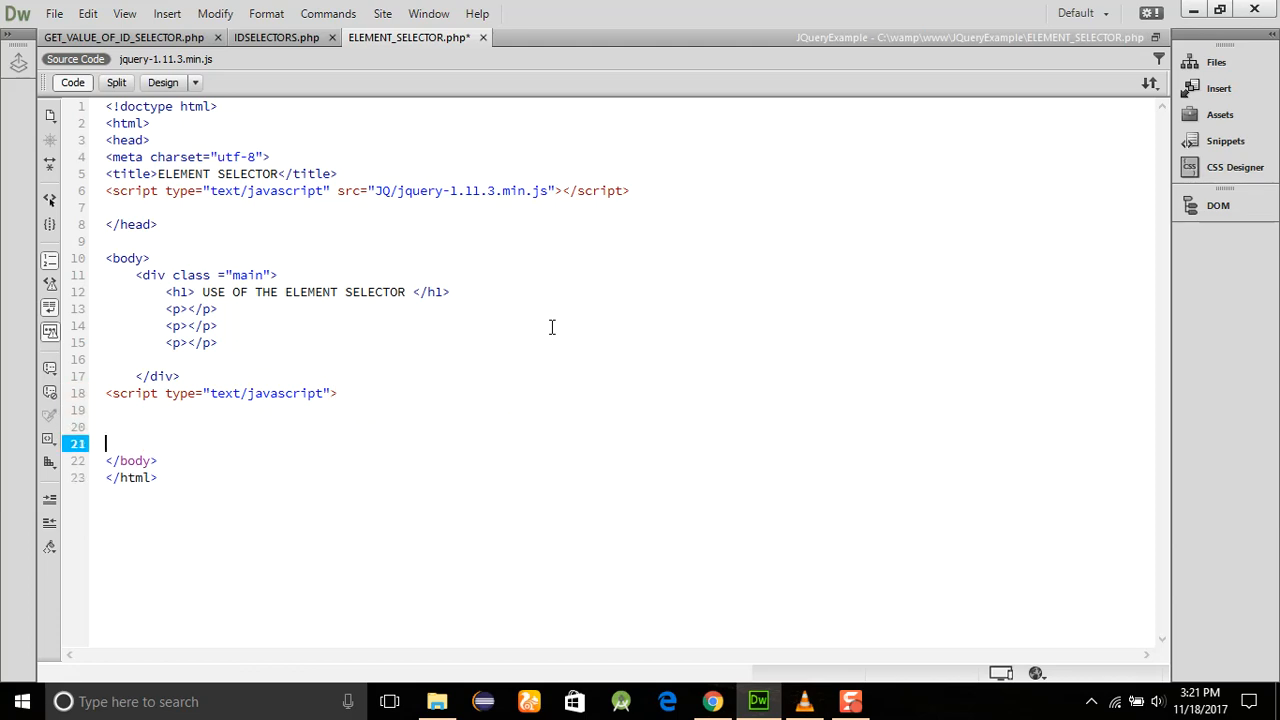
{"action": "type", "text": "</script>"}
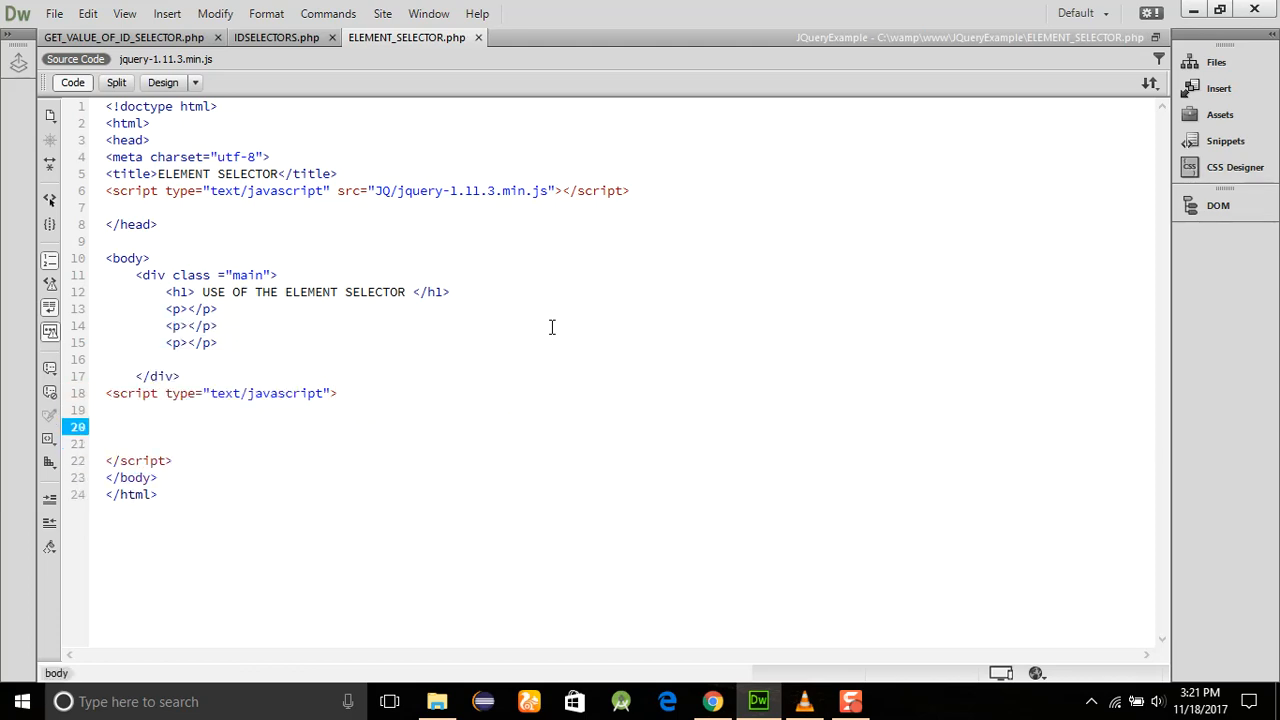
{"action": "key", "text": "enter"}
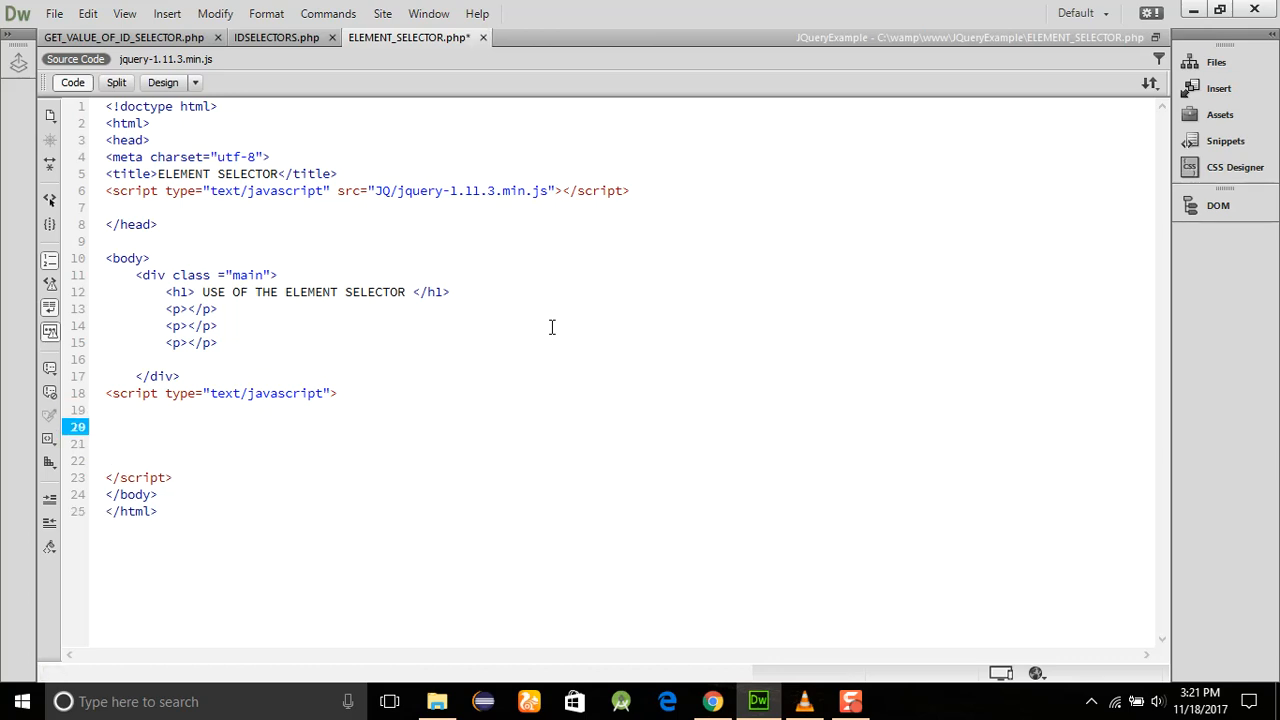
- Write $('p').text('Hello Dear Dareducation Students'); inside the script block
{"action": "type", "text": "$("}
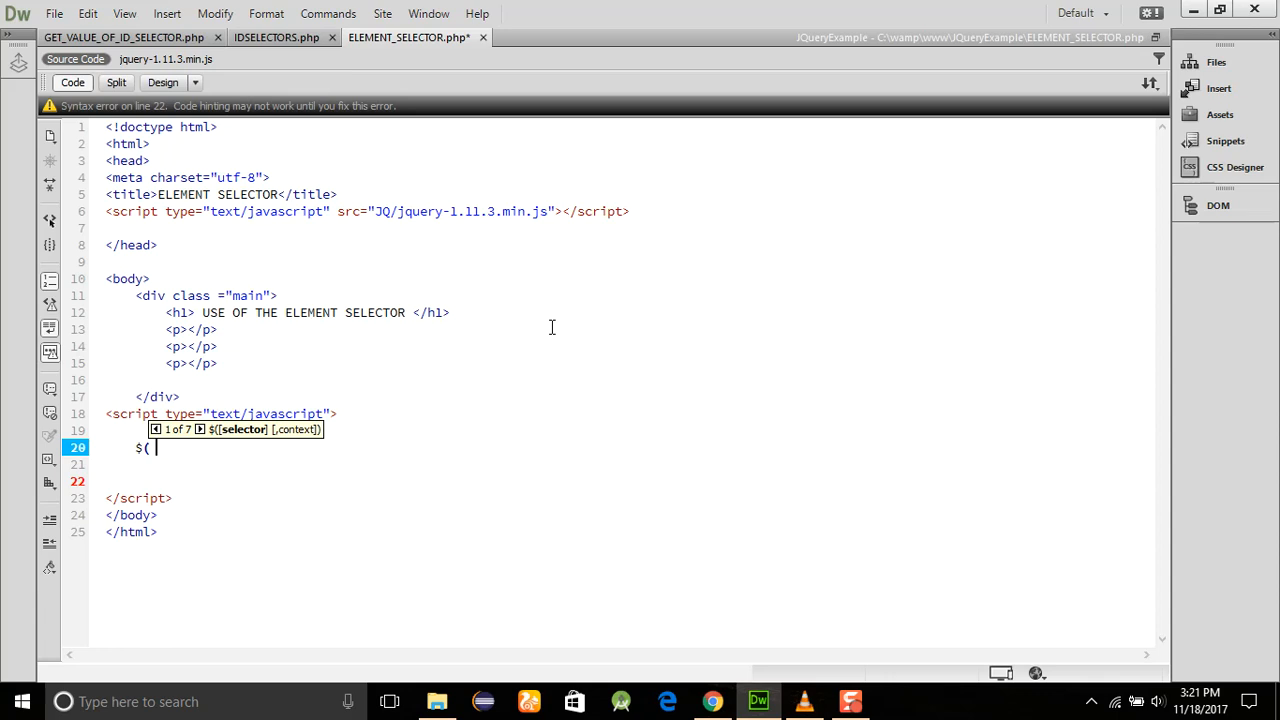
{"action": "type", "text": "'p')."}
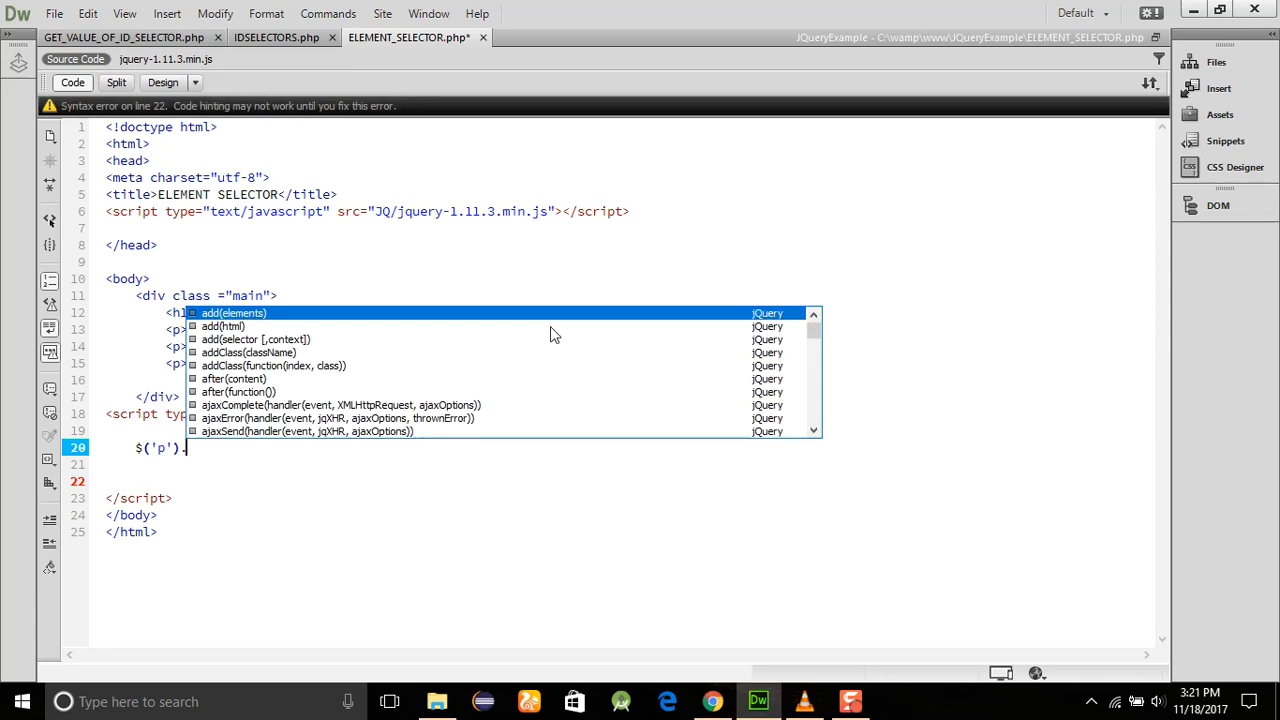
{"action": "type", "text": "text()"}
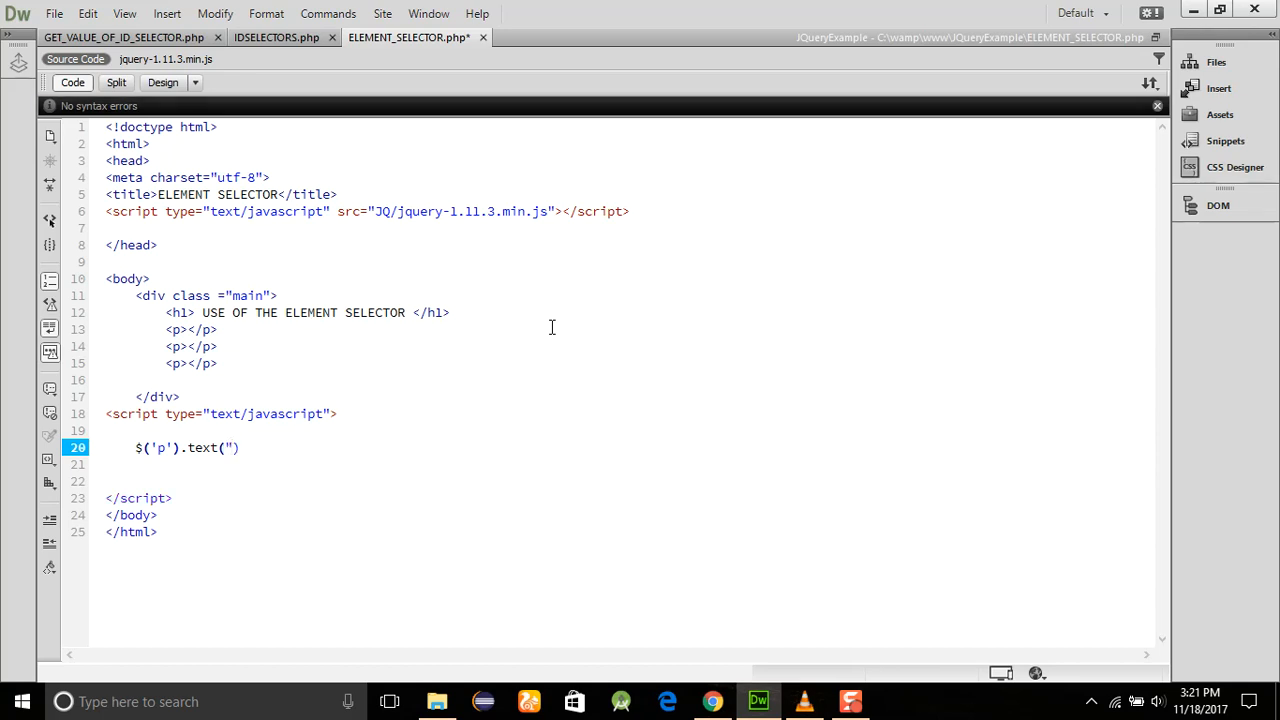
{"action": "type", "text": "Hello"}
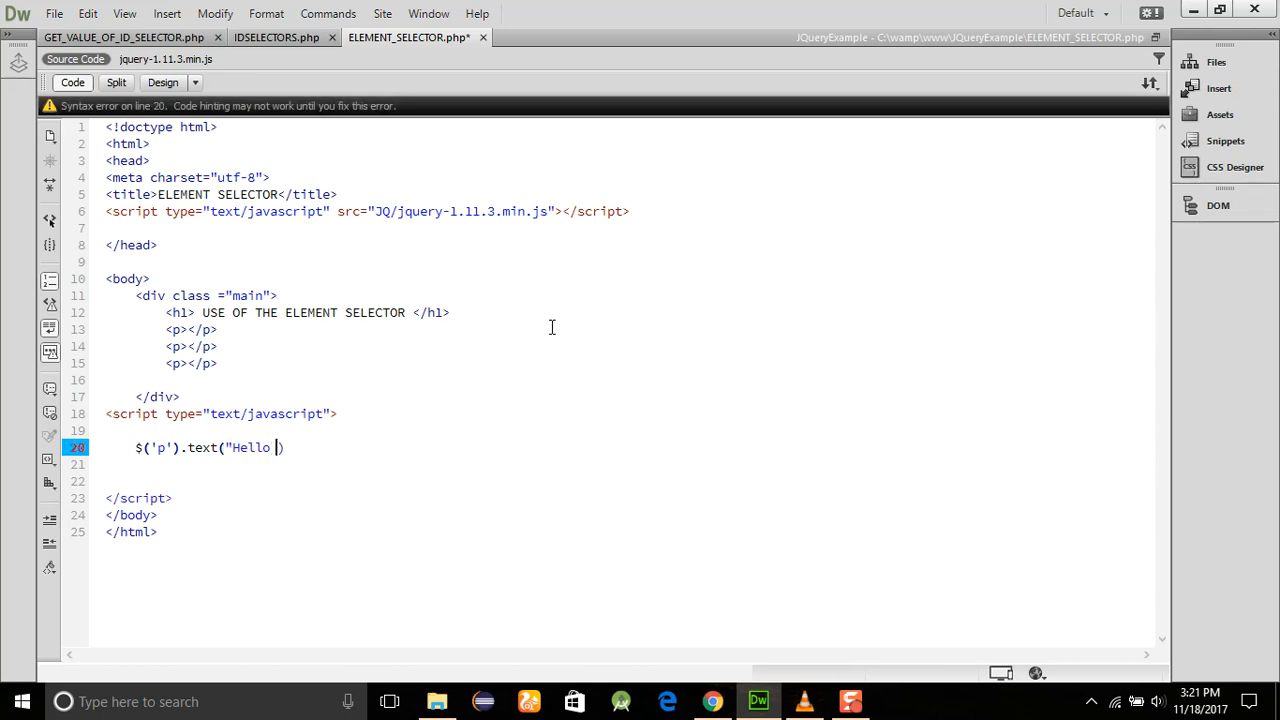
{"action": "type", "text": "Dear Dareducation"}
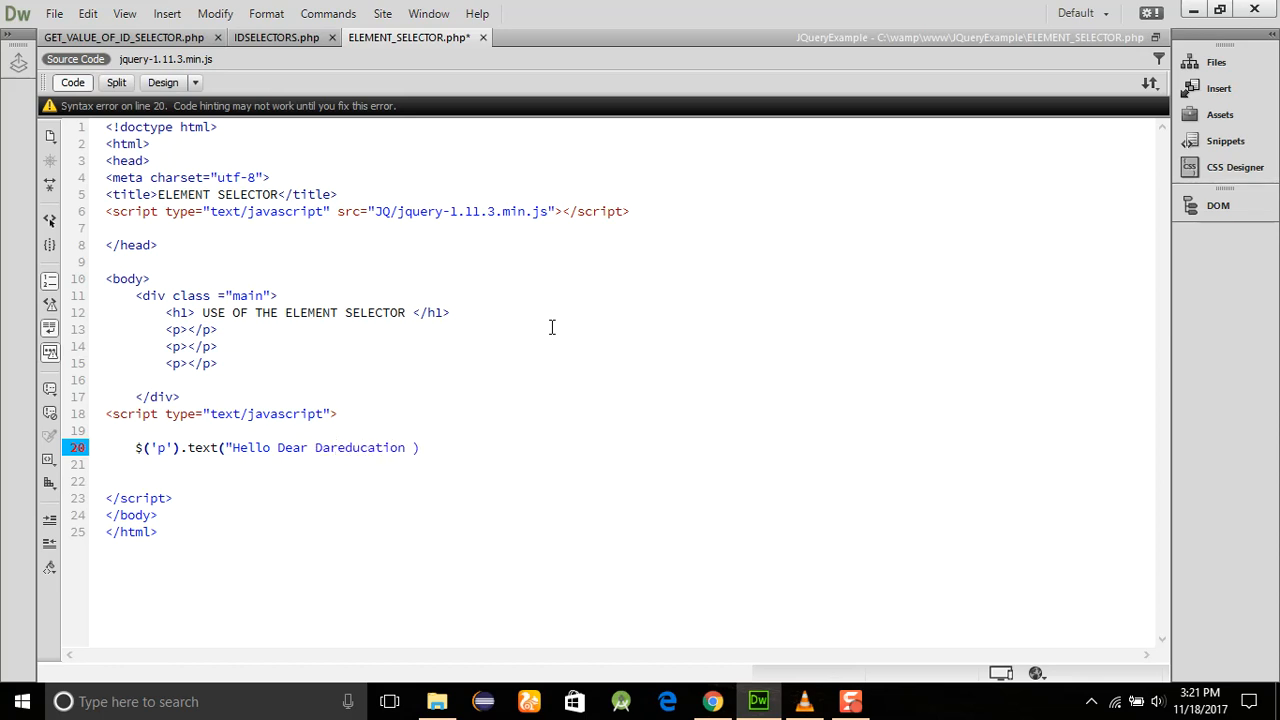
{"action": "type", "text": "Stud"}
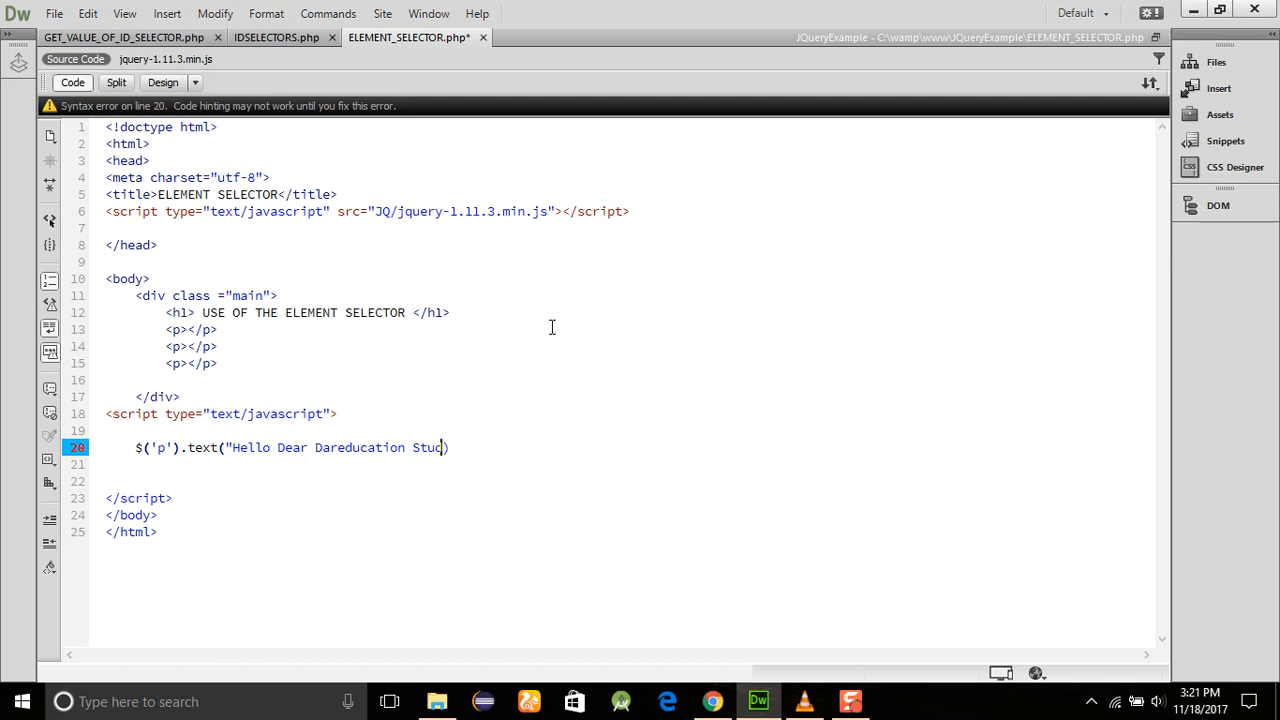
{"action": "type", "text": "ents')"}
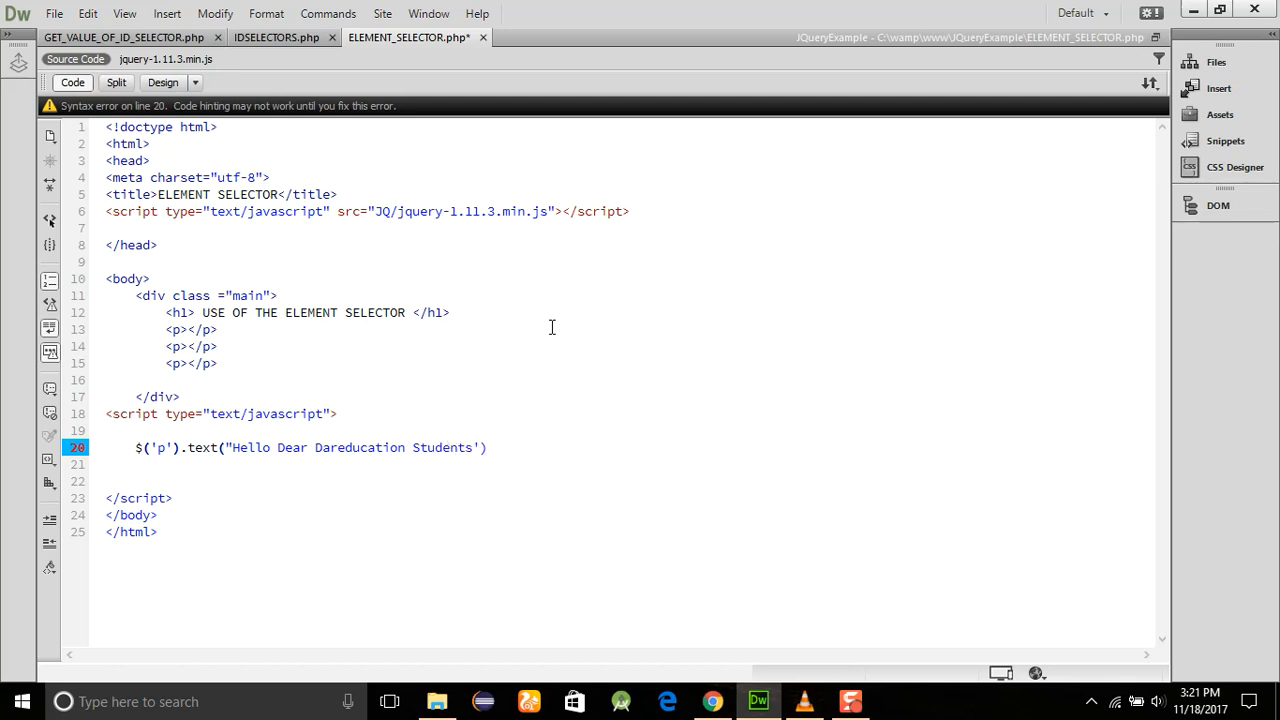
{"action": "type", "text": ";"}
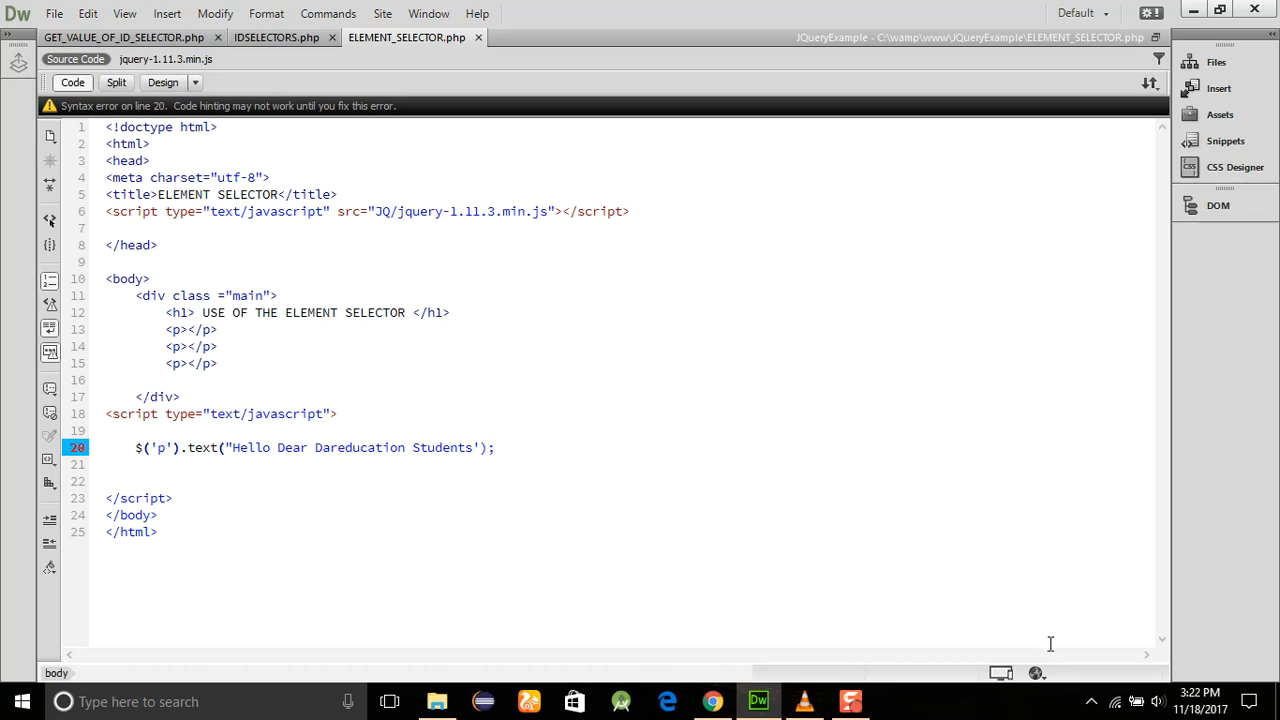
{"action": "left_click", "coordinate": [1036, 672]}
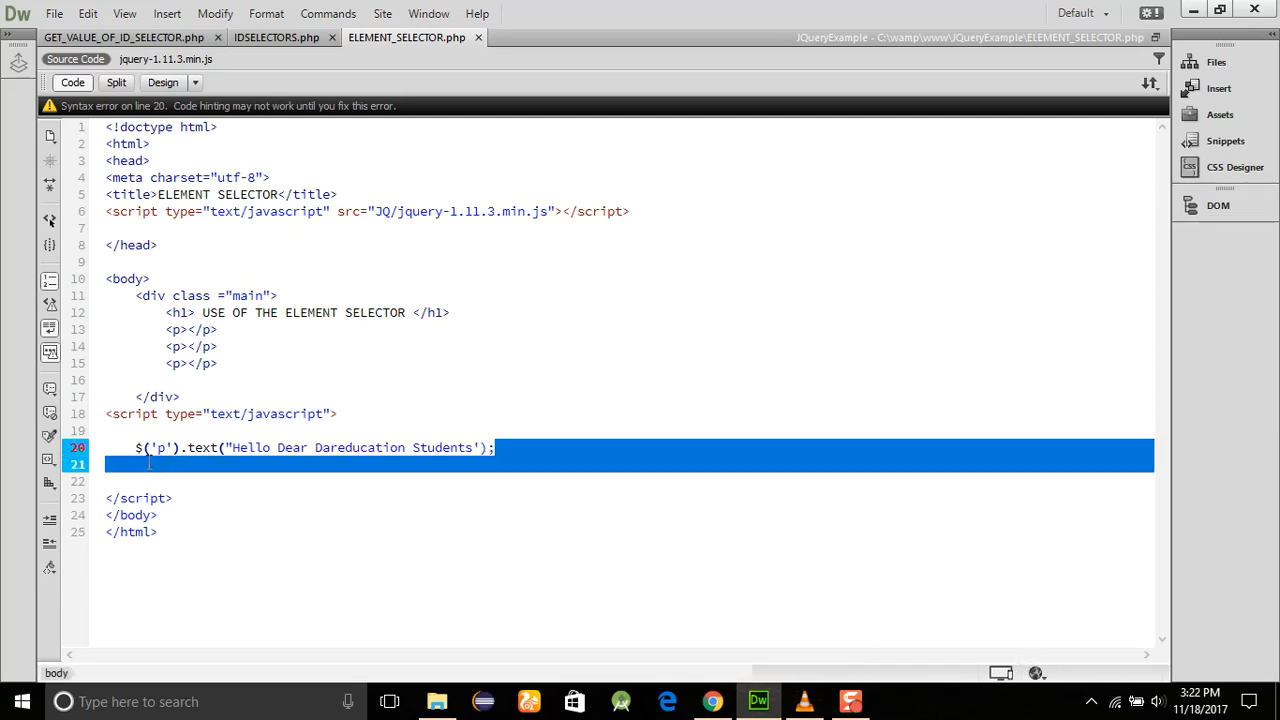
- Wrap the $('p').text statement inside $(document).ready(function(e){ }); and save
{"action": "key", "text": "Delete"}
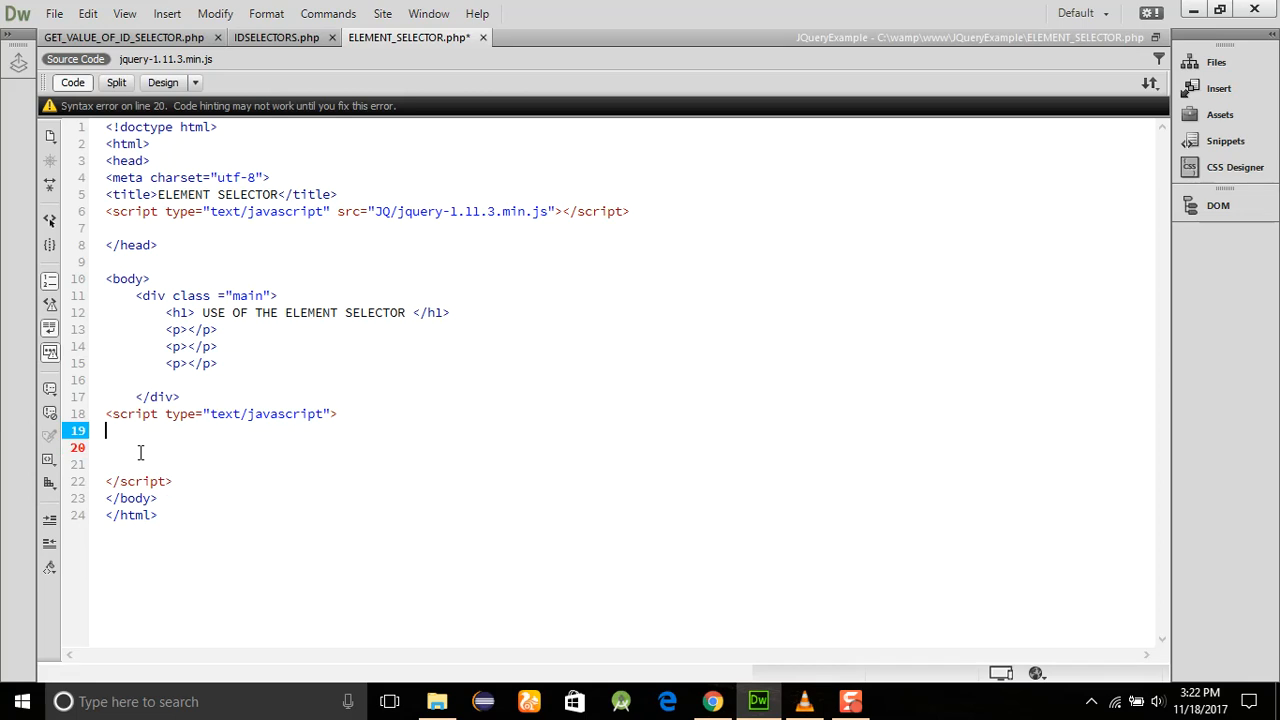
{"action": "key", "text": "enter"}
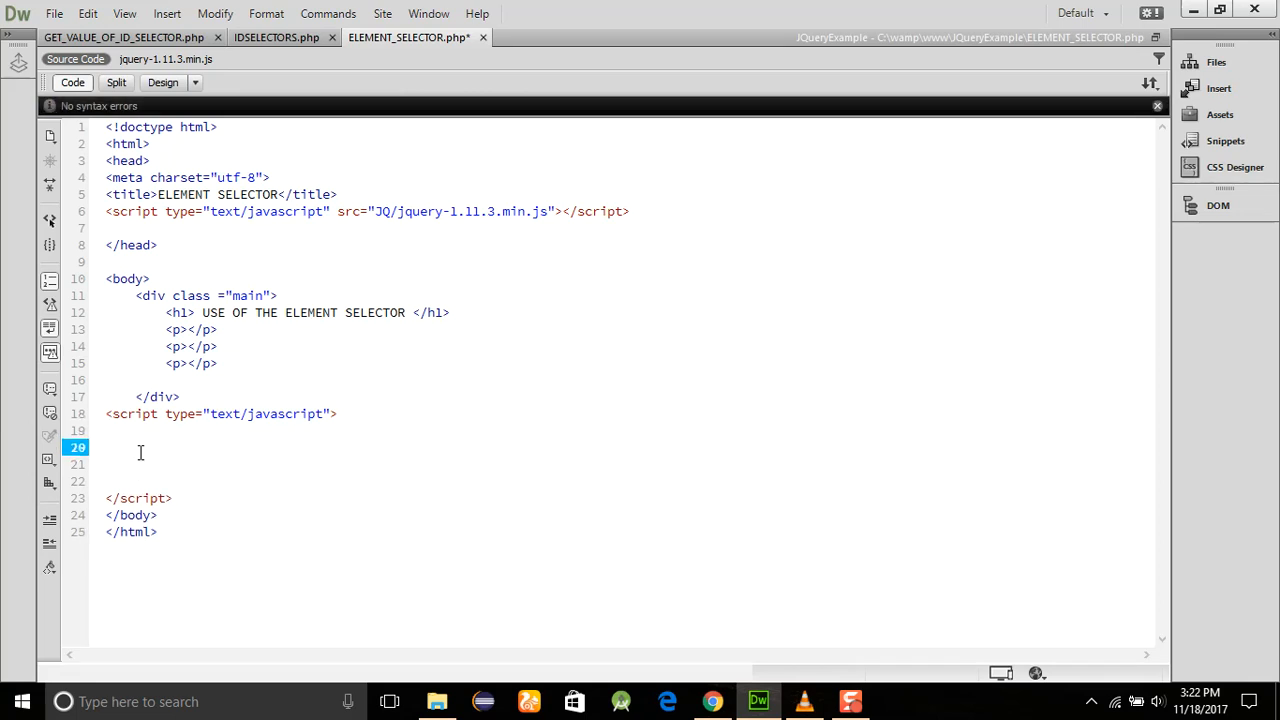
{"action": "type", "text": "$(document"}
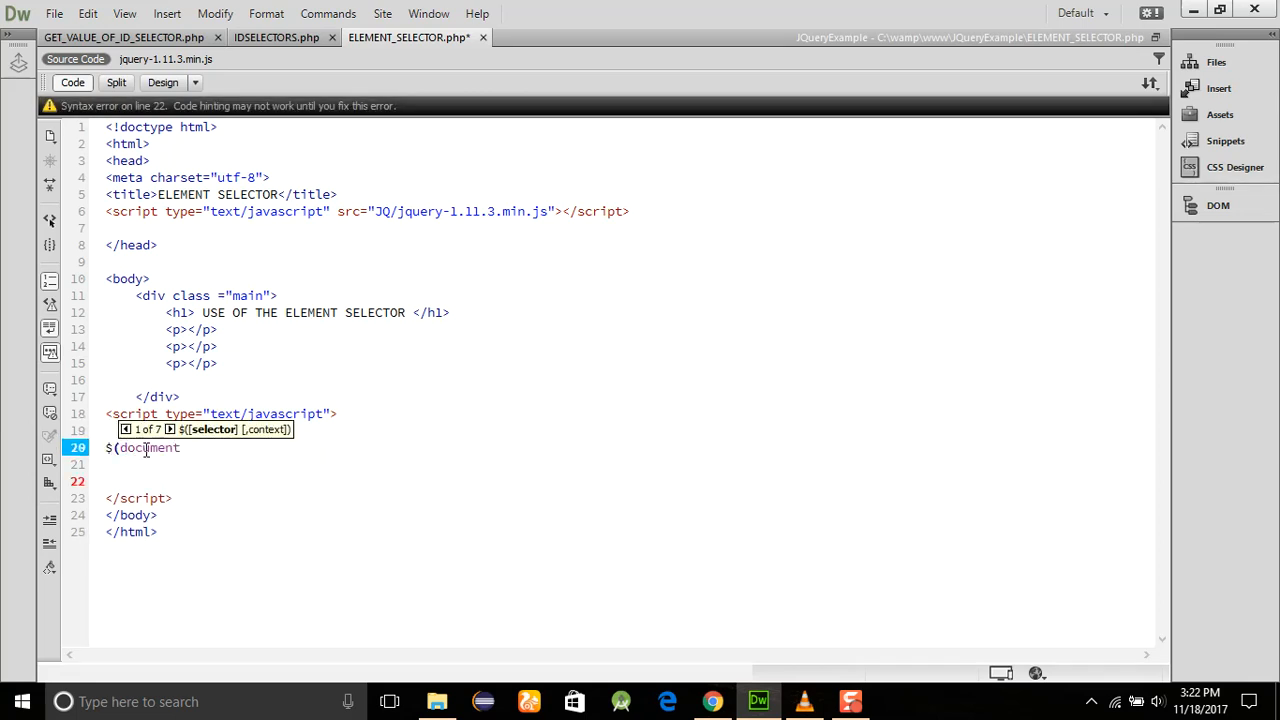
{"action": "type", "text": ".RE"}
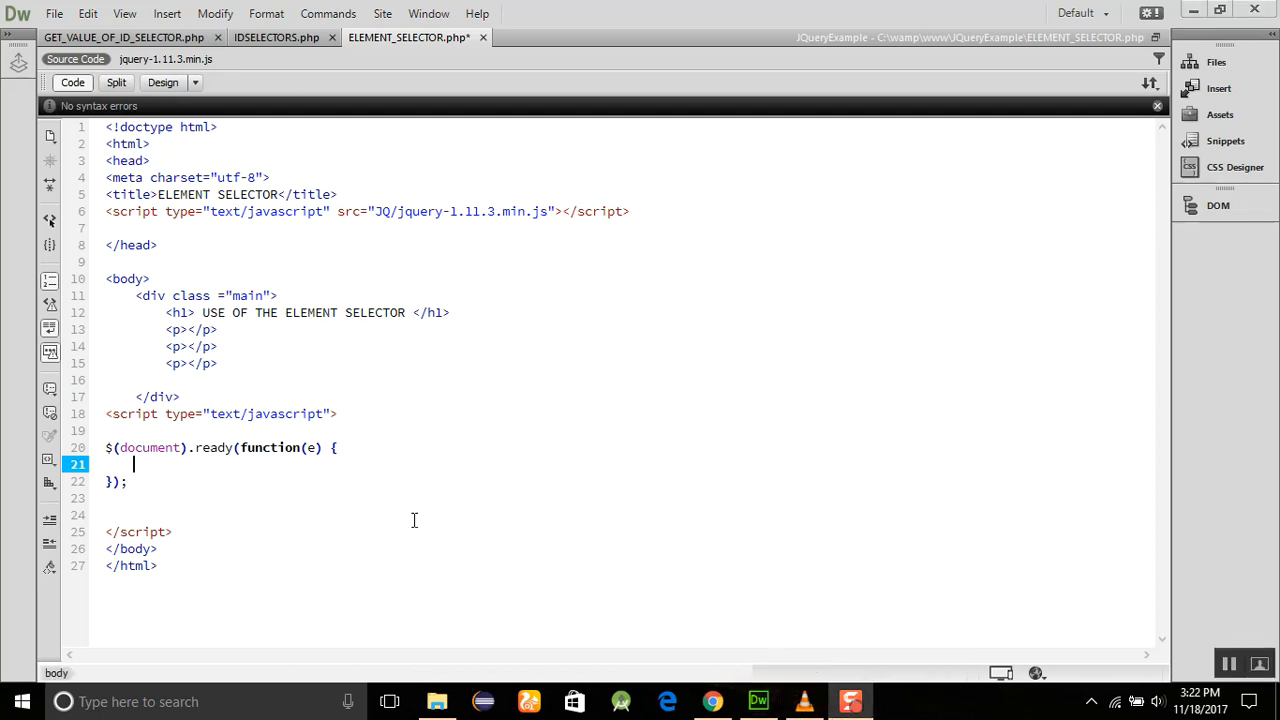
{"action": "mouse_move", "coordinate": [224, 513]}
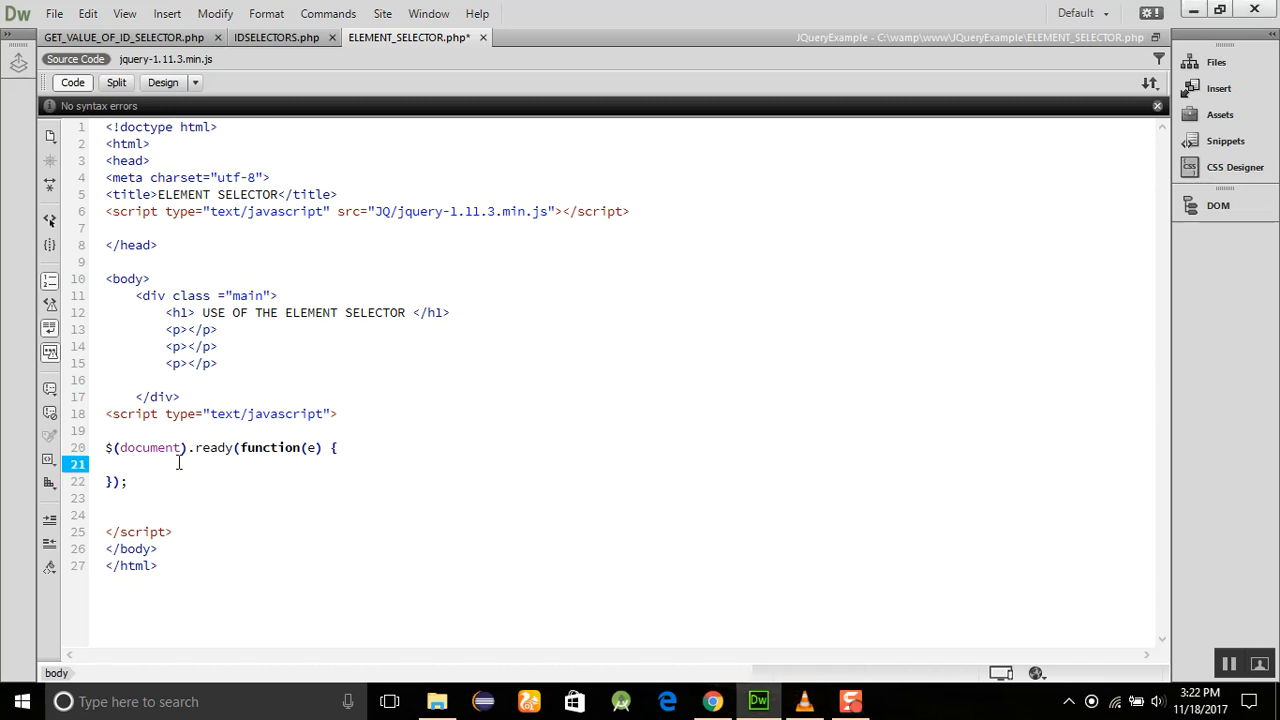
{"action": "type", "text": "$('p').text(\"Hello Dear Dareducation Students\");"}
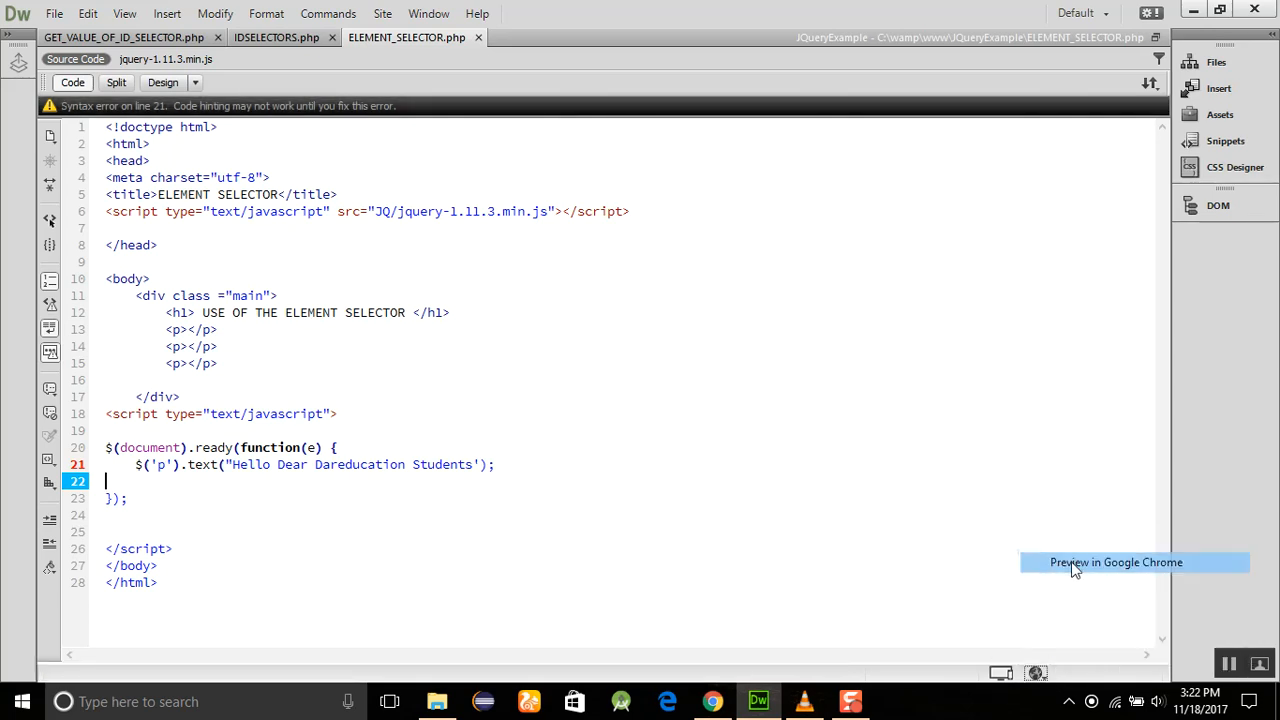
- Switch the greeting to single quotes, save, and preview the page in Google Chrome
{"action": "left_click", "coordinate": [1116, 562]}
{"action": "type", "text": "'"}
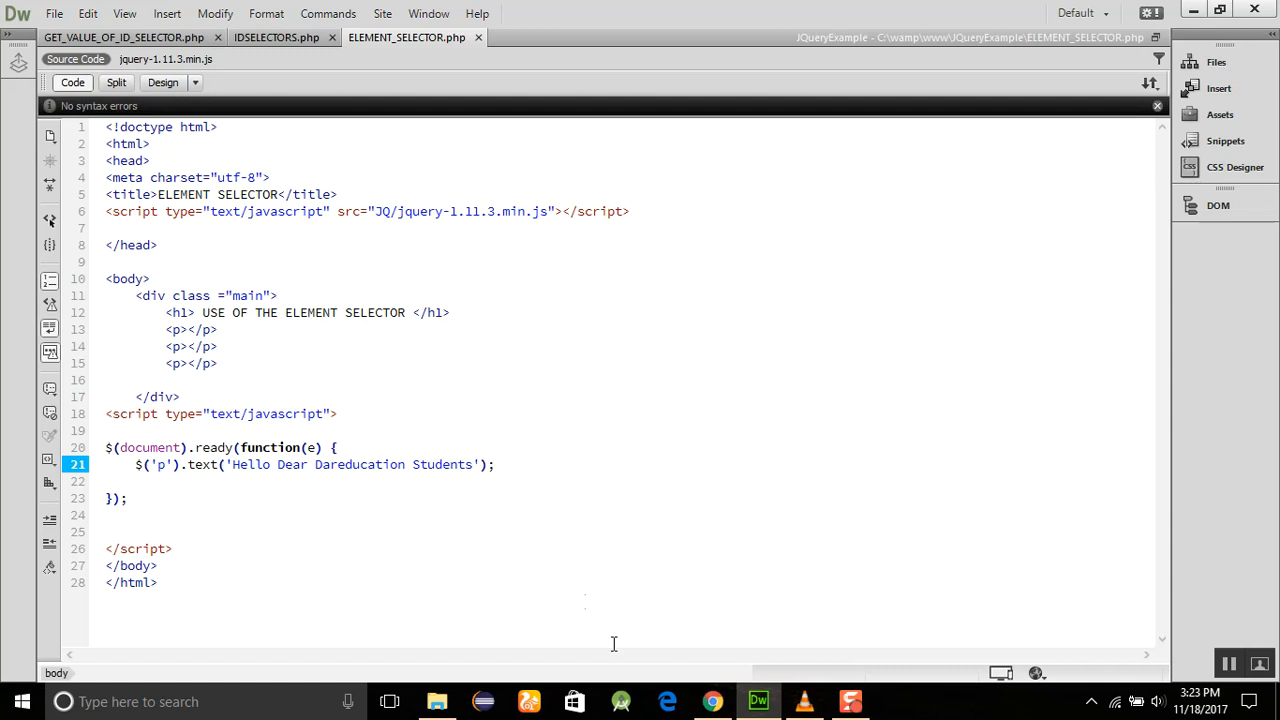
{"action": "left_click", "coordinate": [711, 701]}
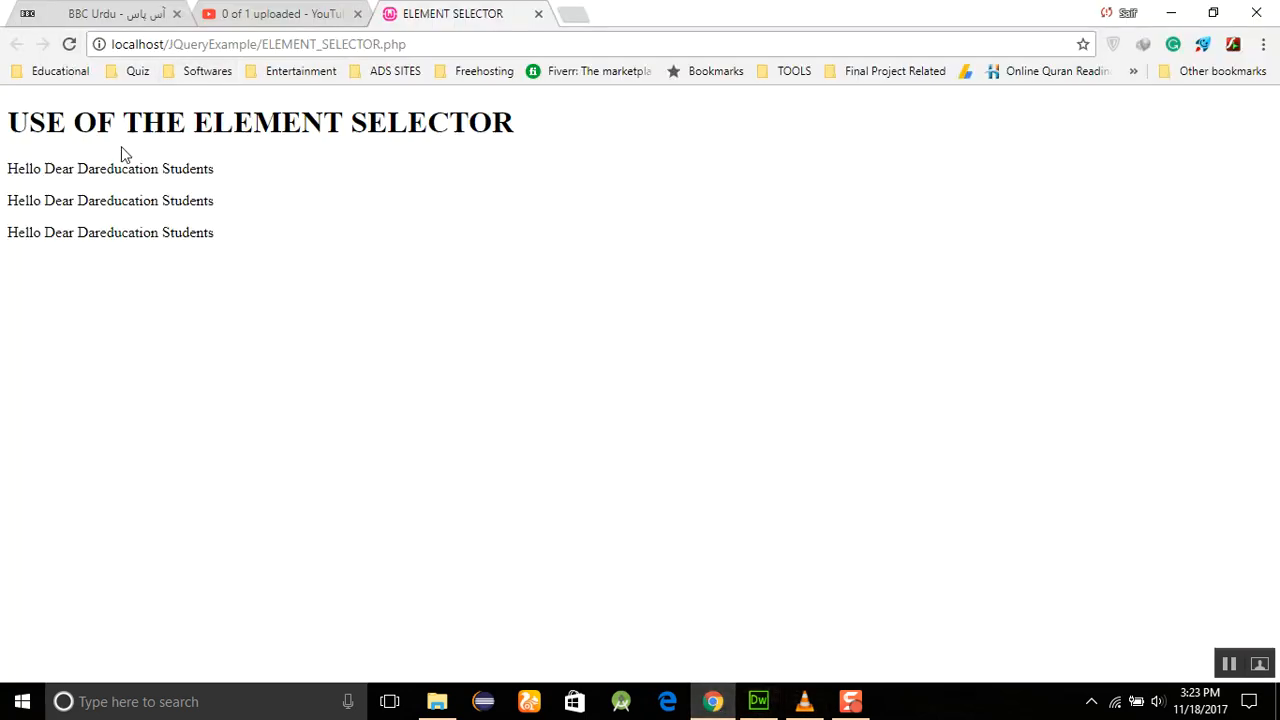
{"action": "mouse_move", "coordinate": [28, 220]}
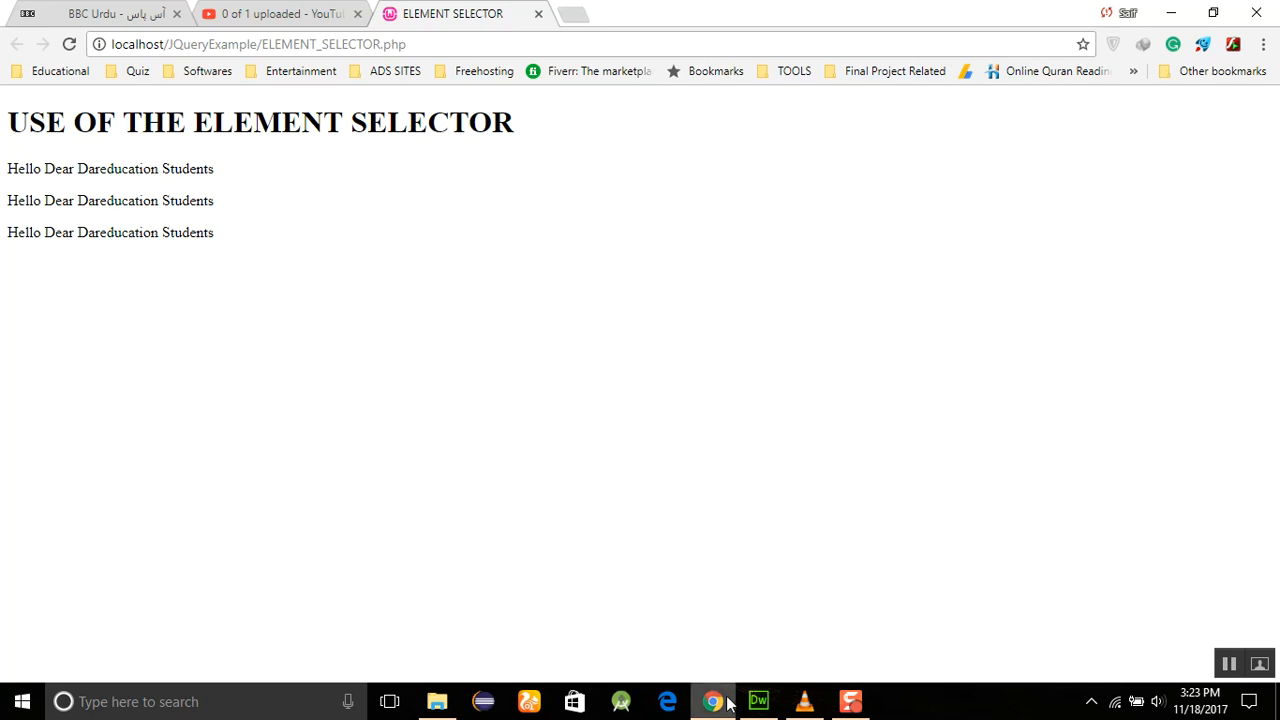
- Confirm all three paragraphs read Hello Dear Dareducation Students, then return to Dreamweaver
{"action": "left_click", "coordinate": [758, 701]}
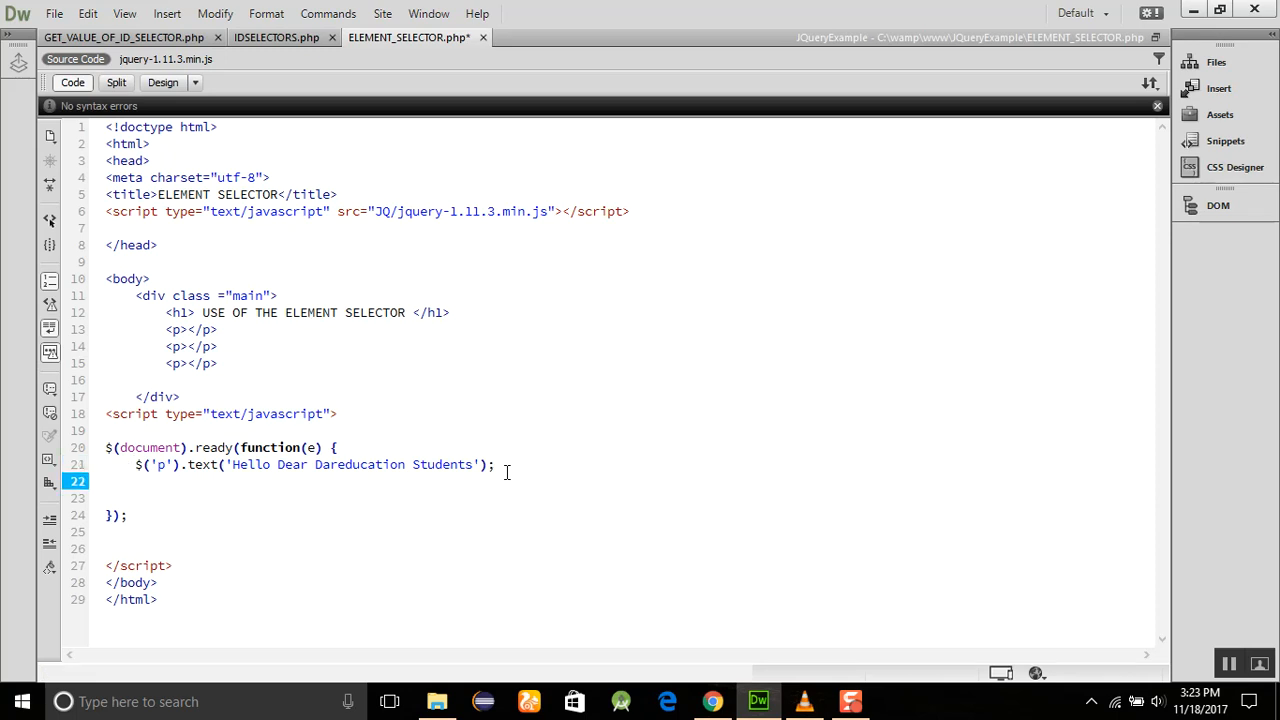
- Add a $('p:first').text line setting 'Check it out that this is the First Paragaragraph', then save
{"action": "type", "text": "$("}
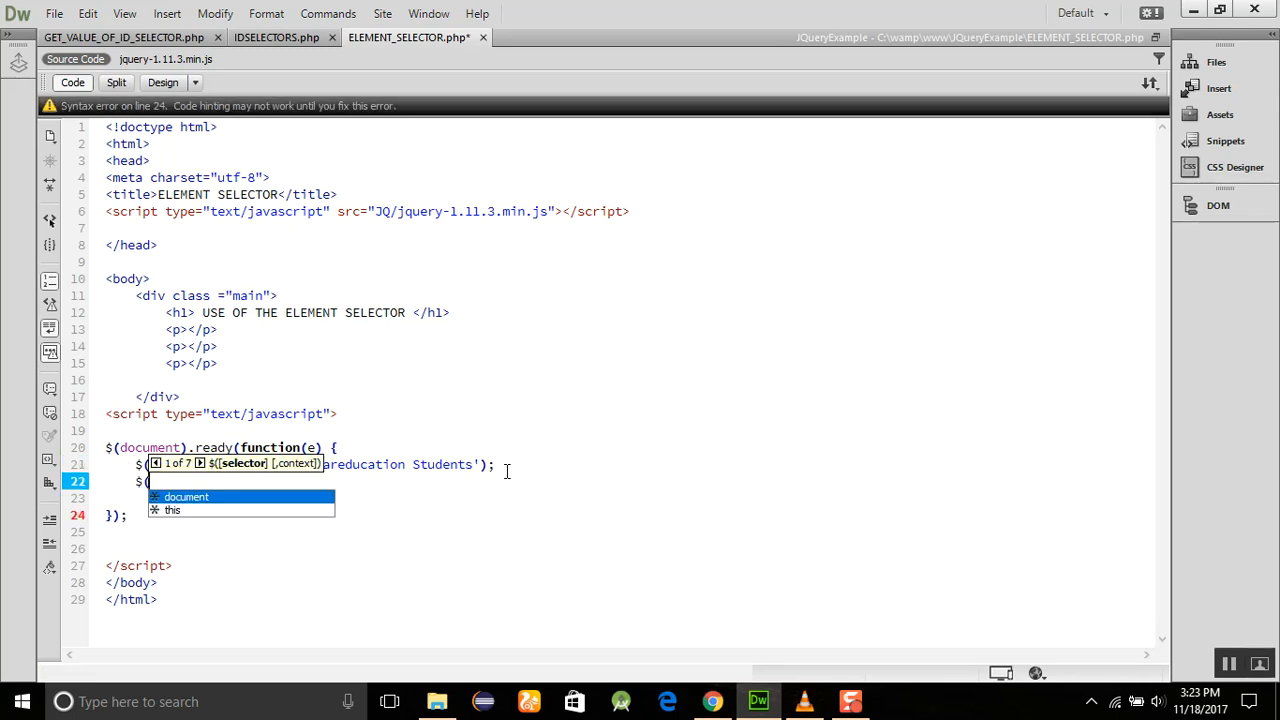
{"action": "type", "text": "'p:first"}
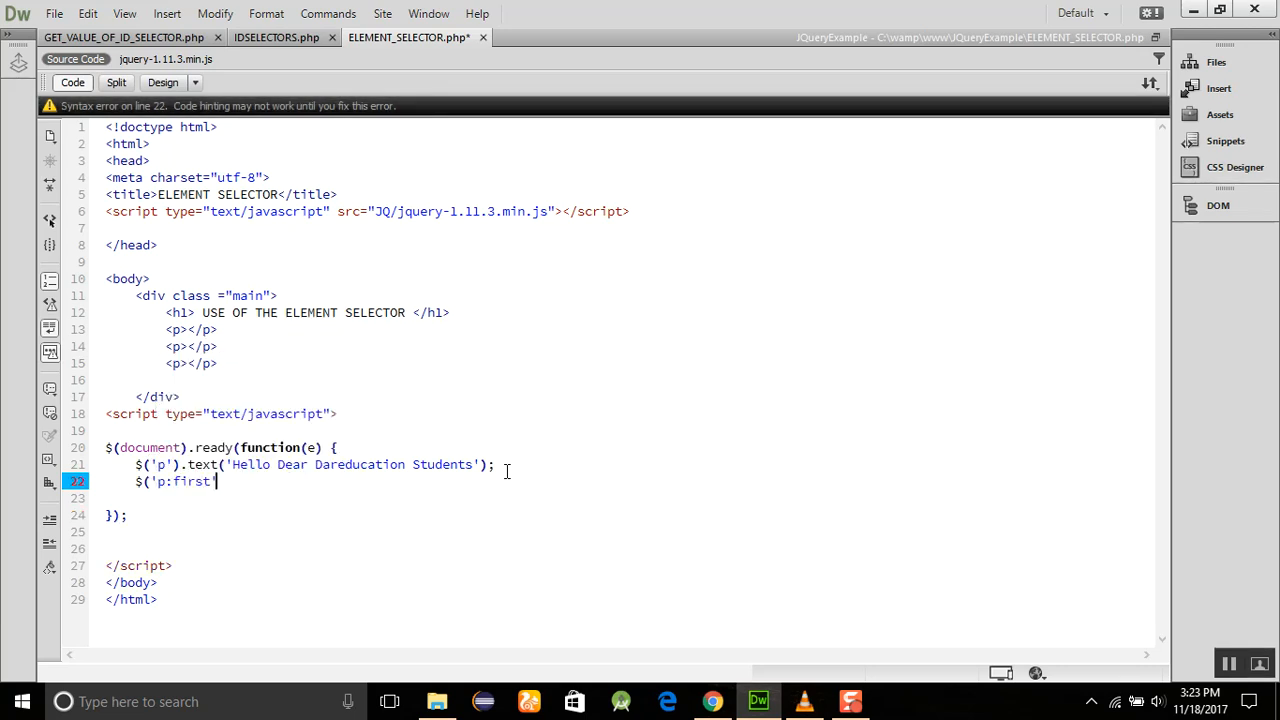
{"action": "type", "text": "').text("}
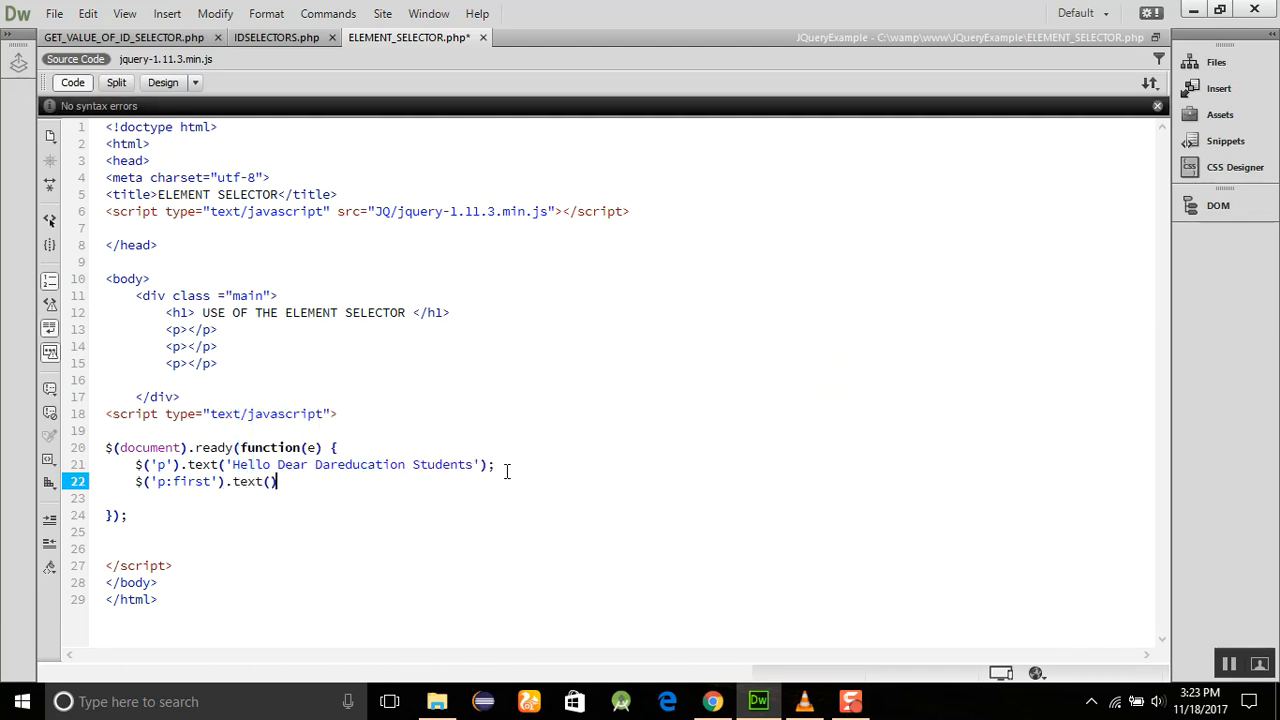
{"action": "type", "text": "'"}
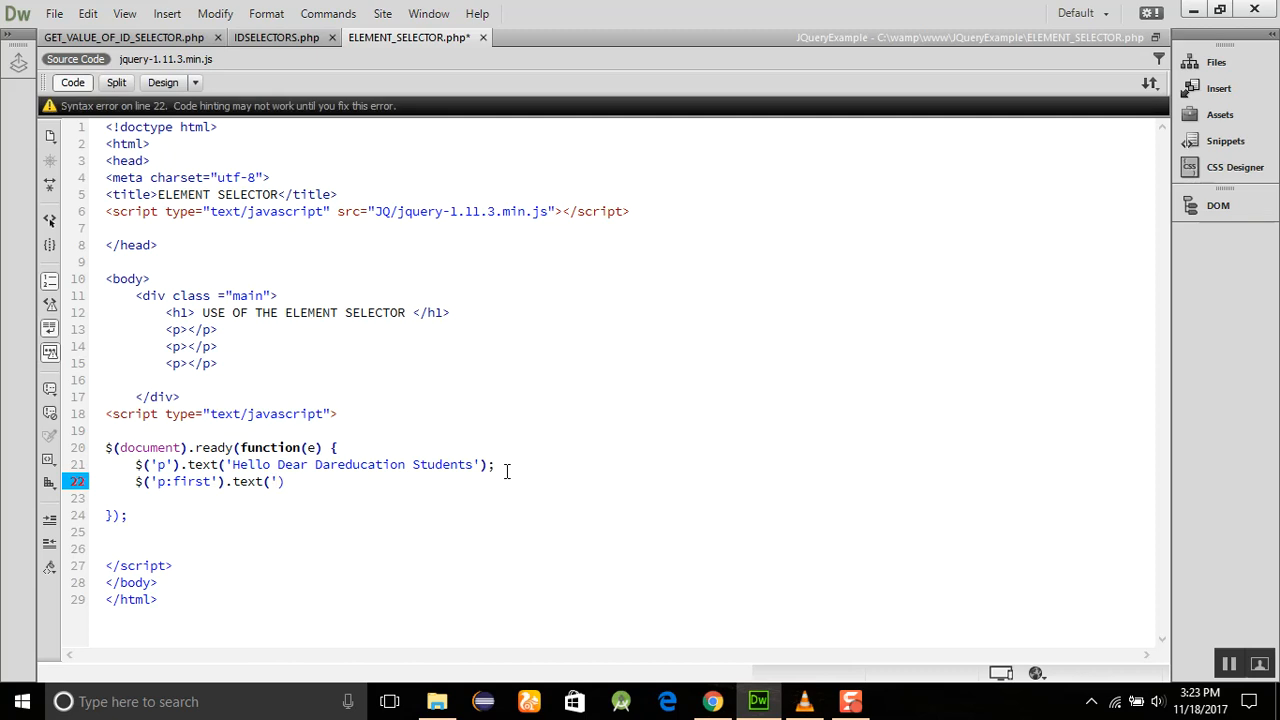
{"action": "type", "text": "Check o"}
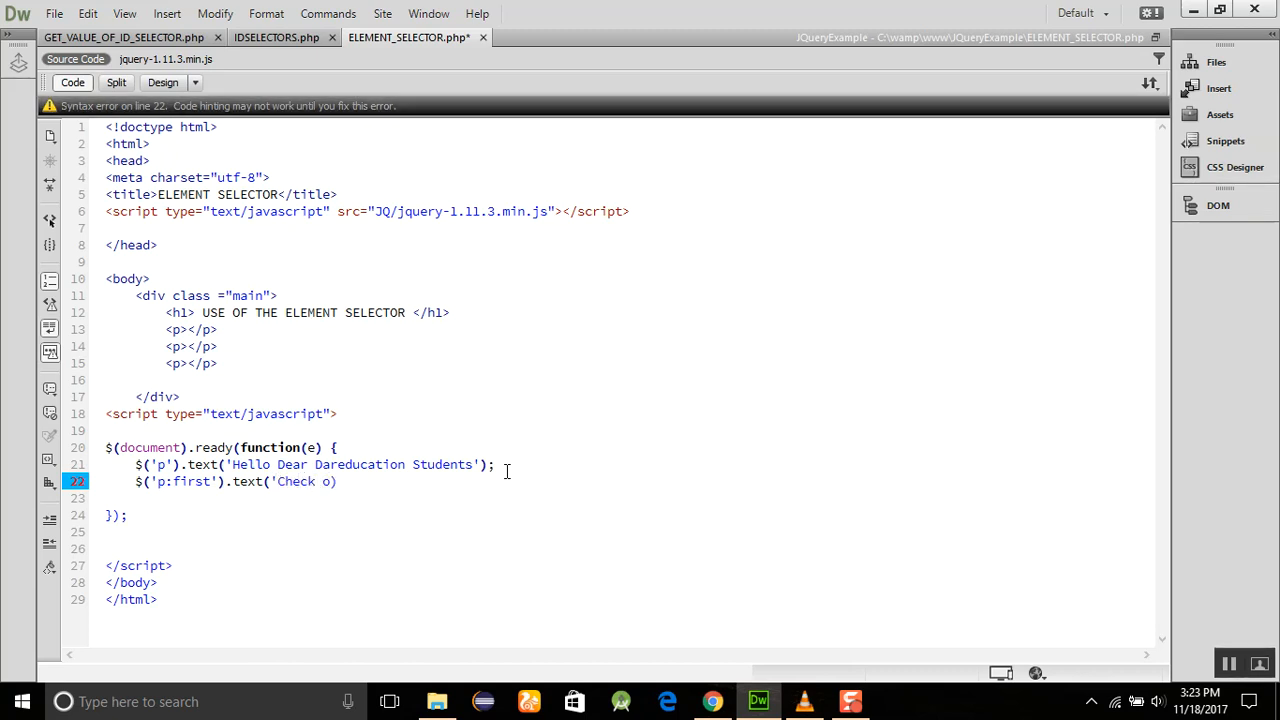
{"action": "type", "text": "it out that t"}
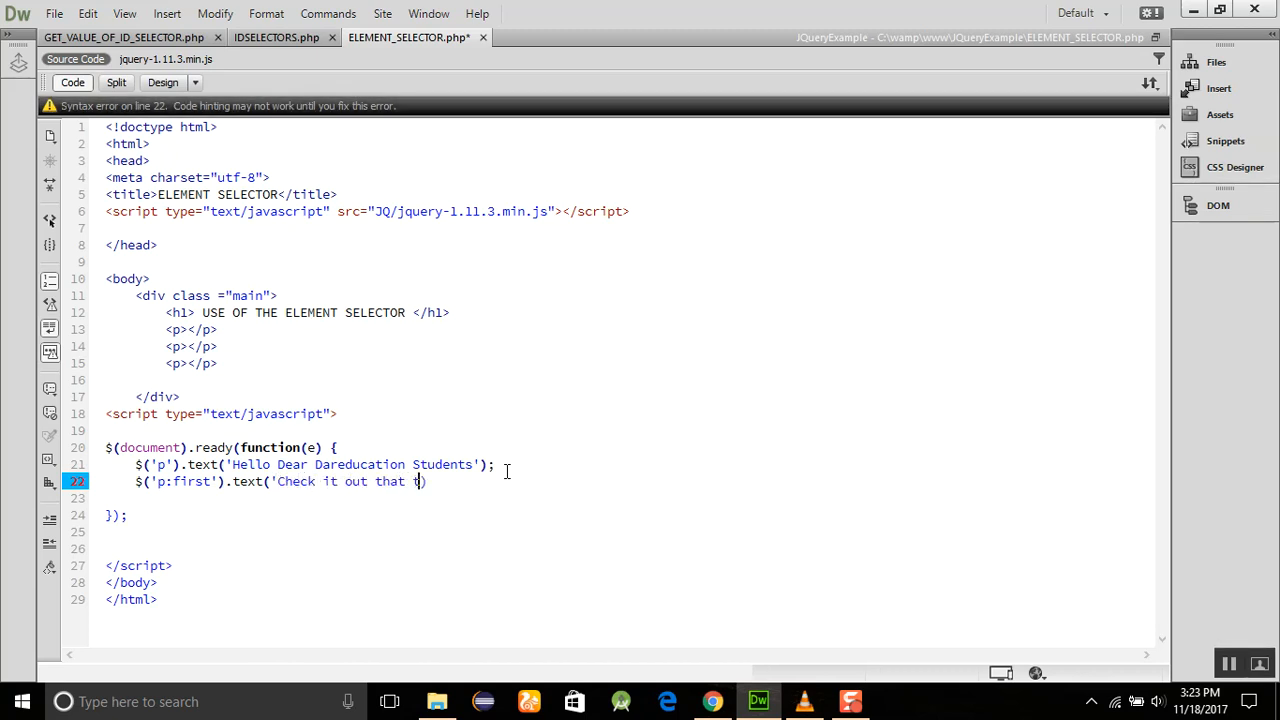
{"action": "type", "text": "his ist"}
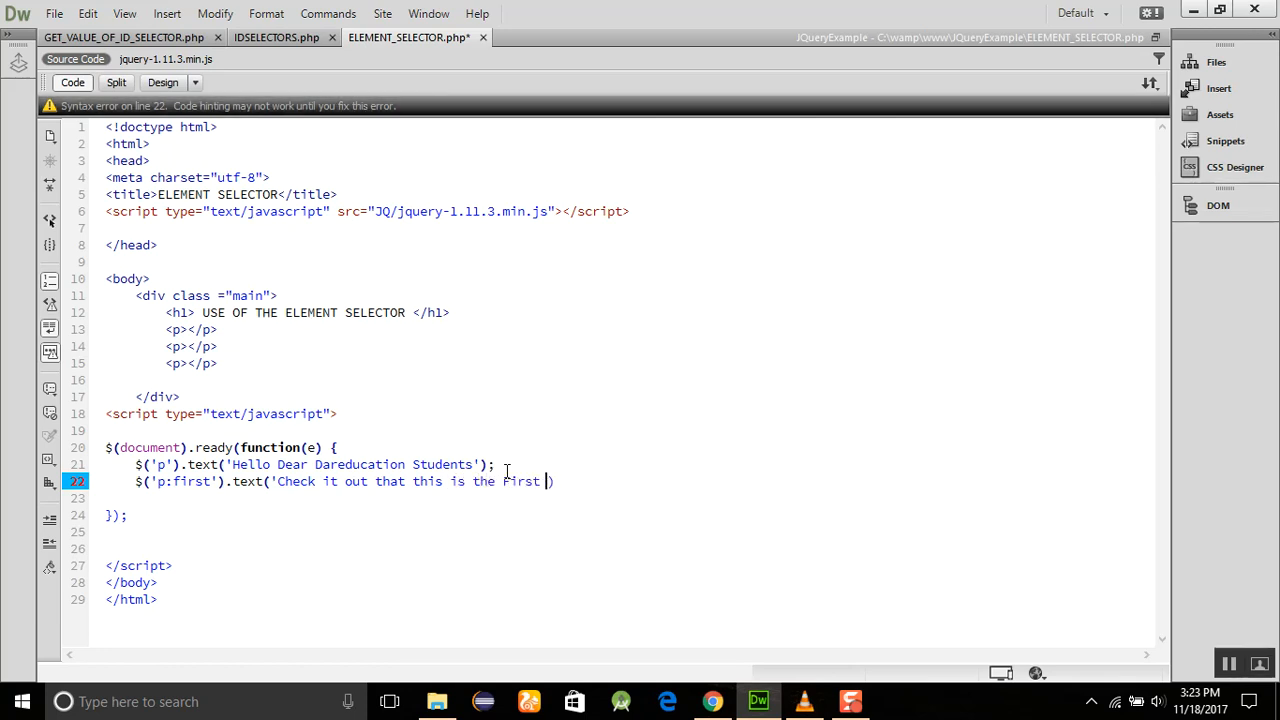
{"action": "type", "text": "Paragar)"}
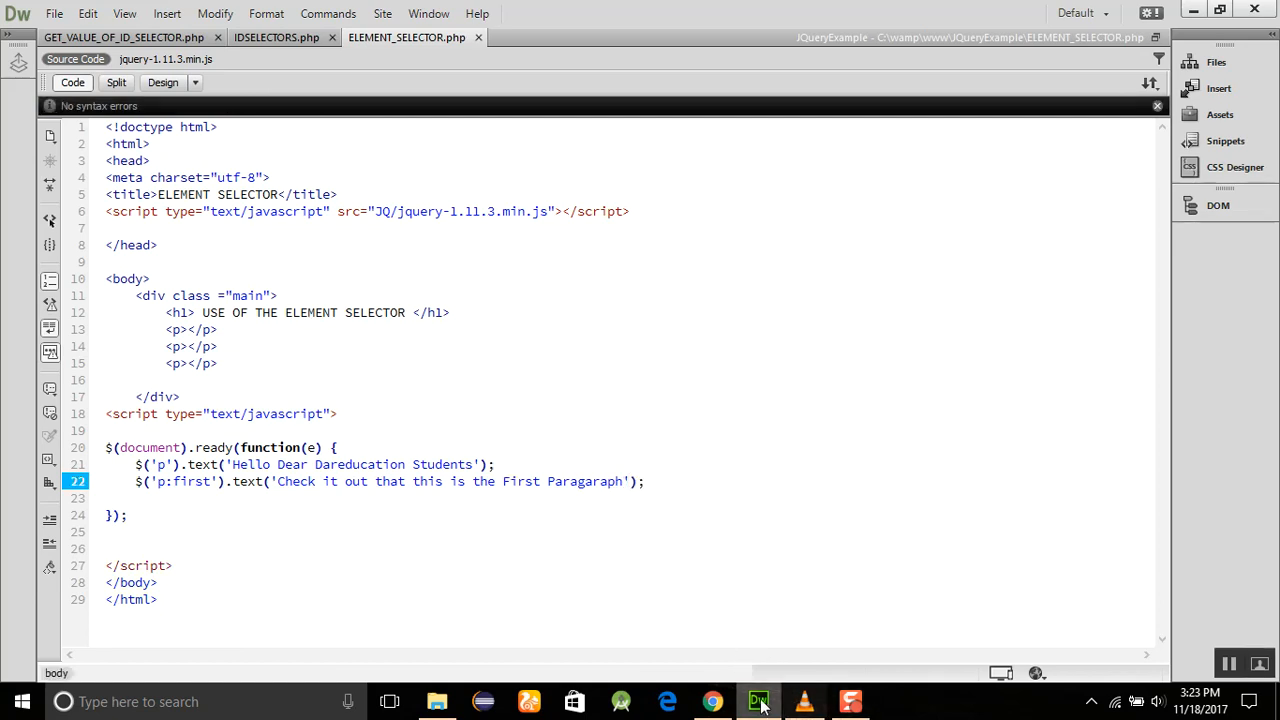
{"action": "left_click", "coordinate": [712, 701]}
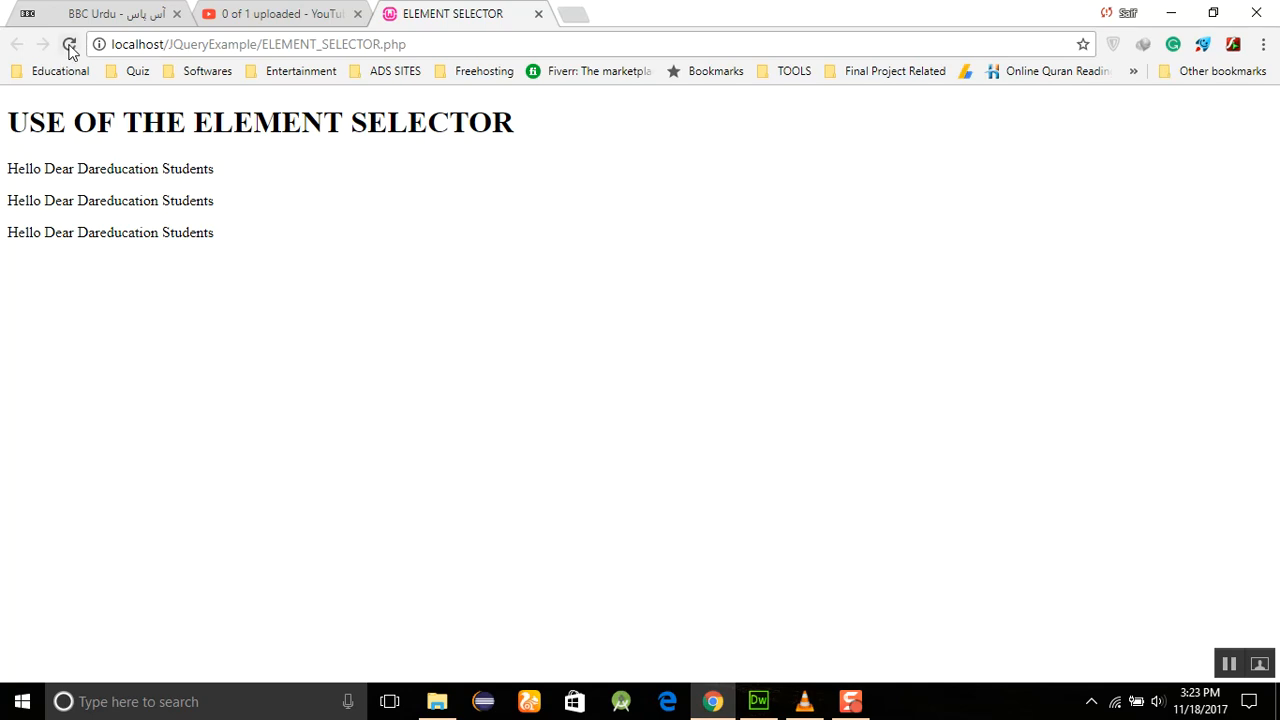
- Reload Chrome to verify the first paragraph's new text, then go back to Dreamweaver
{"action": "left_click", "coordinate": [69, 44]}
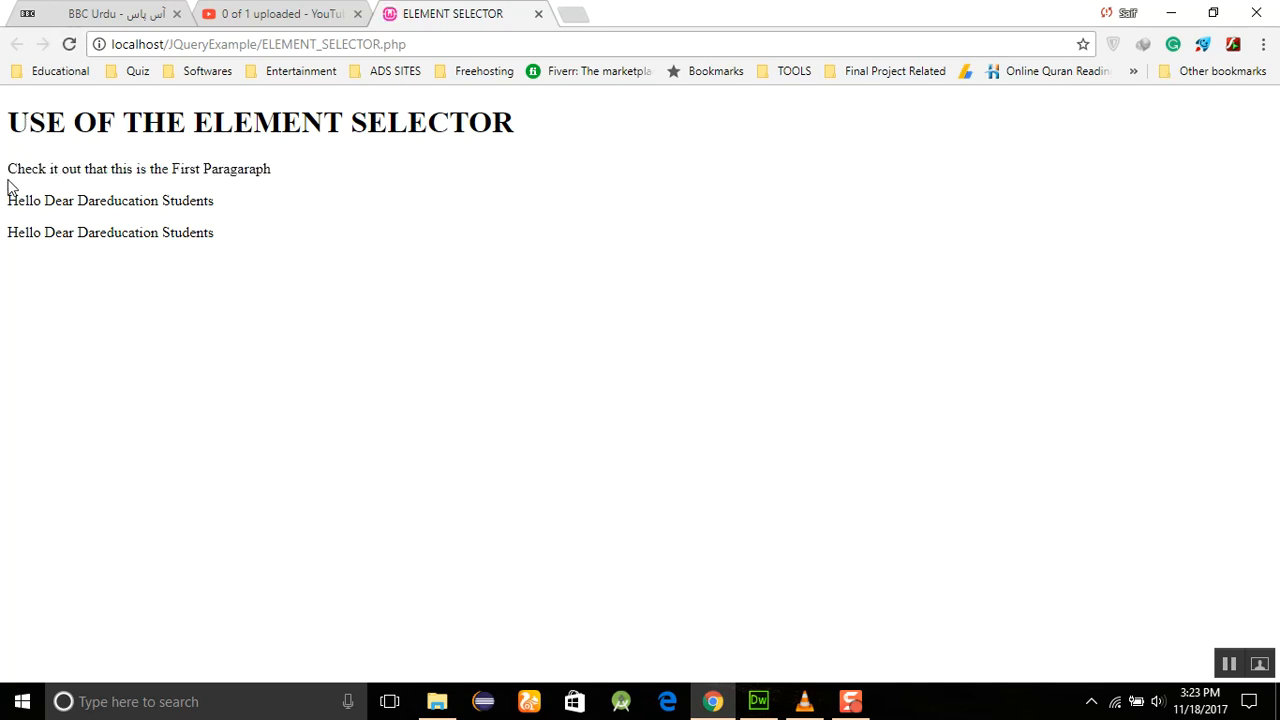
{"action": "mouse_move", "coordinate": [45, 289]}
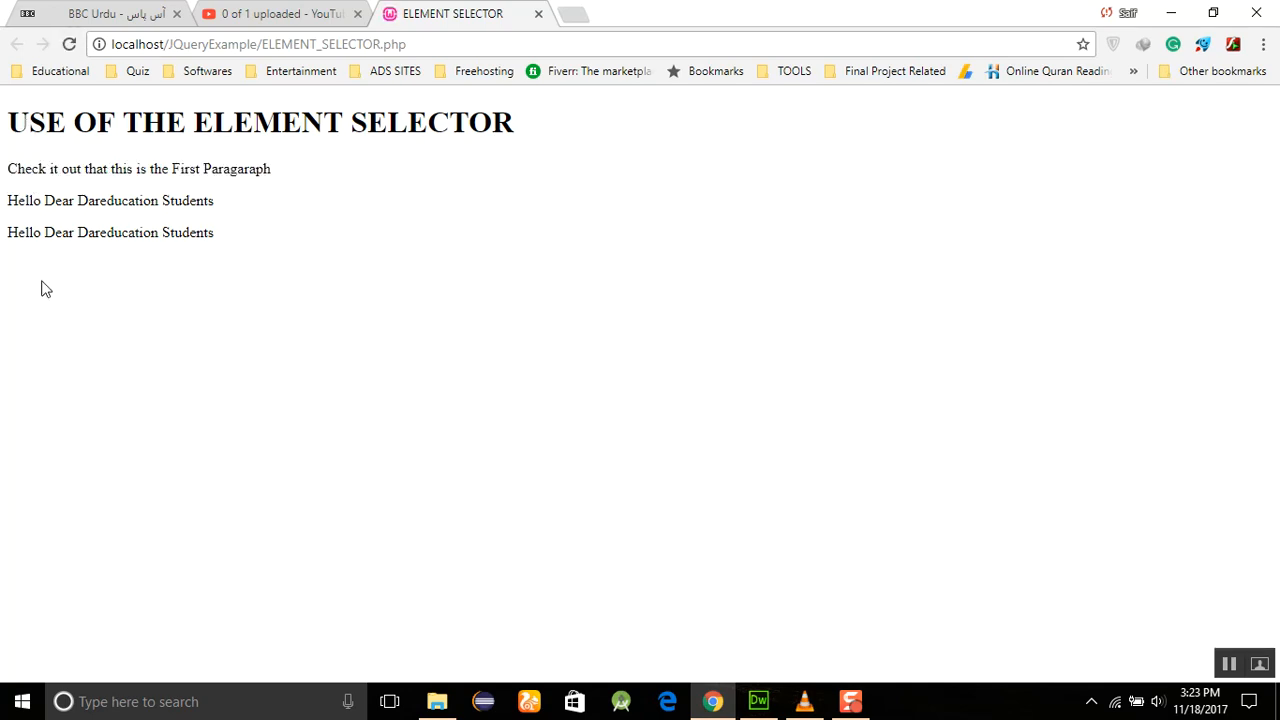
{"action": "mouse_move", "coordinate": [693, 531]}
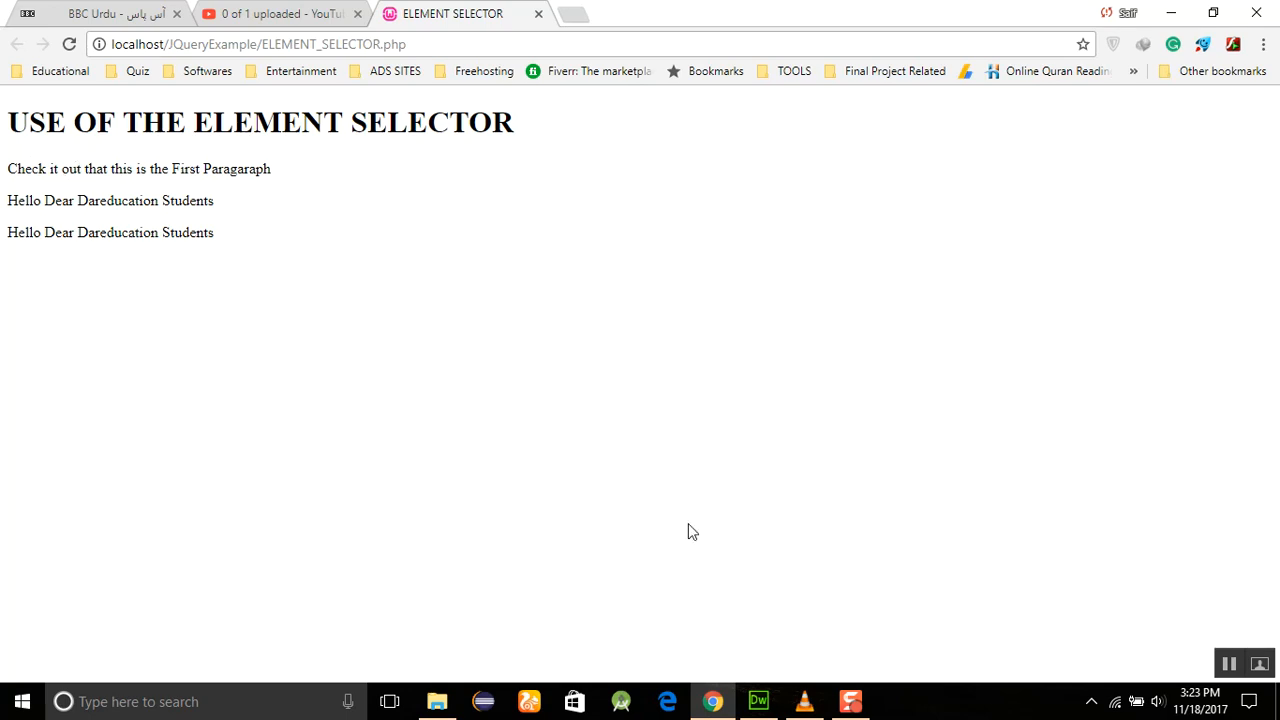
{"action": "left_click", "coordinate": [757, 701]}
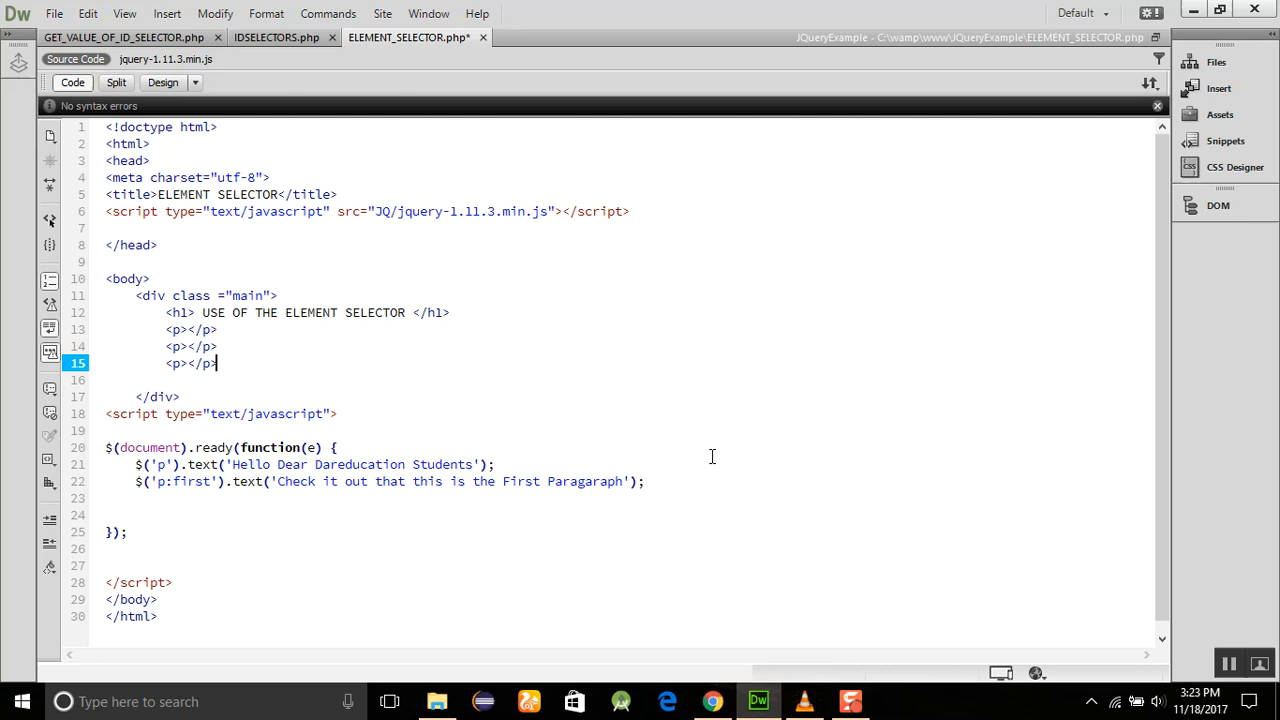
- Add id='special' to the third paragraph and script $('#special').text('You are welcome on this page');
{"action": "type", "text": "\" \""}
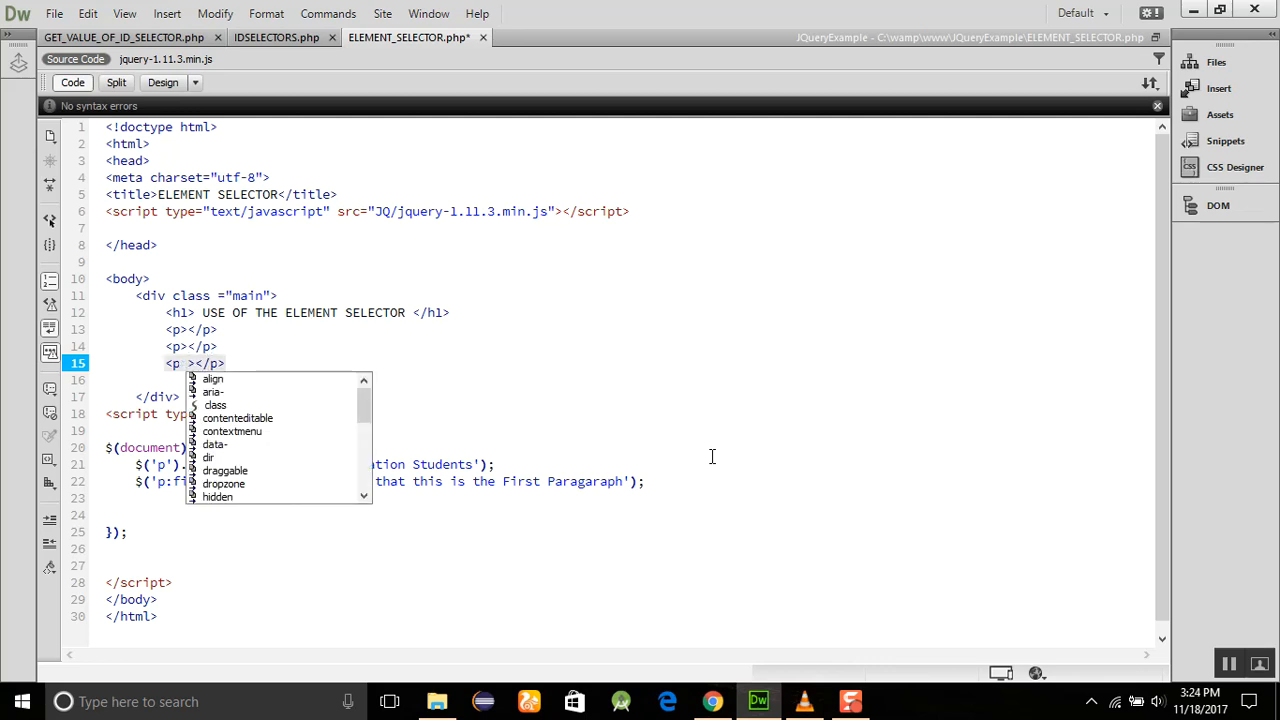
{"action": "type", "text": "id='special"}
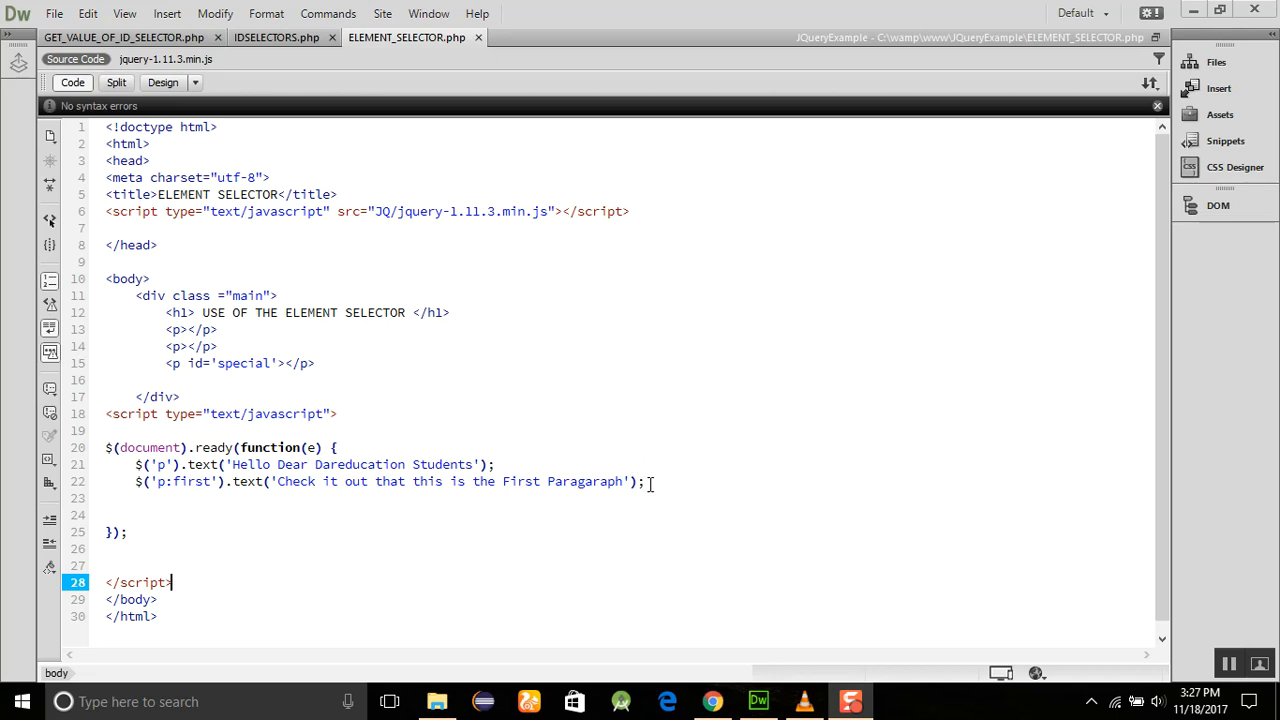
{"action": "type", "text": "$('"}
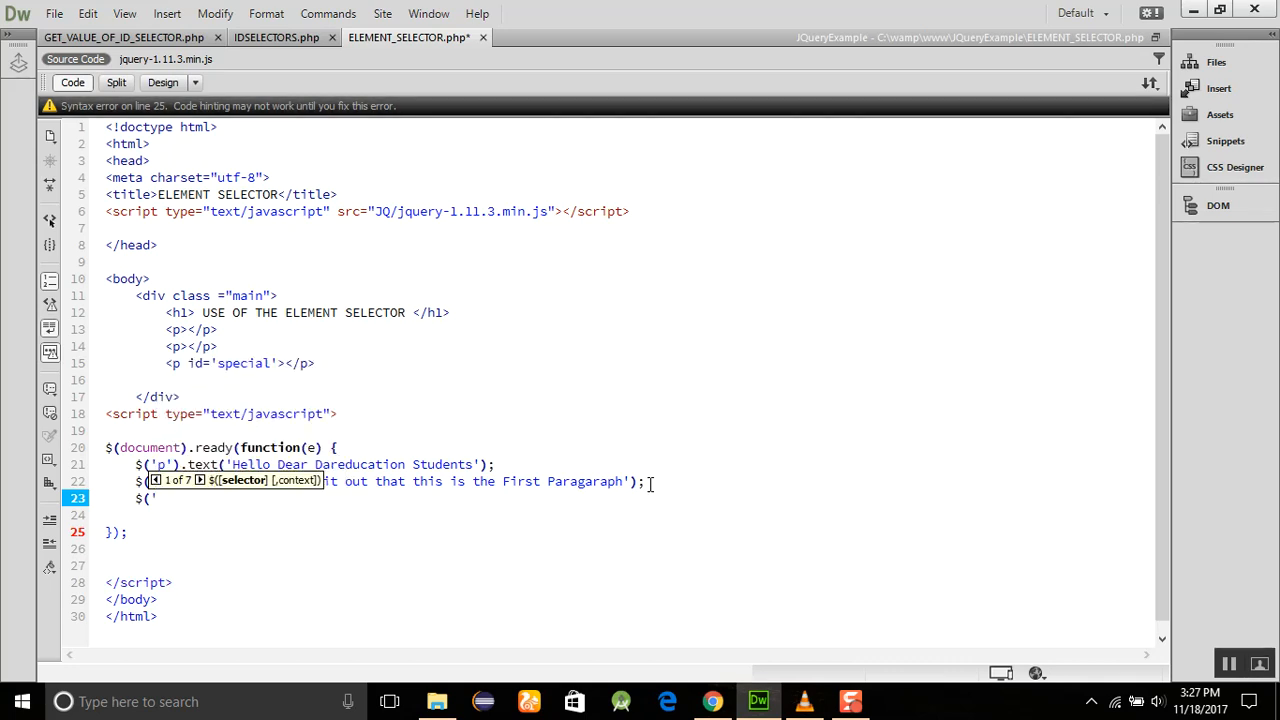
{"action": "type", "text": "#special').text("}
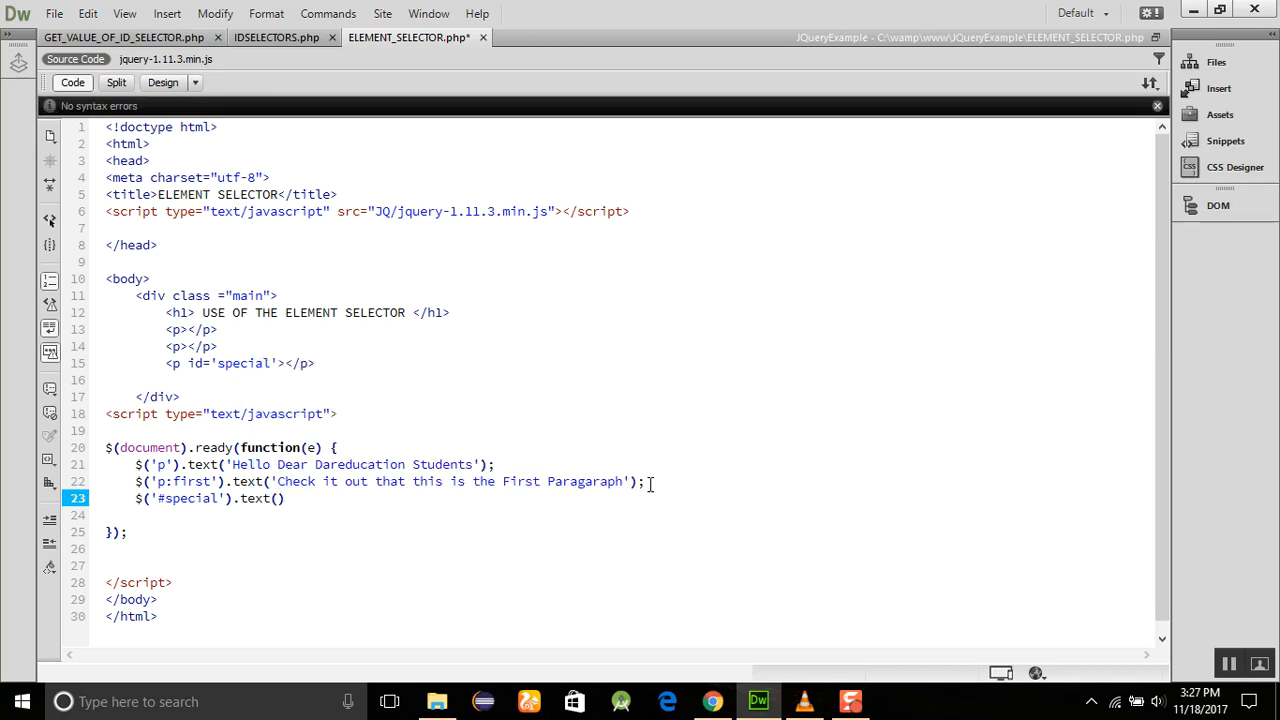
{"action": "type", "text": "You"}
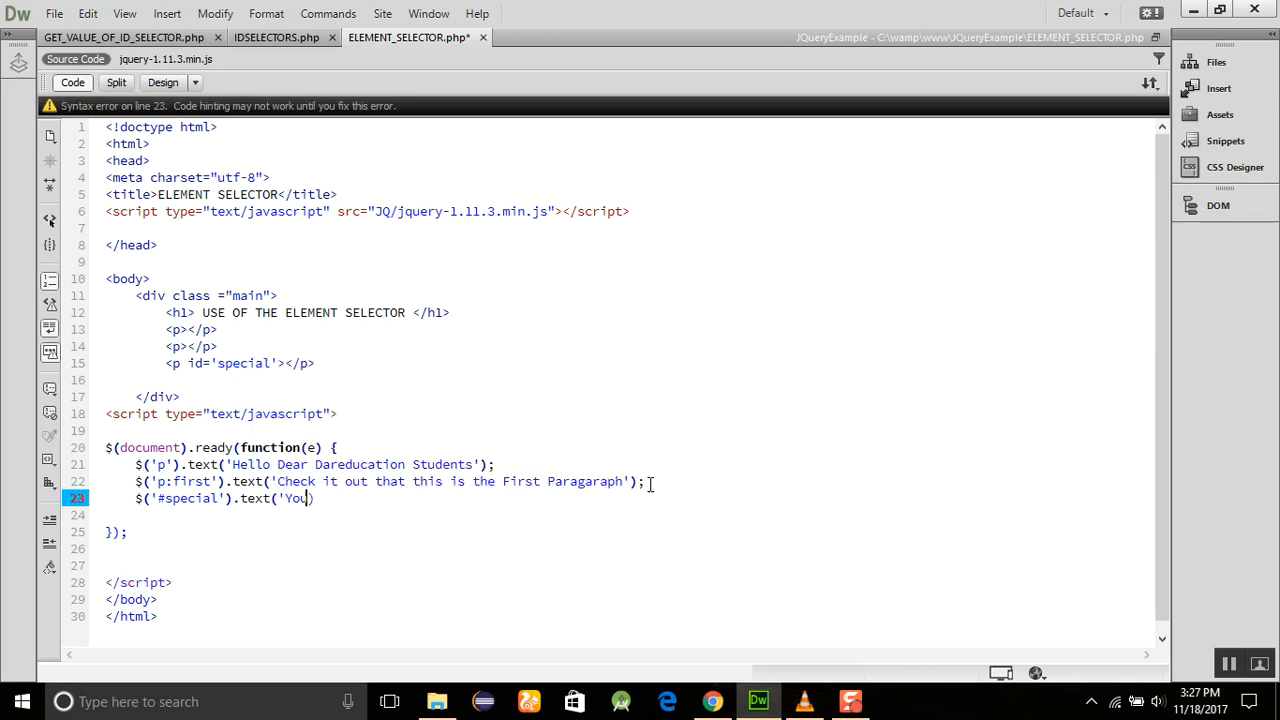
{"action": "type", "text": "are"}
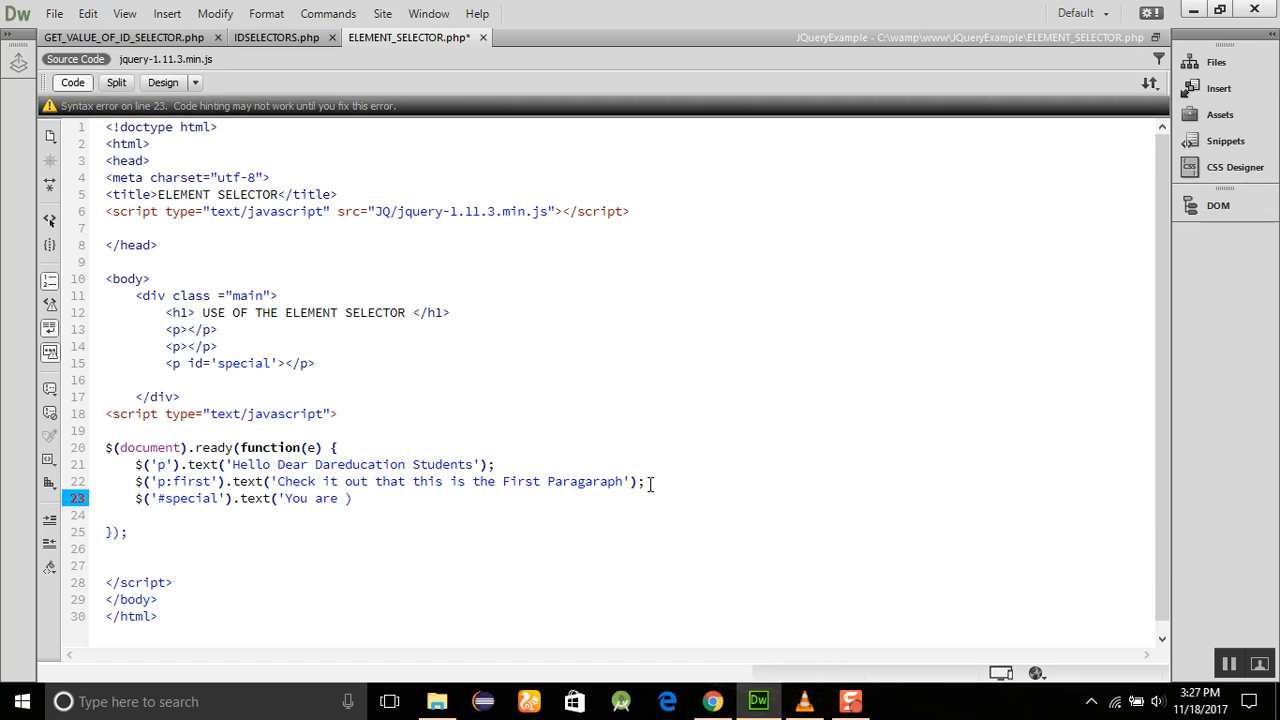
{"action": "type", "text": "wel"}
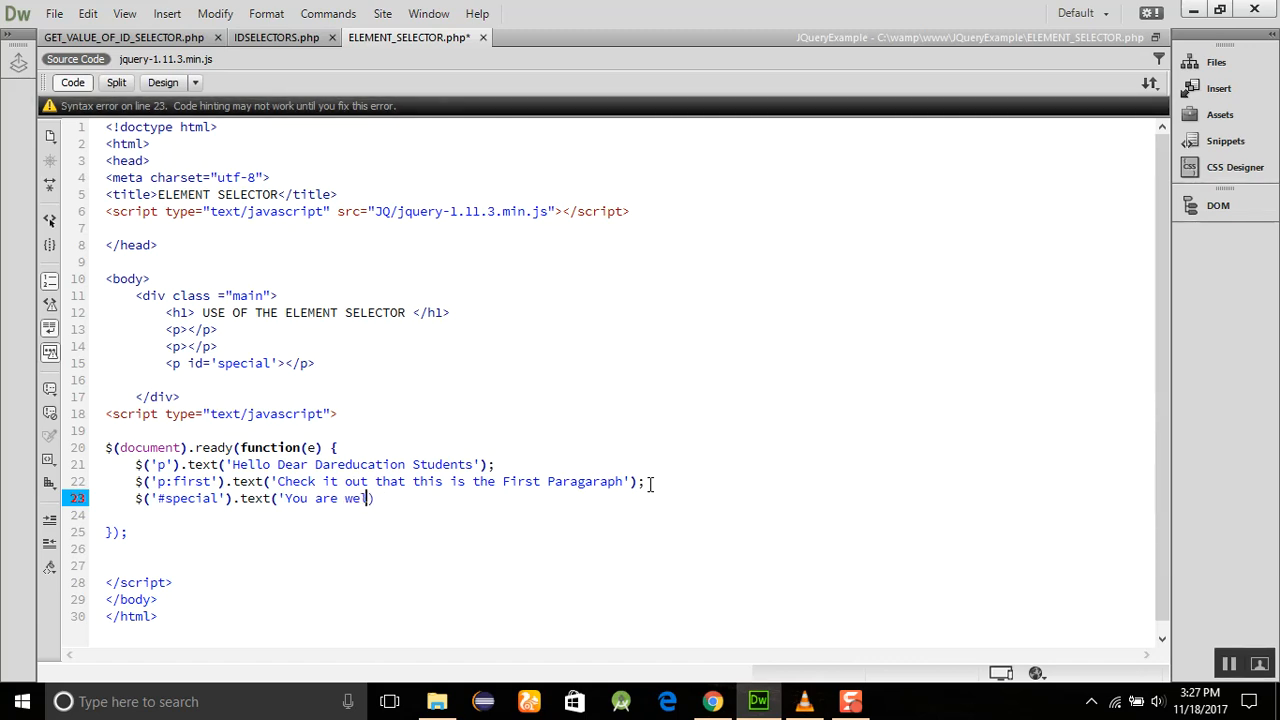
{"action": "type", "text": "come on this page"}
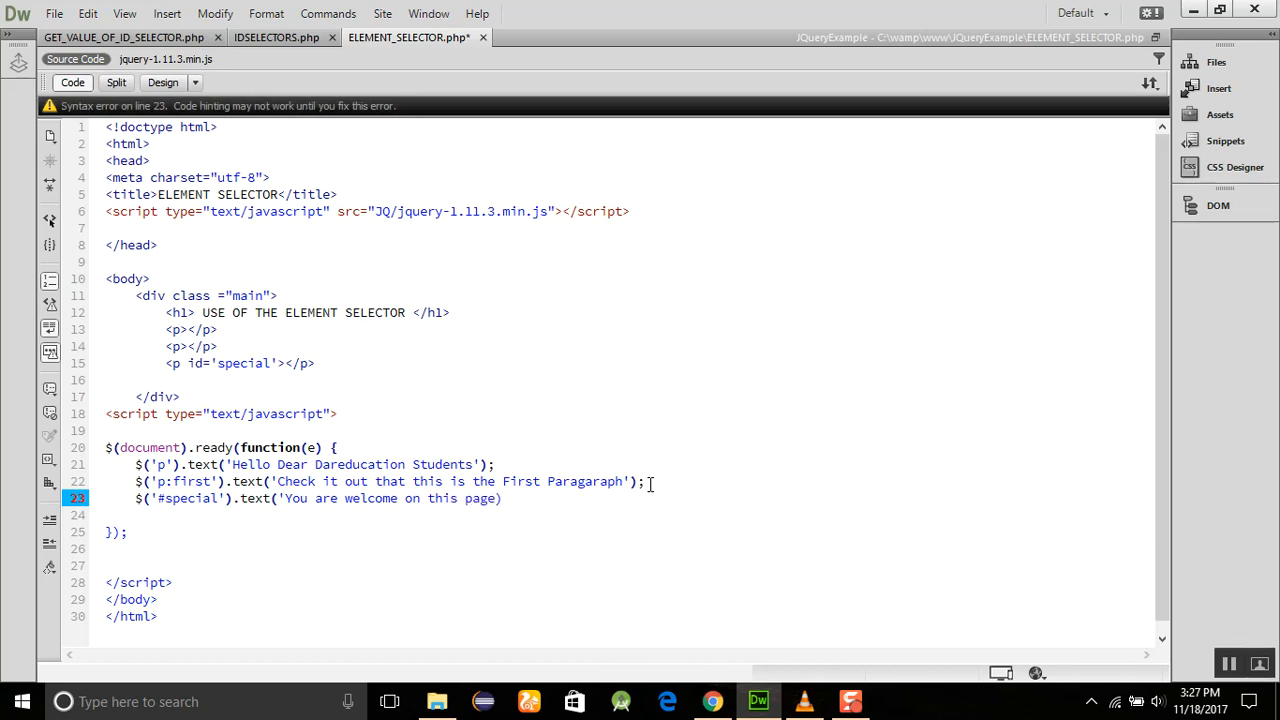
{"action": "type", "text": ";"}
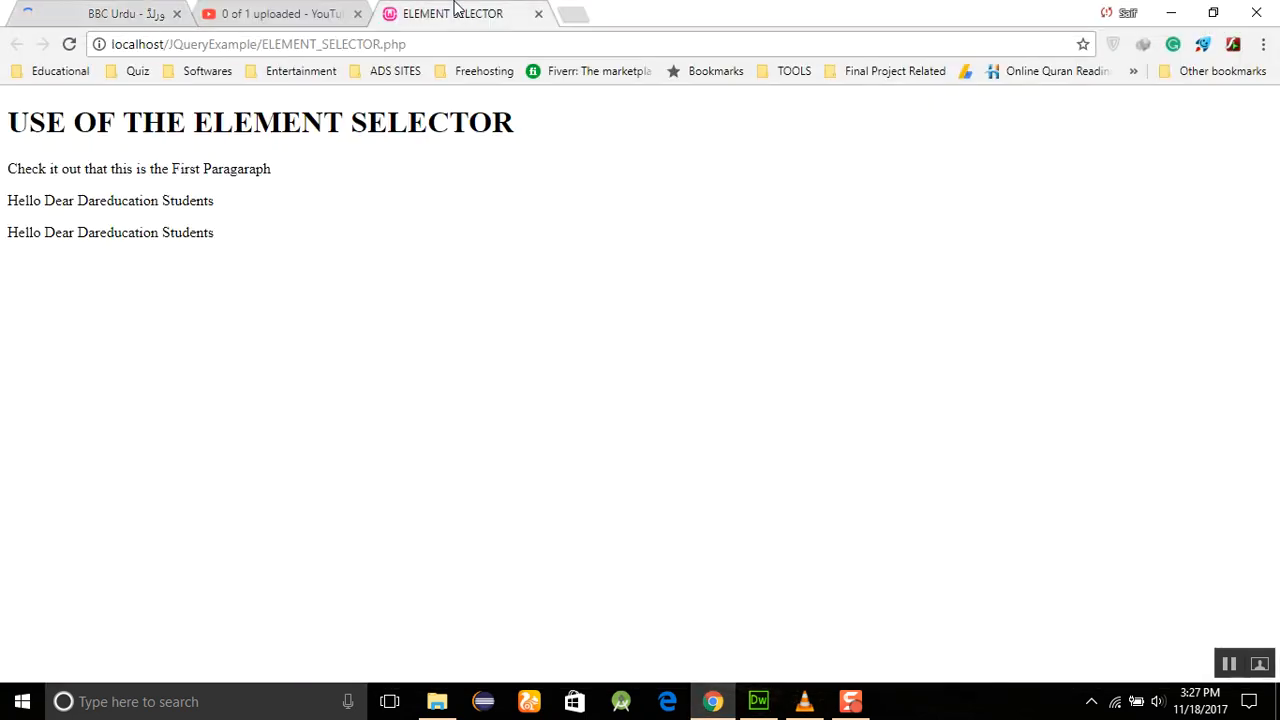
- Reload ELEMENT_SELECTOR.php in Chrome to check the new paragraph text, then return to Dreamweaver
{"action": "left_click", "coordinate": [69, 44]}
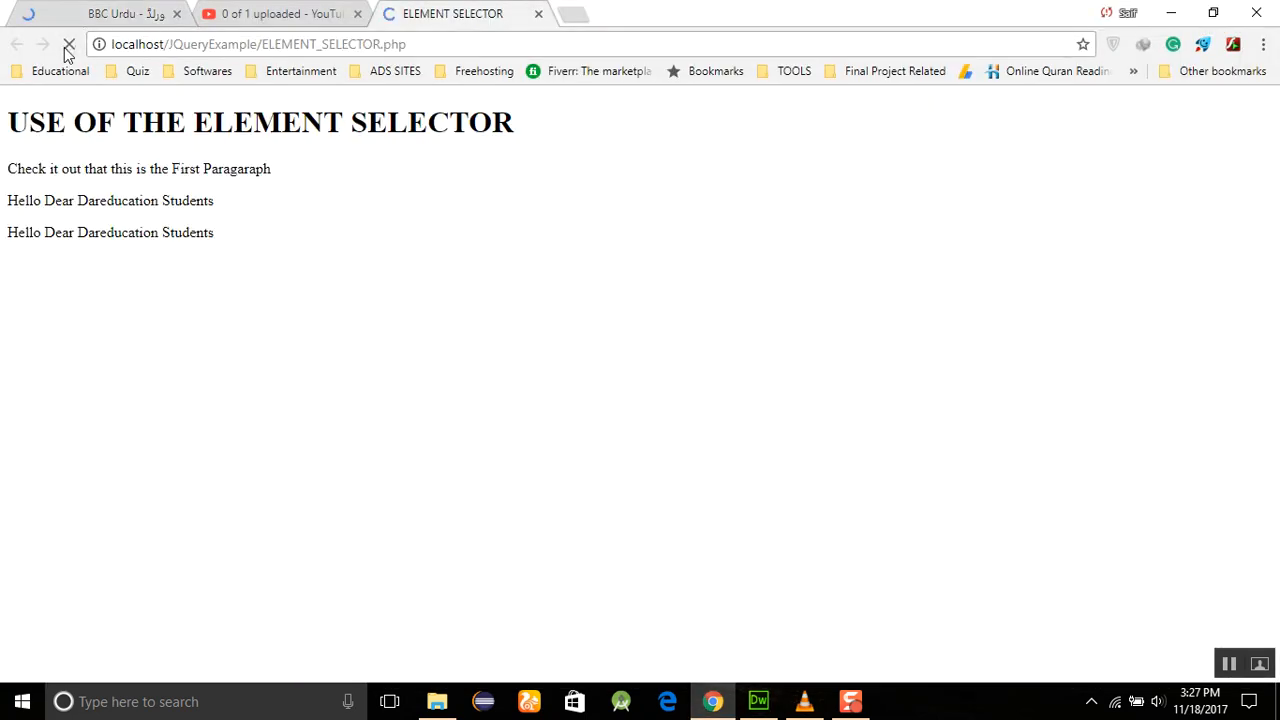
{"action": "left_click", "coordinate": [69, 44]}
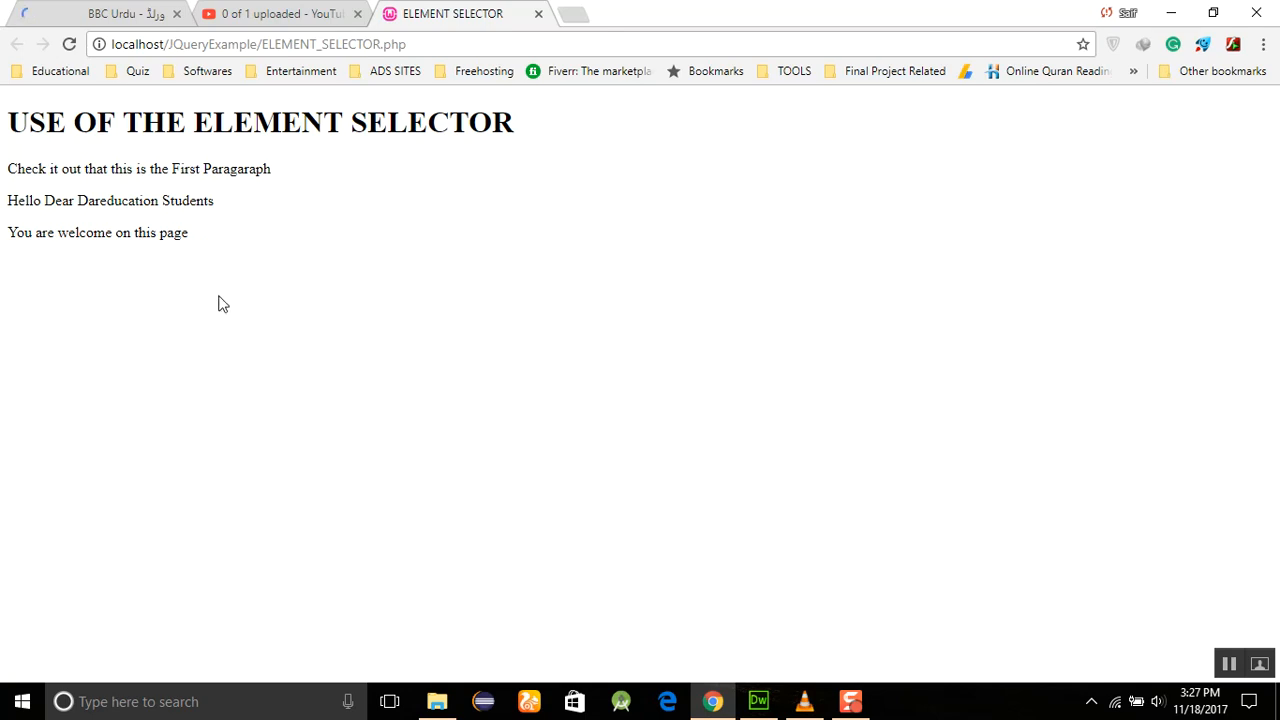
{"action": "mouse_move", "coordinate": [757, 651]}
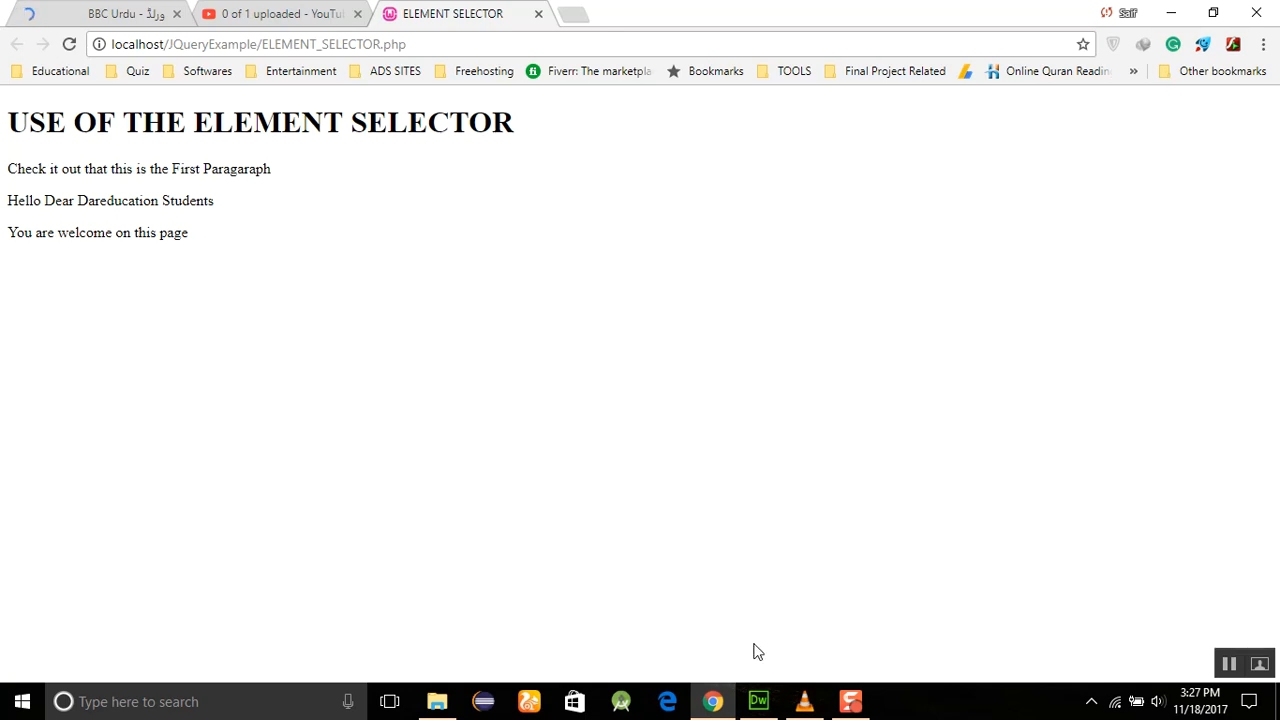
{"action": "left_click", "coordinate": [758, 701]}
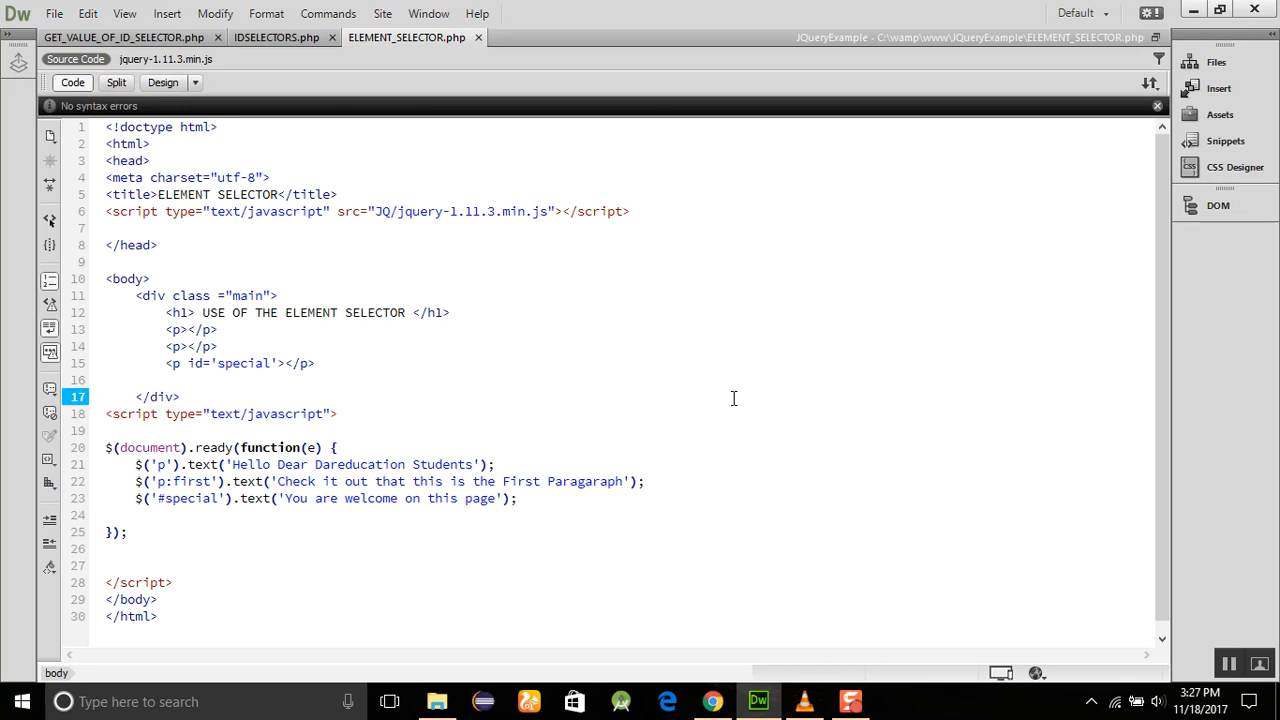